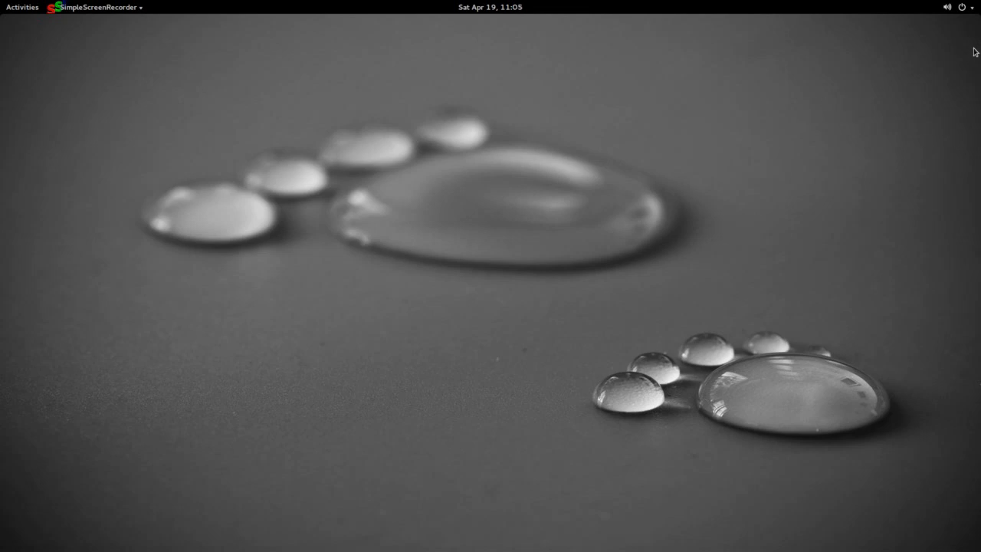
mouse_move(964, 17)
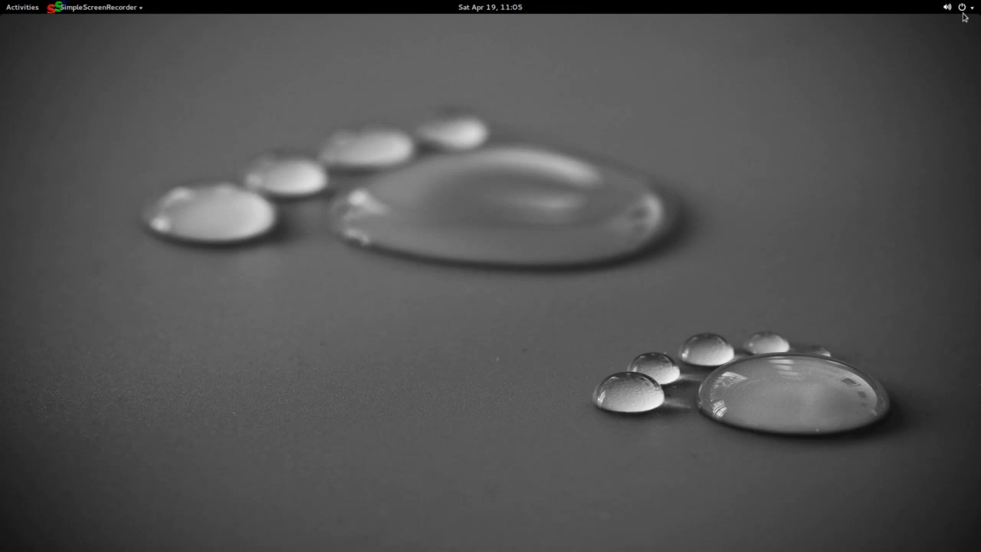
Step: Briefly visit System Settings from the top-bar status menu, then close both again
left_click(962, 6)
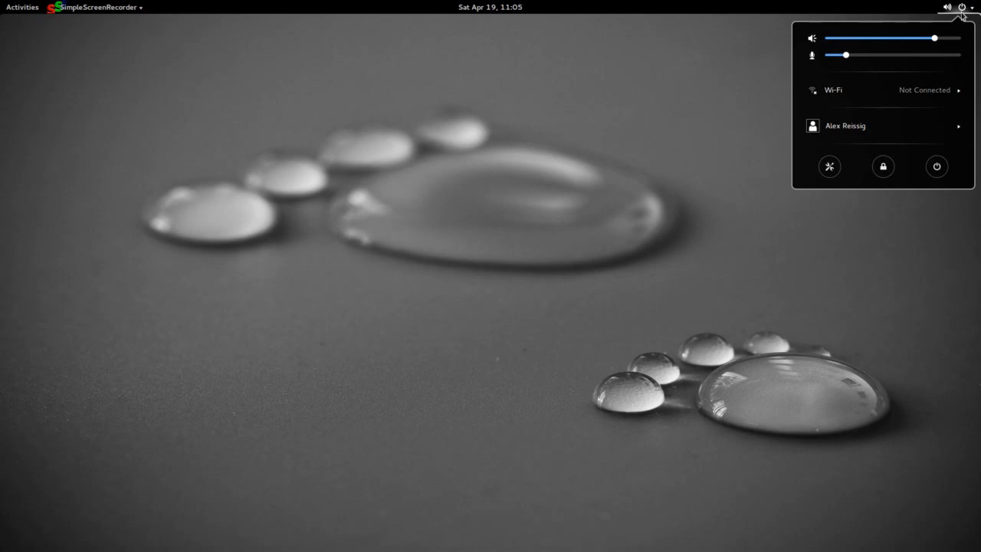
mouse_move(936, 166)
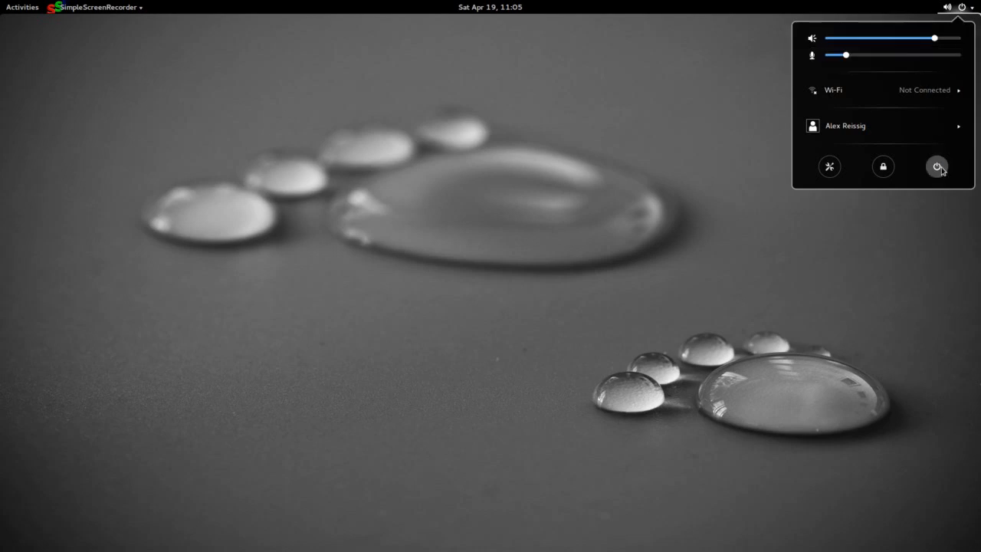
mouse_move(882, 166)
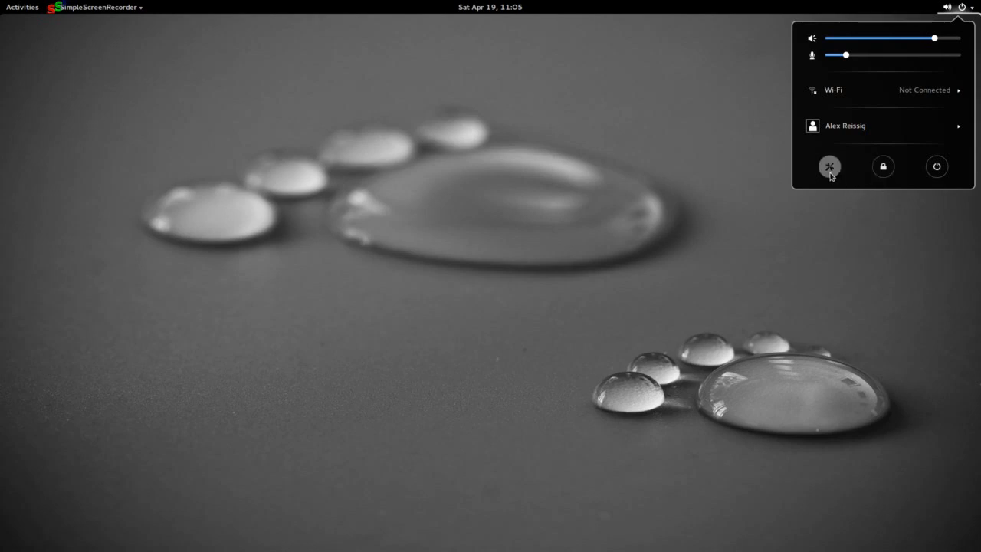
left_click(829, 165)
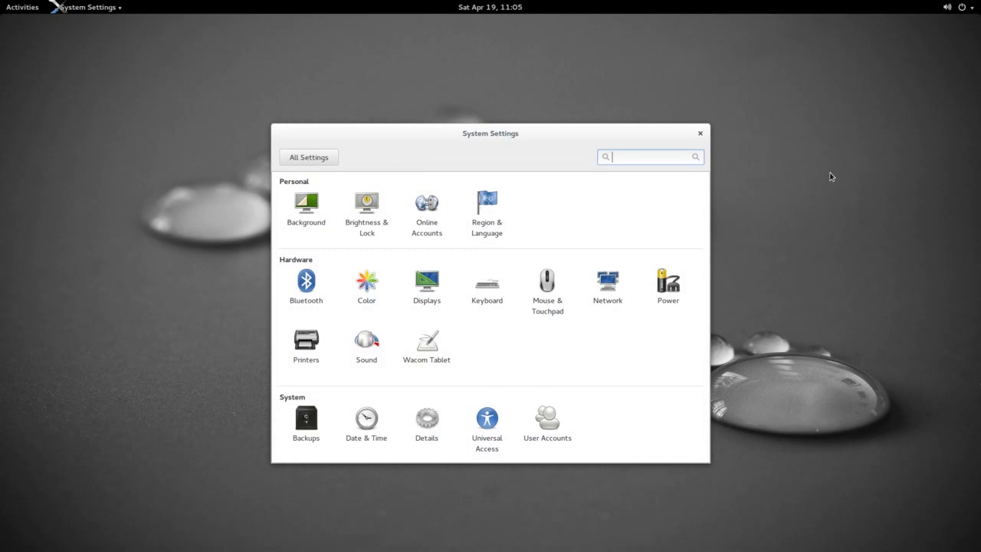
mouse_move(699, 133)
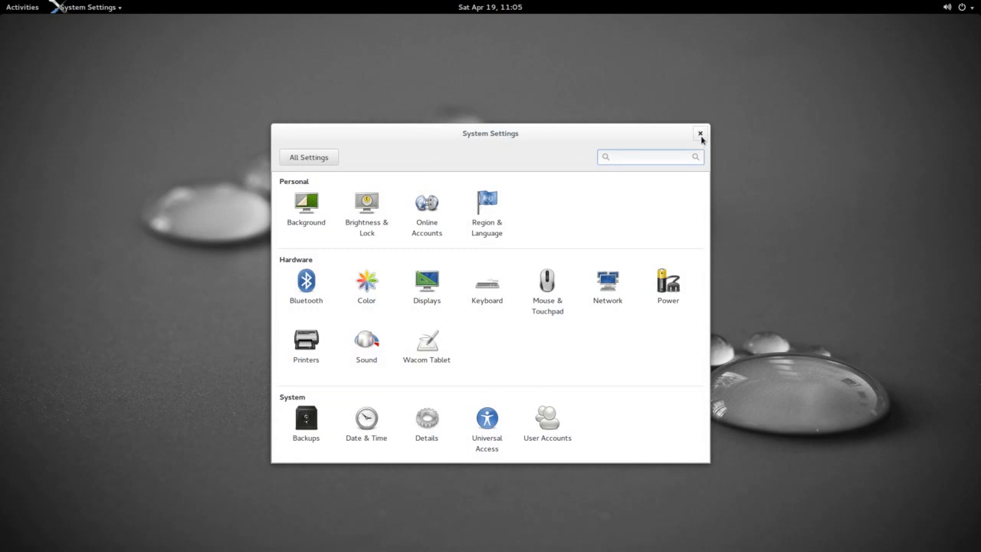
left_click(650, 156)
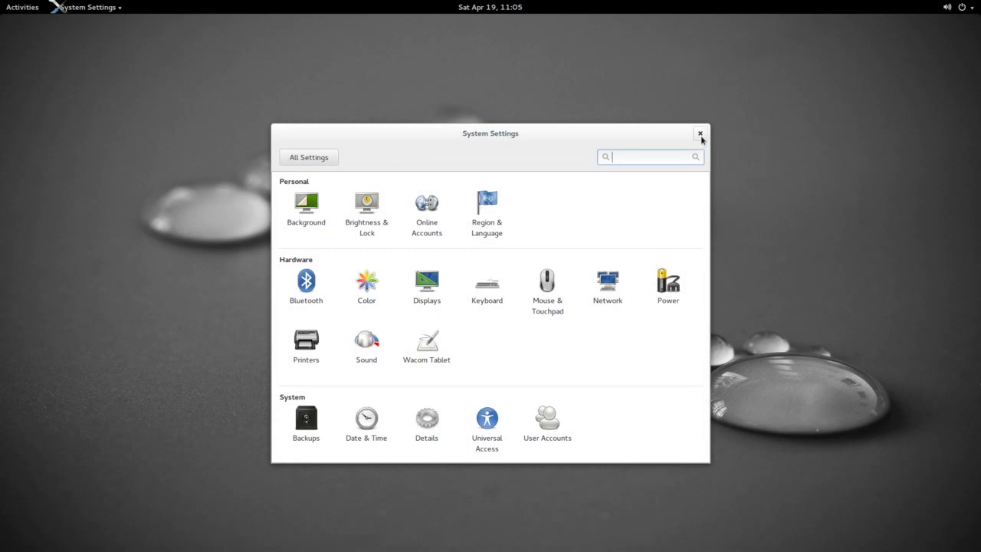
left_click(699, 132)
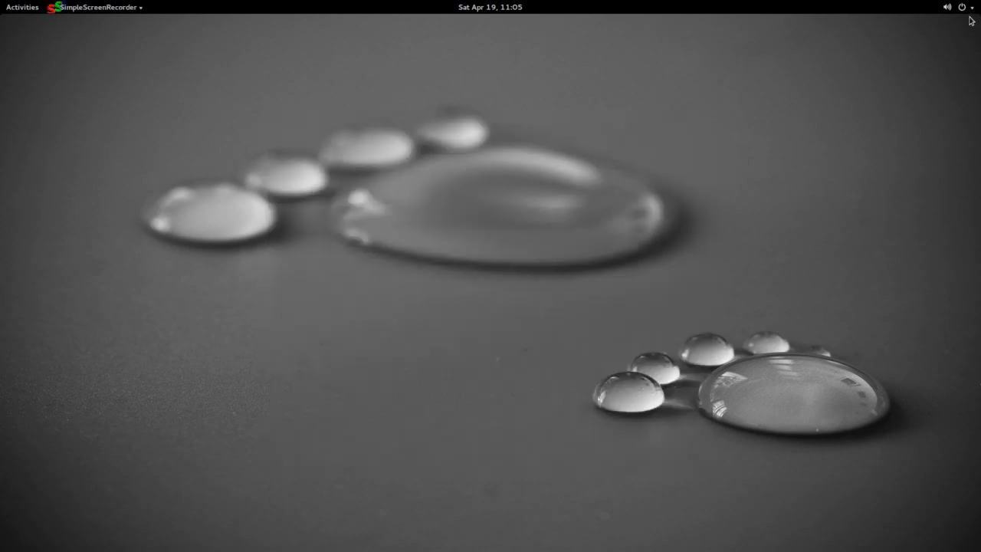
left_click(956, 6)
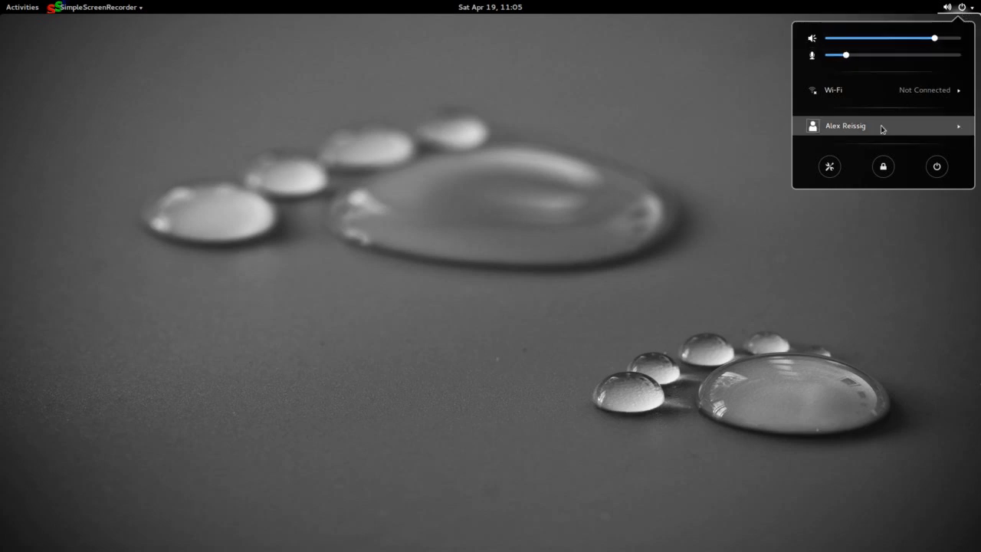
left_click(845, 125)
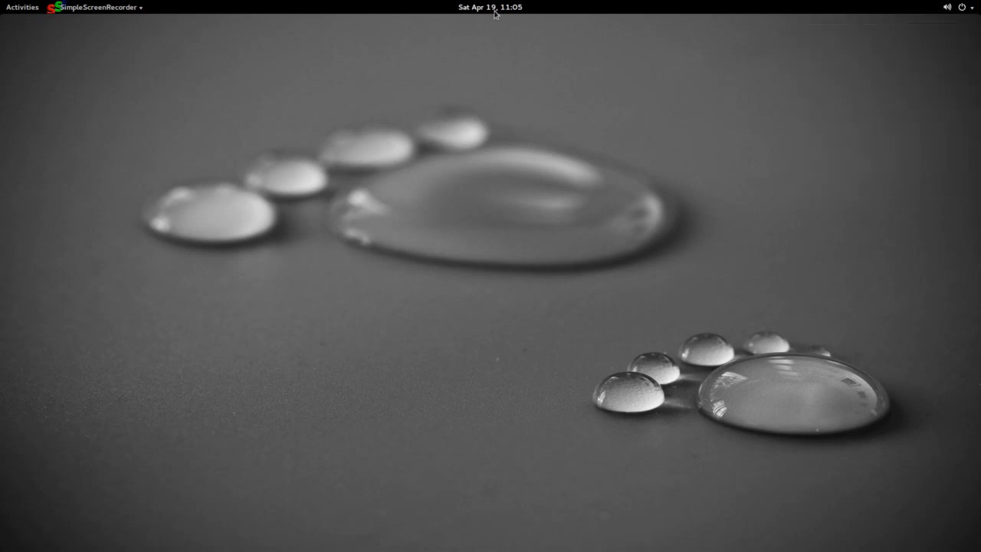
mouse_move(138, 109)
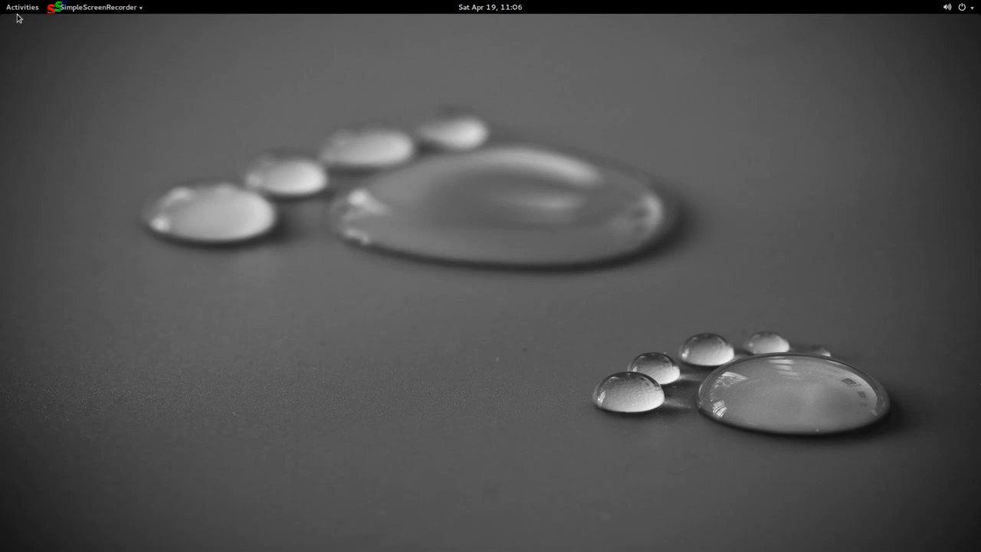
Step: Show the full application grid from Activities and scroll to its second page
left_click(22, 6)
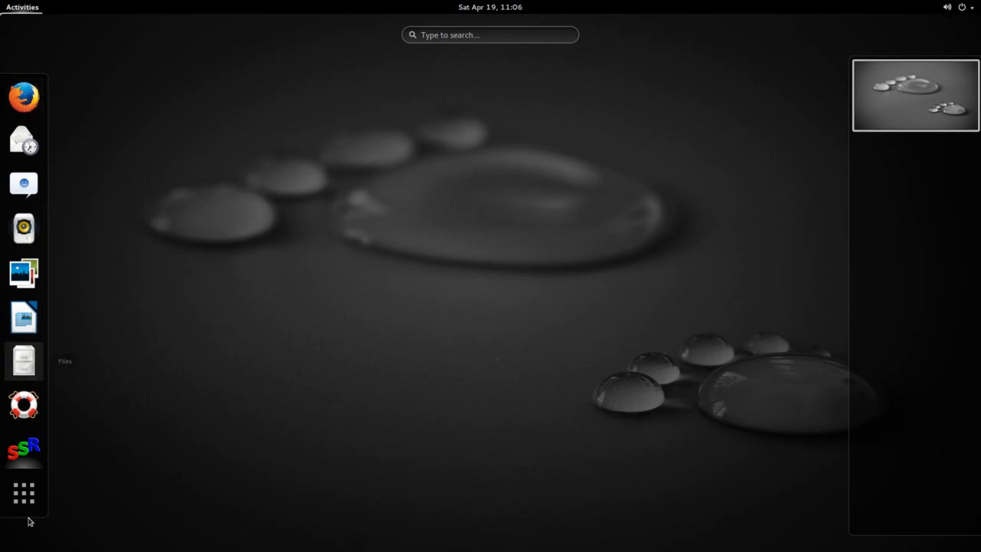
mouse_move(24, 494)
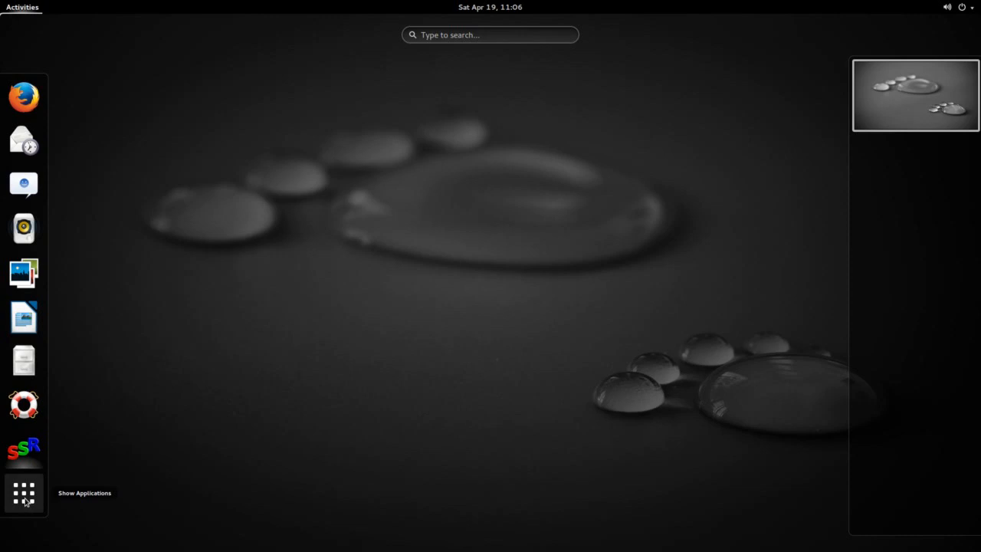
left_click(25, 493)
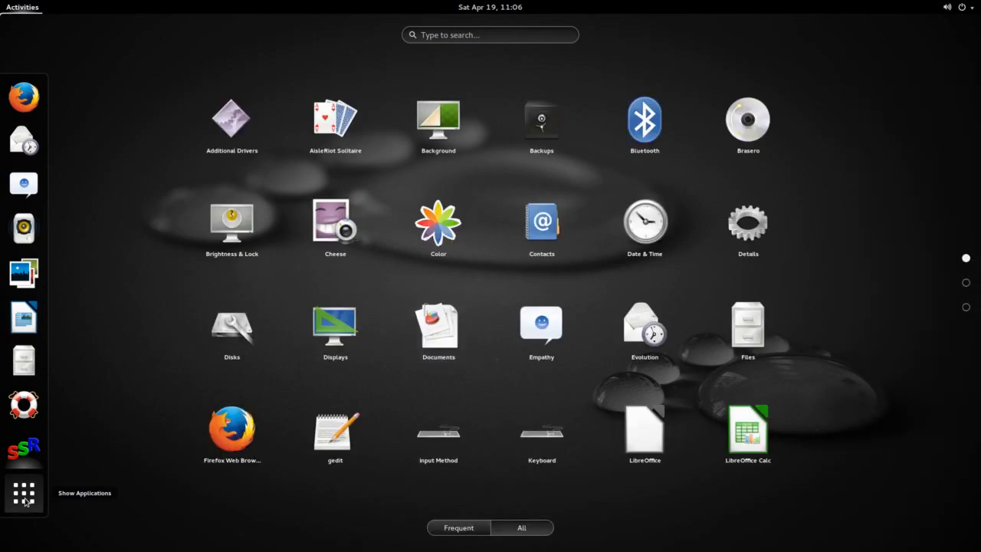
mouse_move(65, 482)
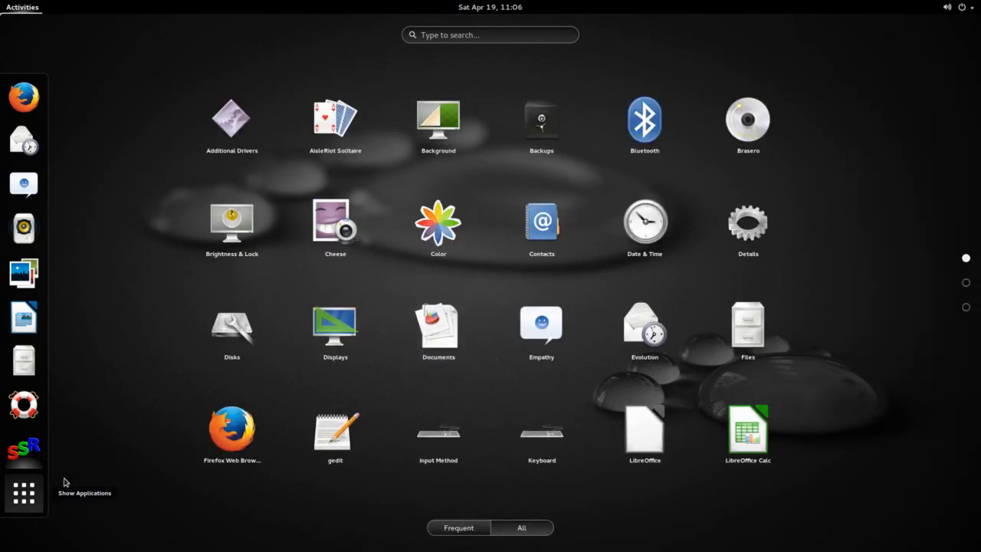
mouse_move(780, 382)
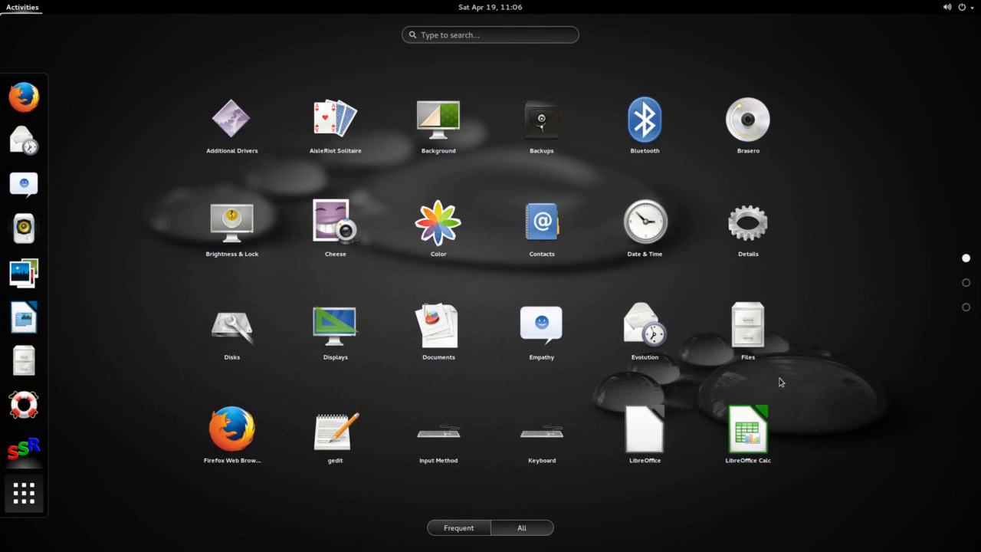
mouse_move(967, 269)
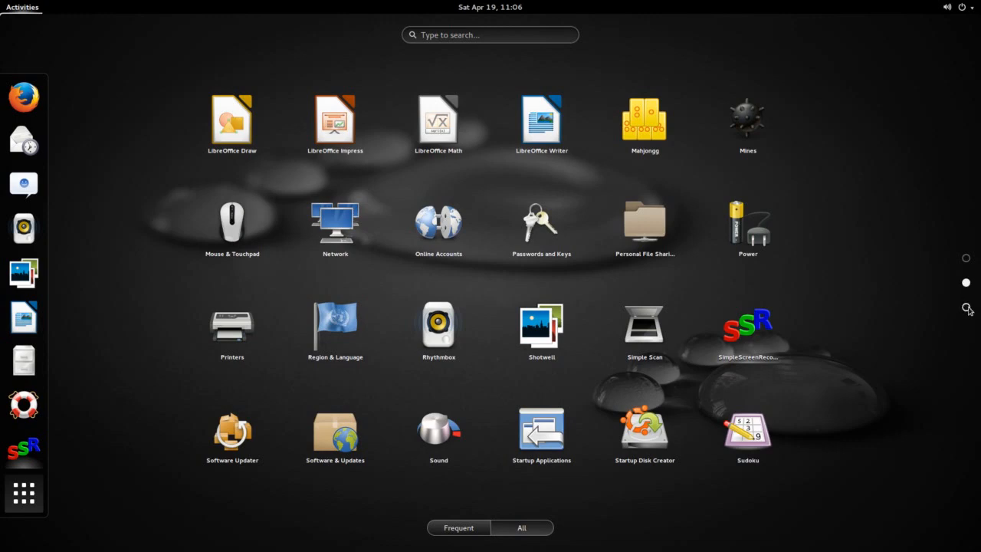
scroll("down", 3)
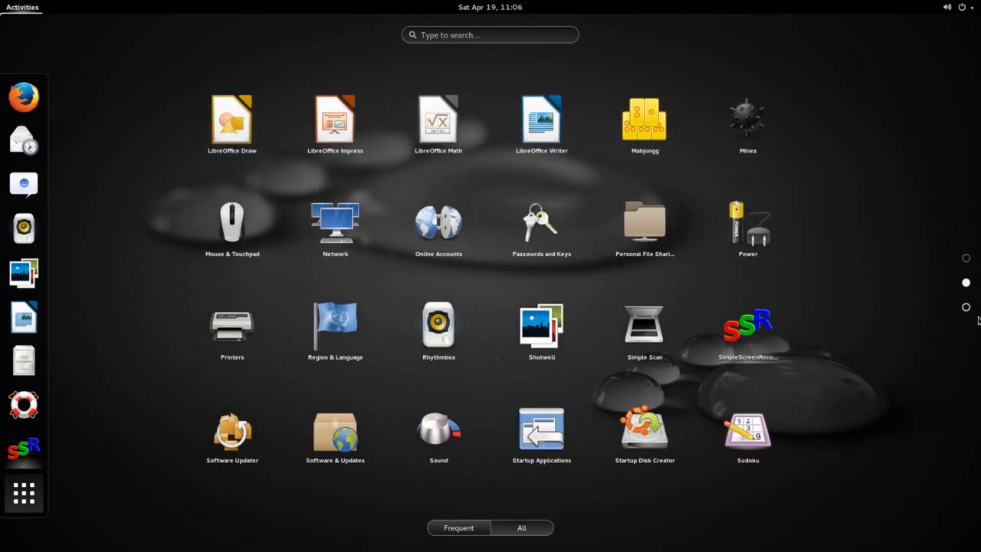
mouse_move(920, 322)
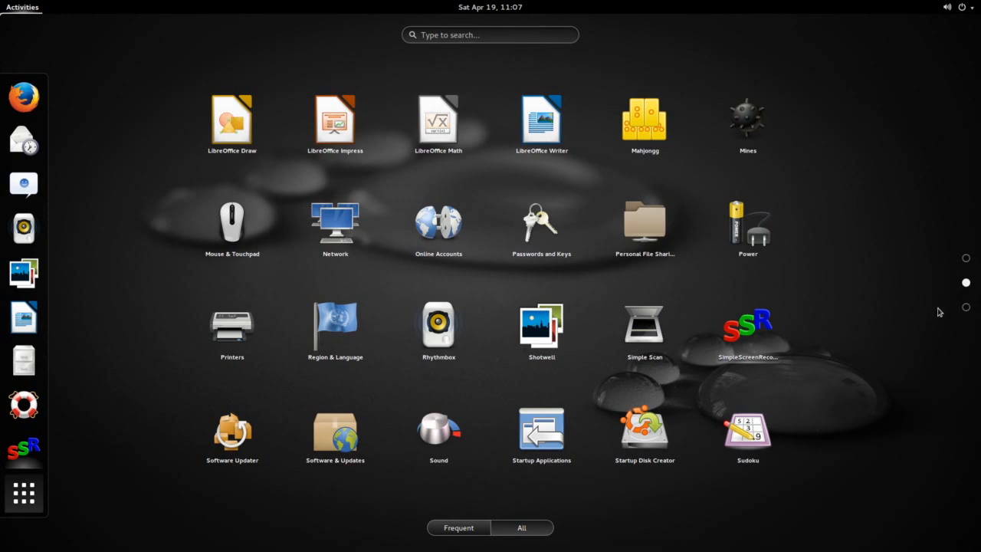
mouse_move(696, 467)
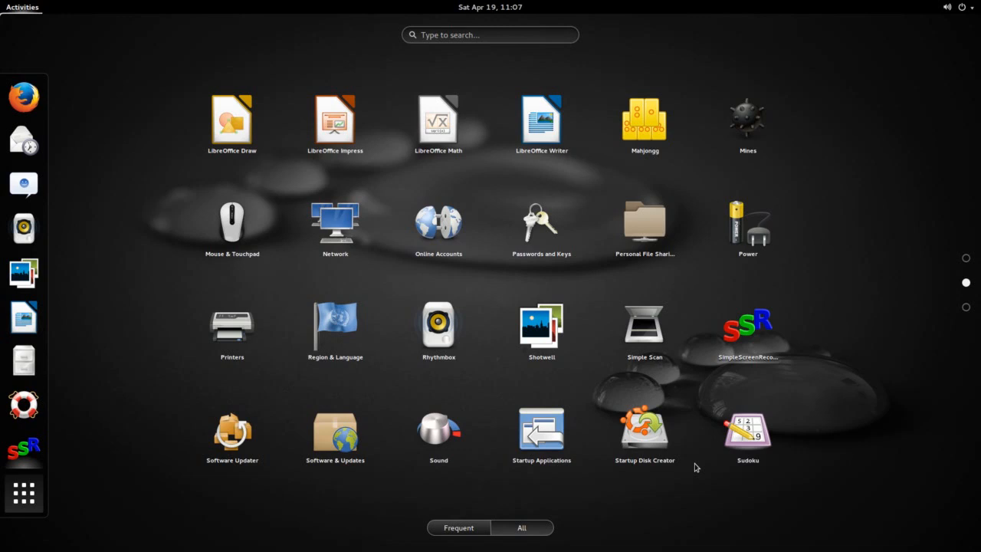
mouse_move(426, 496)
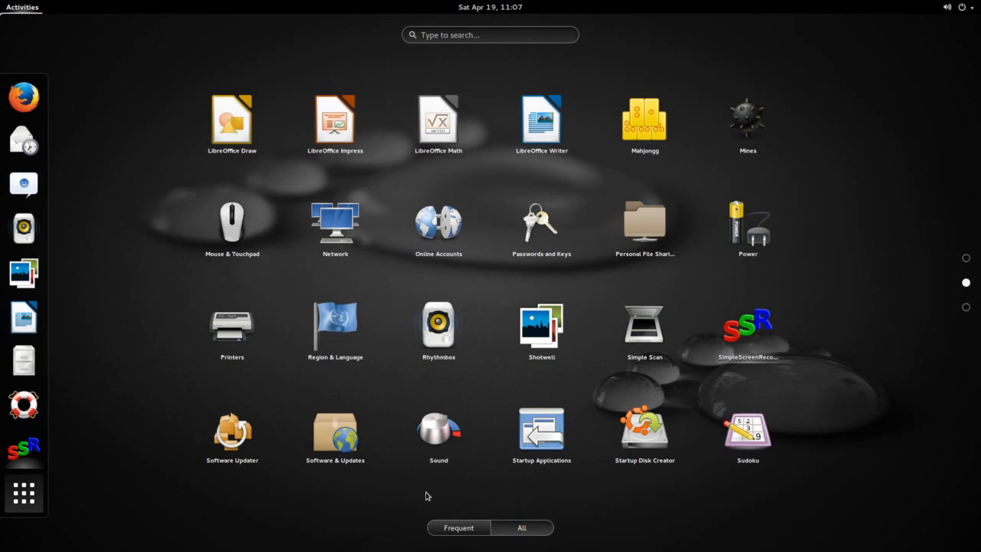
mouse_move(427, 463)
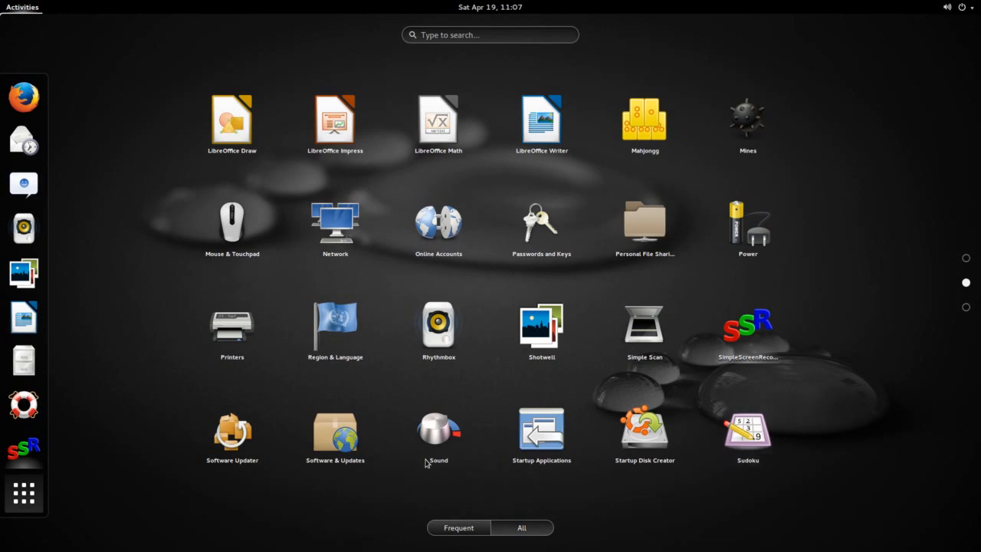
mouse_move(113, 317)
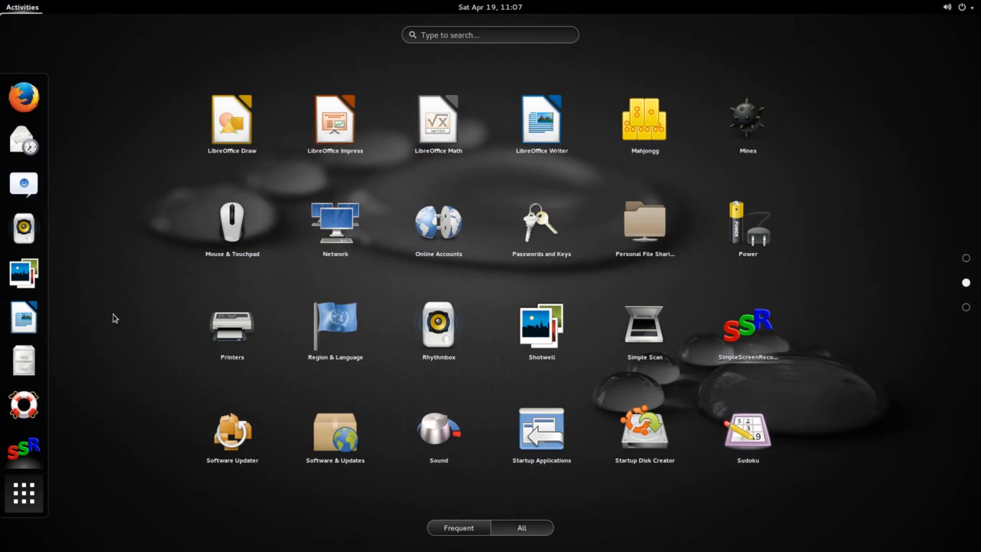
mouse_move(25, 494)
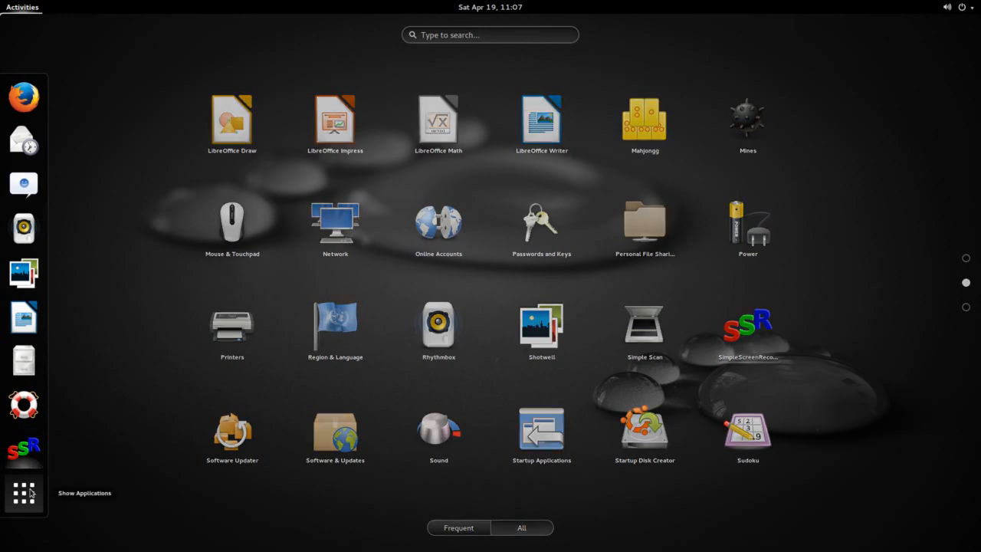
Step: Leave the app grid, returning to the Activities overview with the workspace thumbnail
left_click(24, 494)
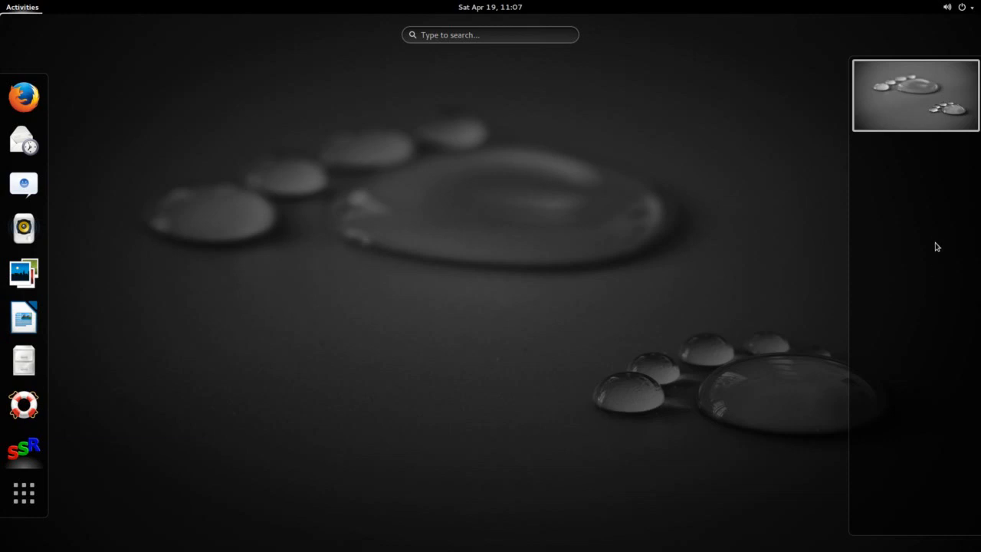
mouse_move(932, 343)
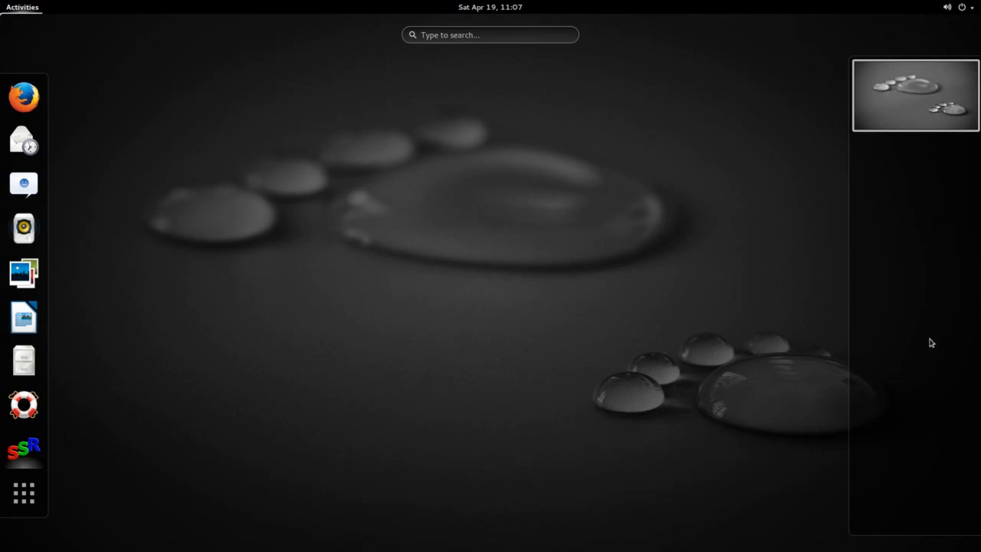
mouse_move(928, 140)
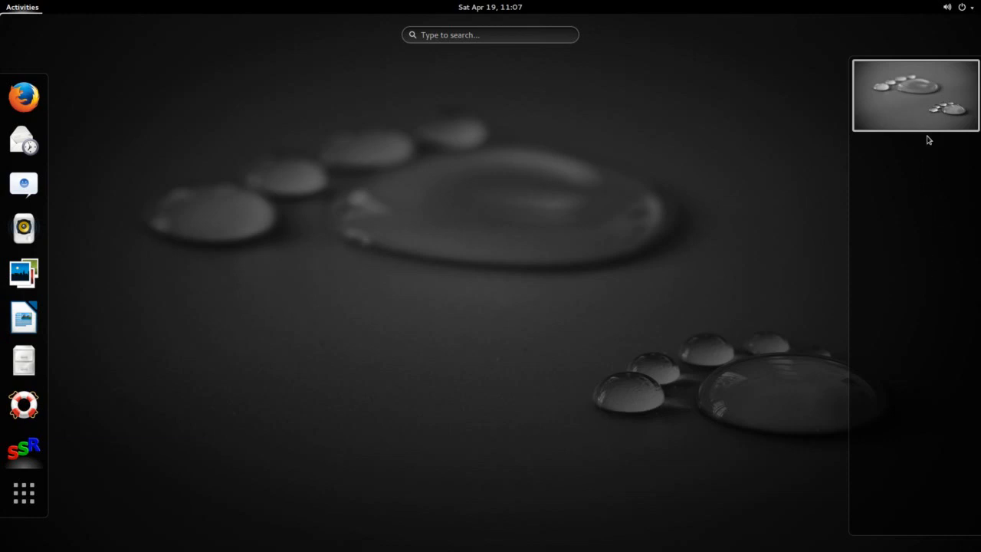
mouse_move(923, 242)
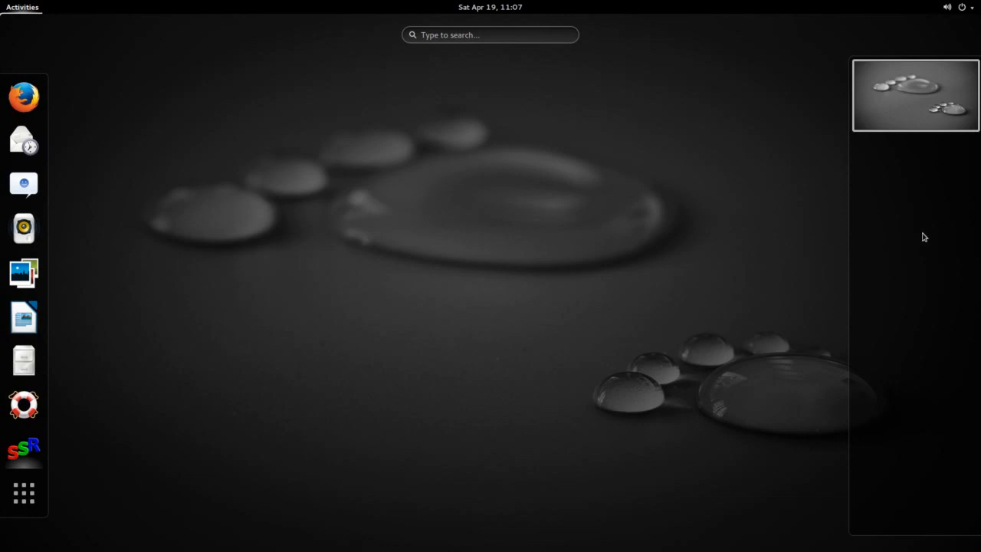
mouse_move(837, 162)
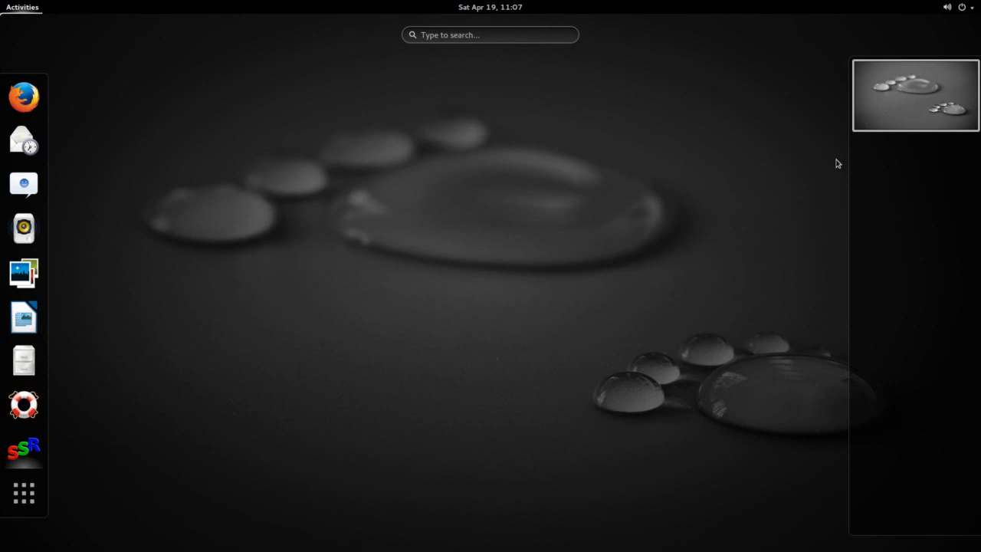
mouse_move(377, 227)
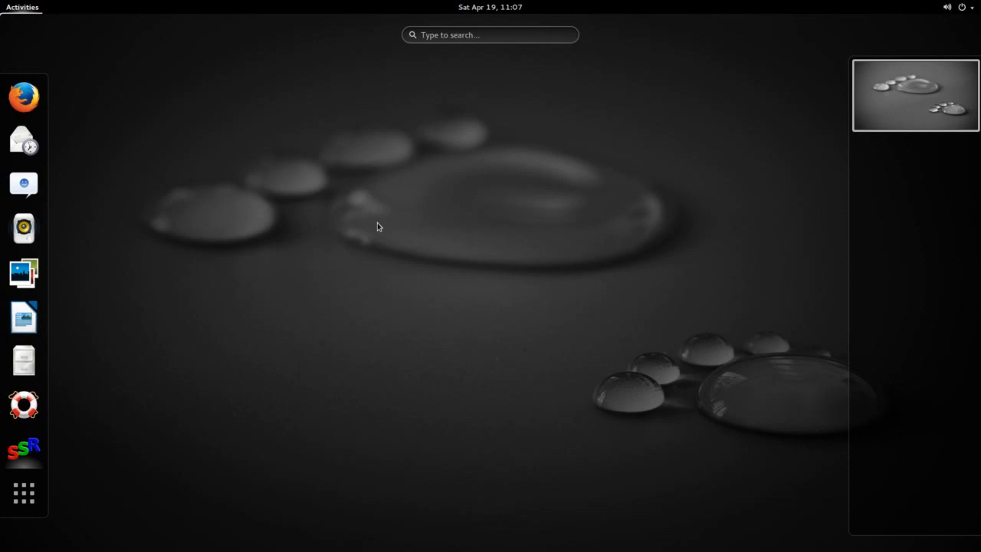
mouse_move(383, 245)
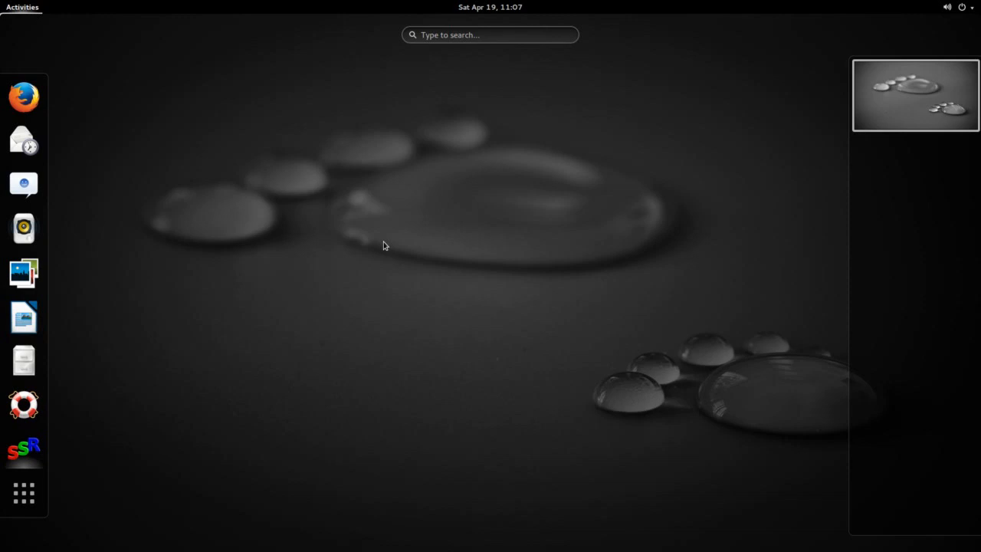
mouse_move(25, 493)
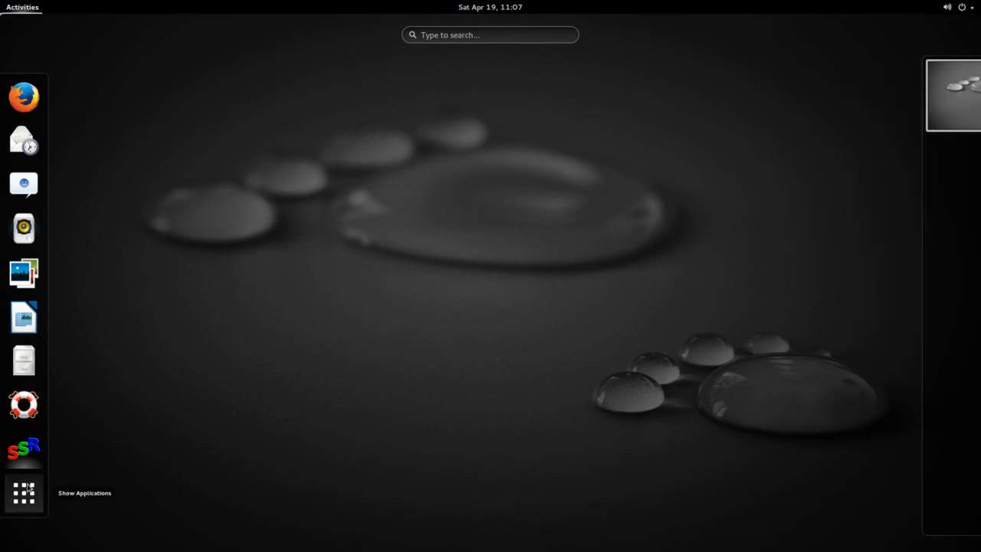
Step: Show all applications again and search the grid for 'lib'
left_click(24, 493)
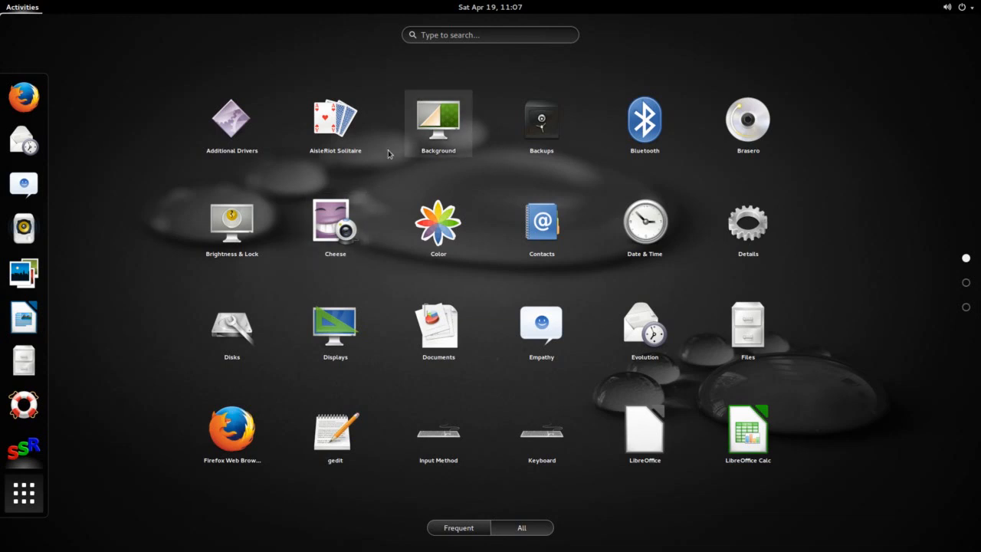
mouse_move(23, 95)
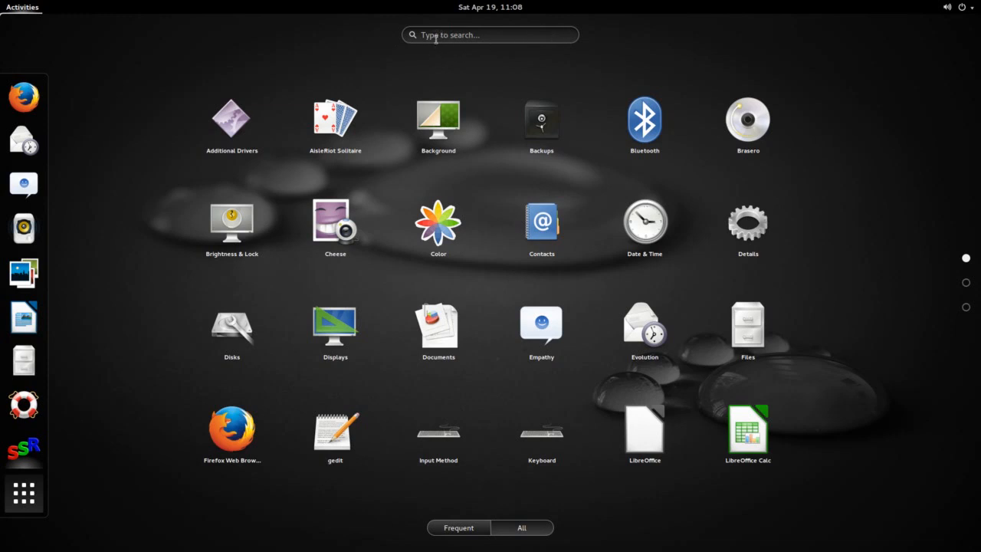
left_click(491, 34)
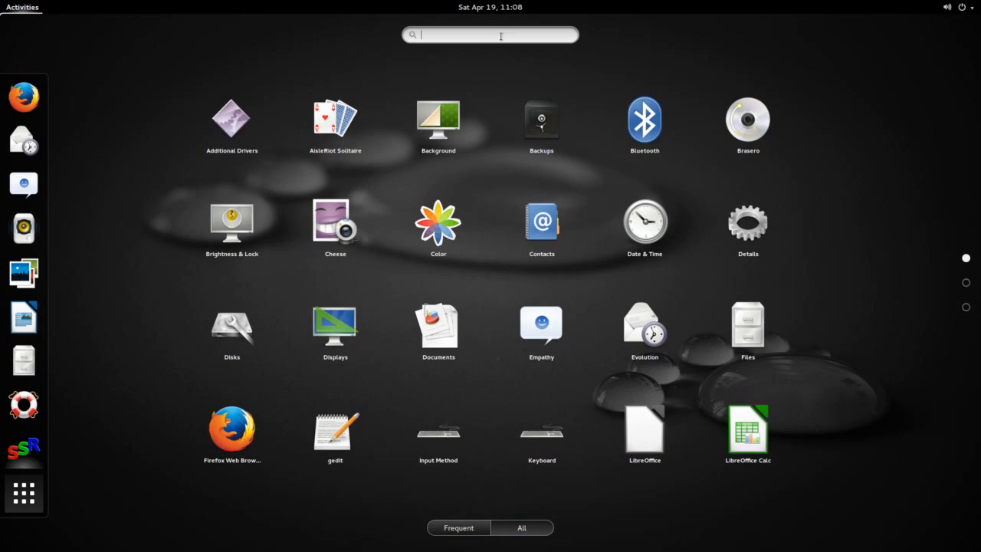
type("lib")
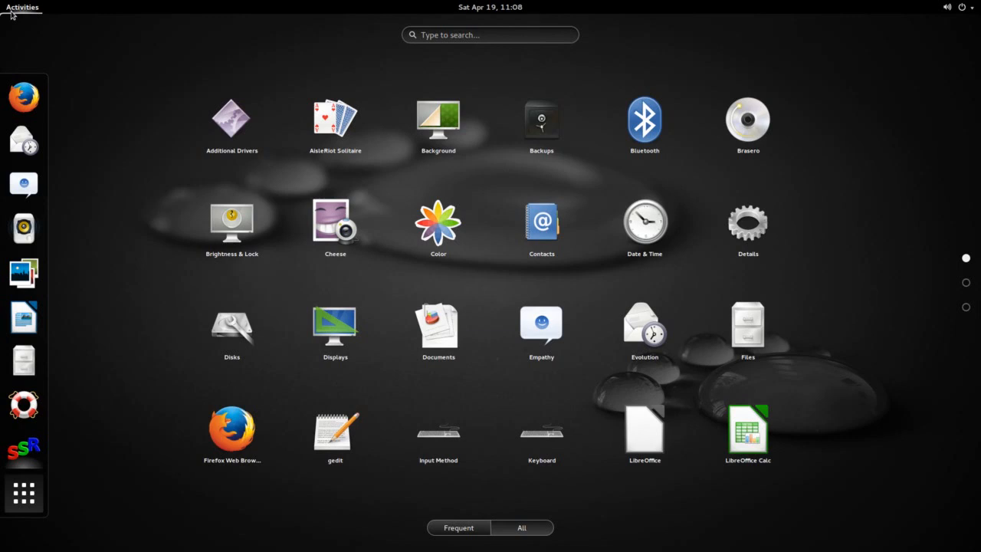
mouse_move(135, 203)
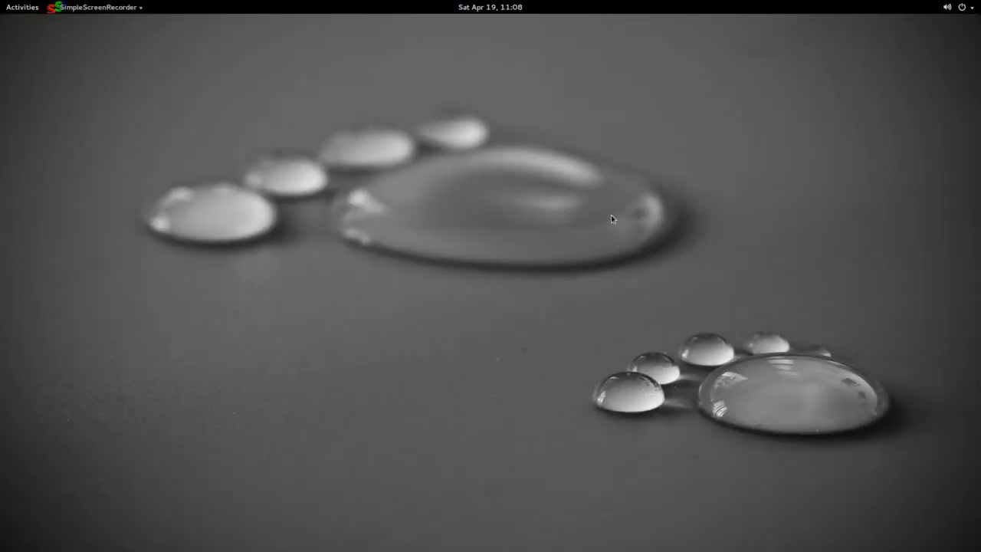
mouse_move(315, 138)
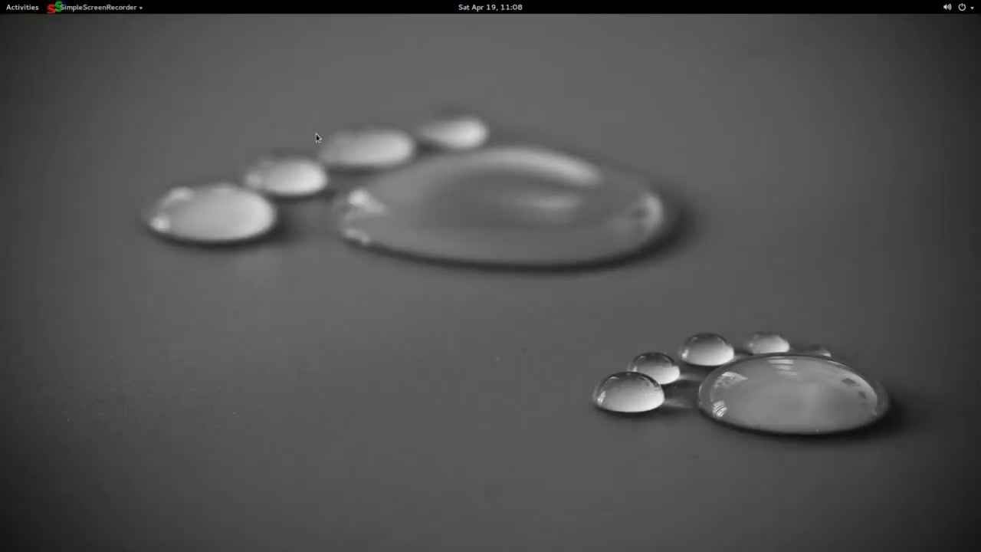
mouse_move(402, 296)
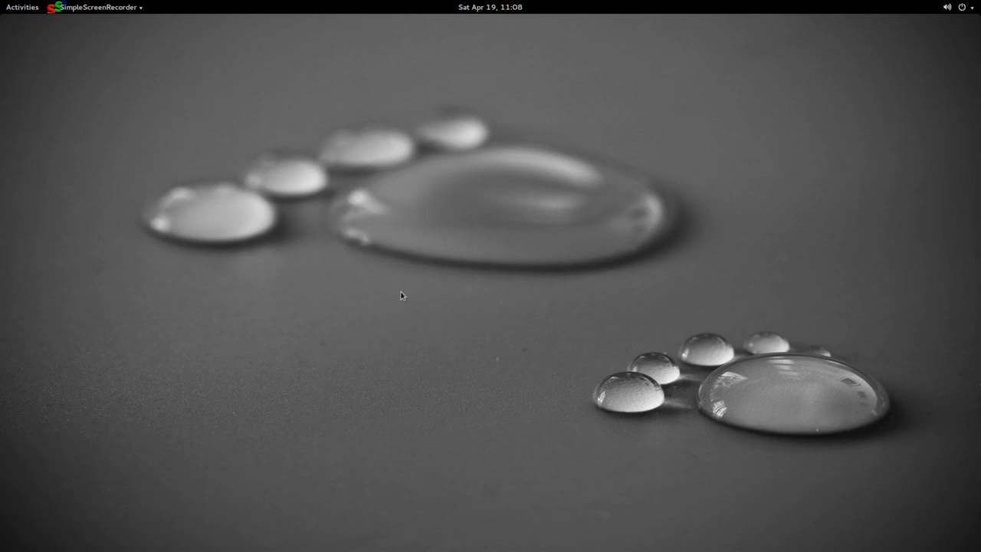
mouse_move(552, 368)
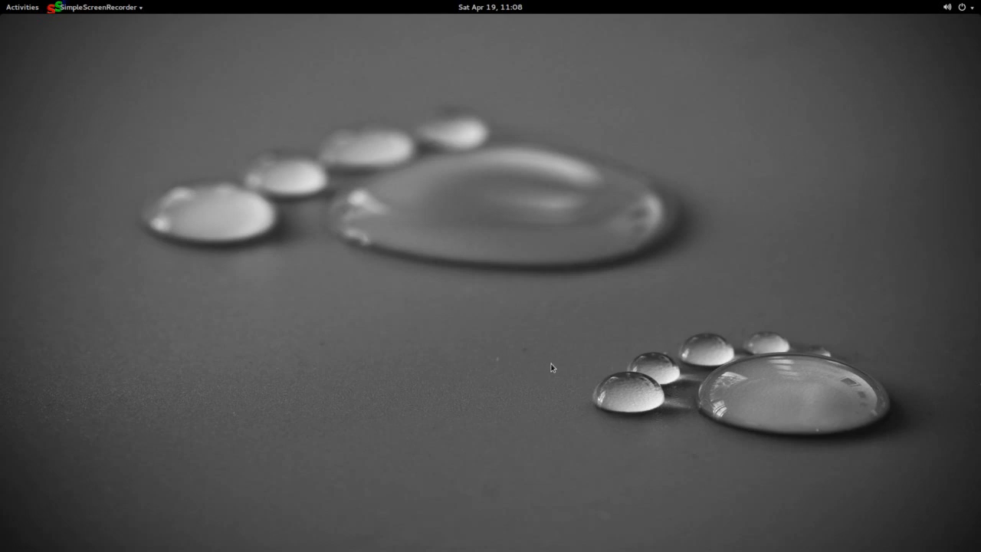
mouse_move(554, 366)
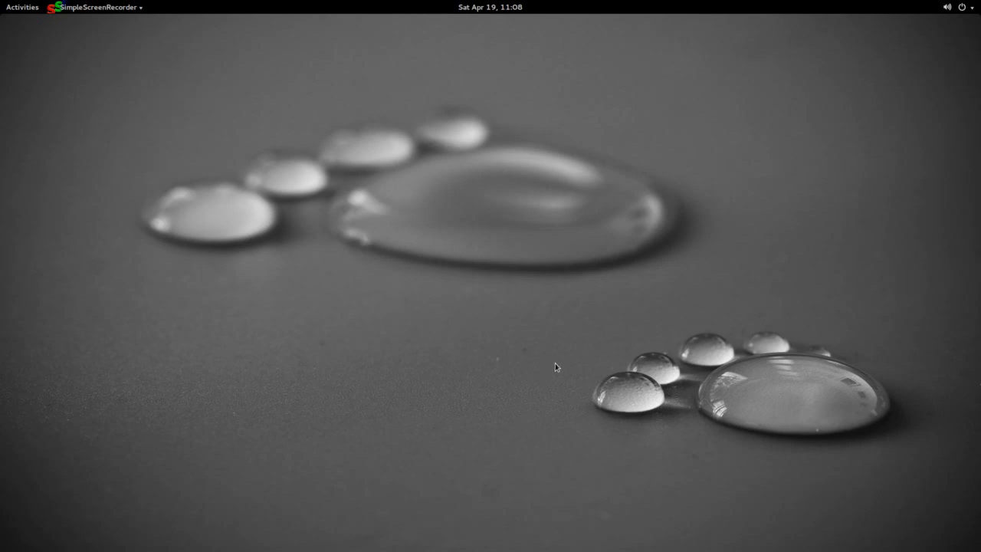
mouse_move(498, 365)
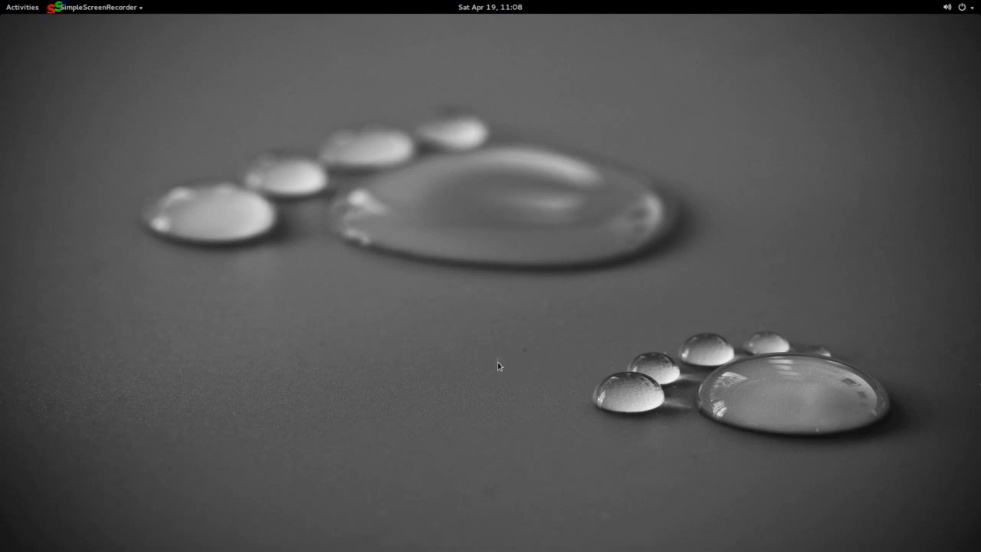
mouse_move(454, 358)
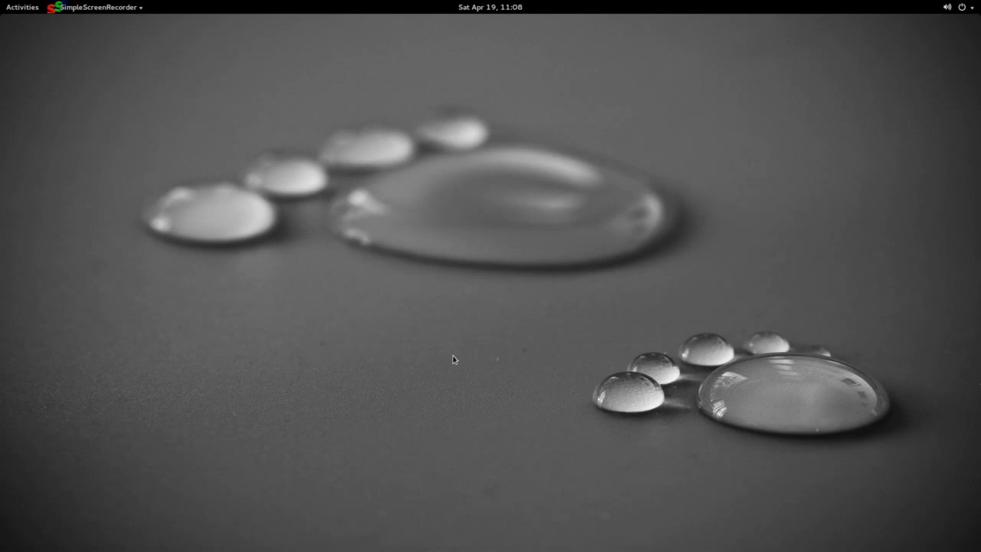
mouse_move(58, 81)
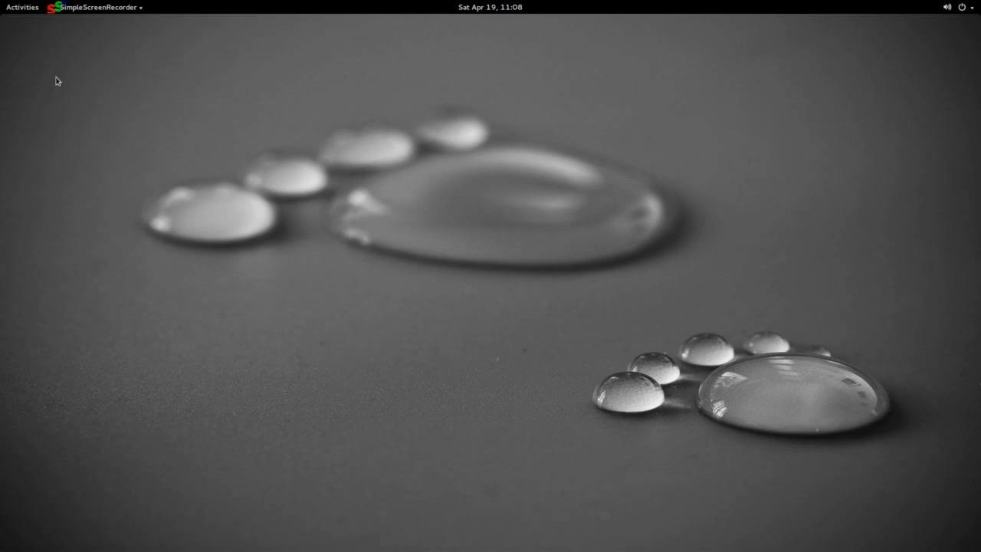
Step: Show the full application grid from the Activities overview
left_click(21, 6)
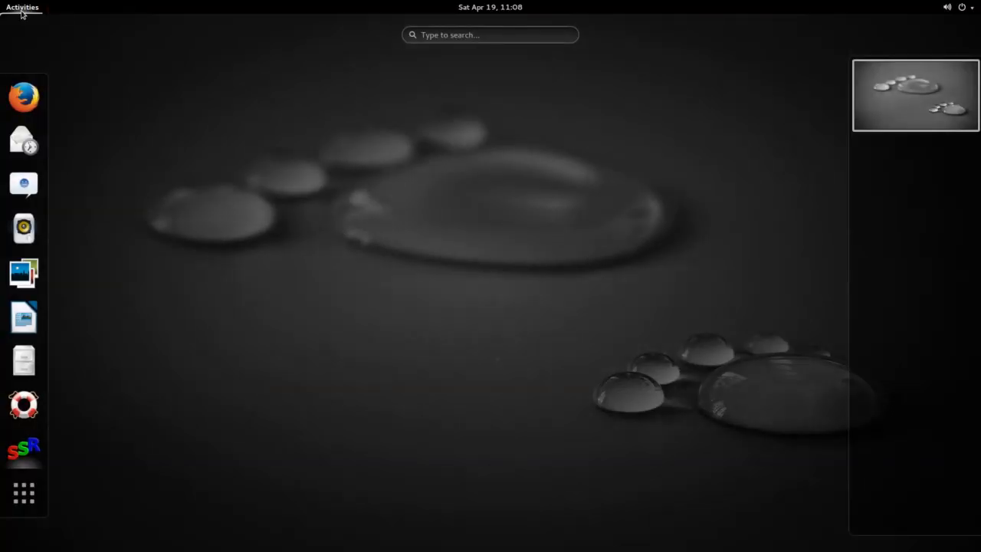
mouse_move(25, 493)
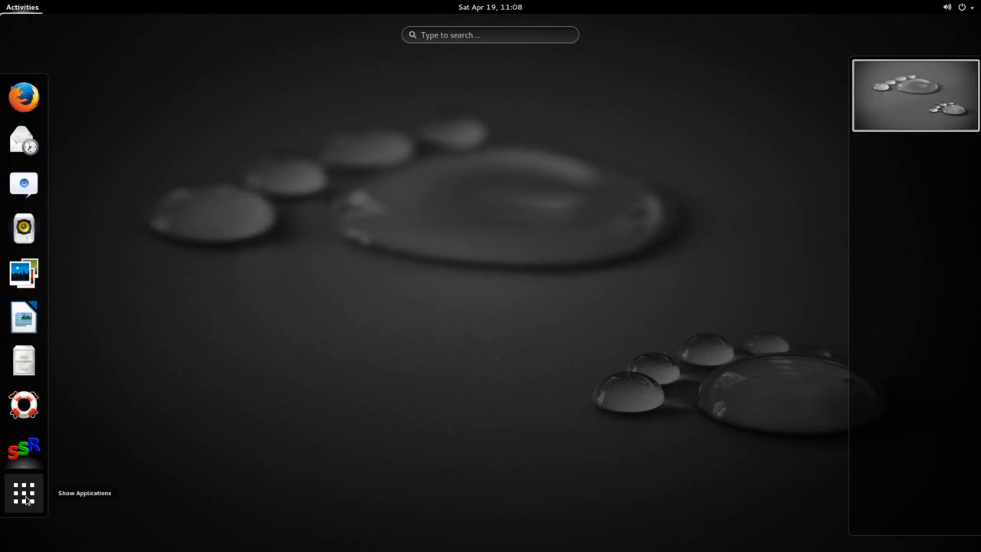
left_click(24, 493)
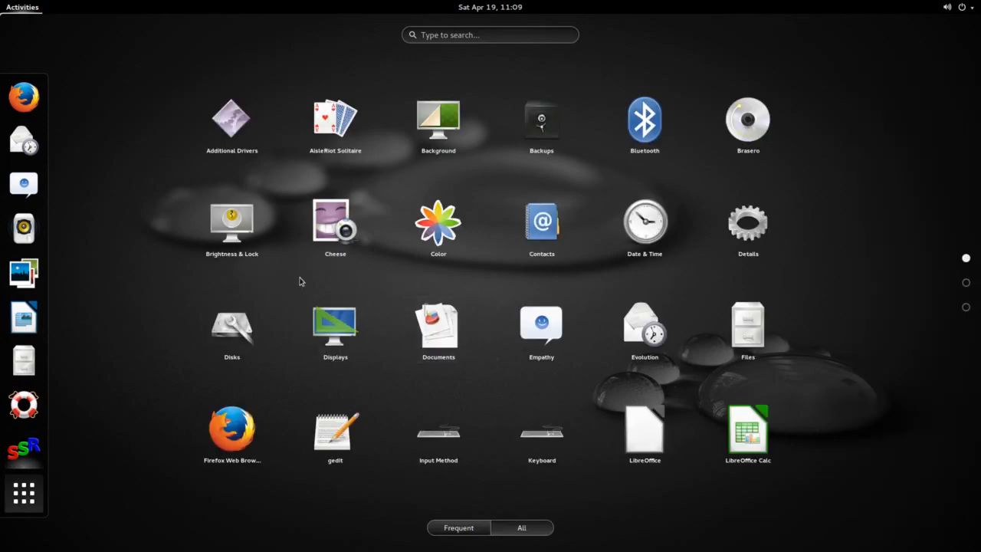
mouse_move(288, 182)
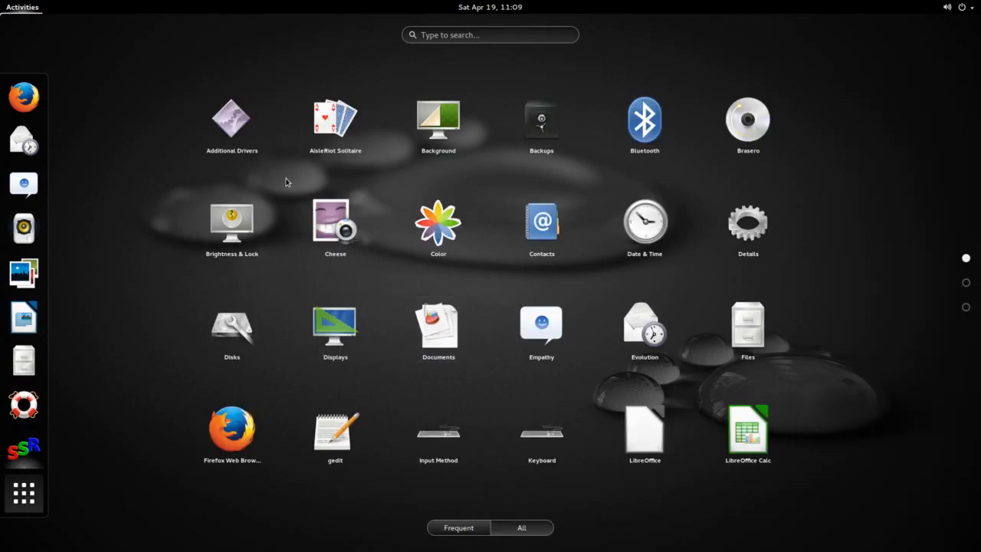
mouse_move(650, 181)
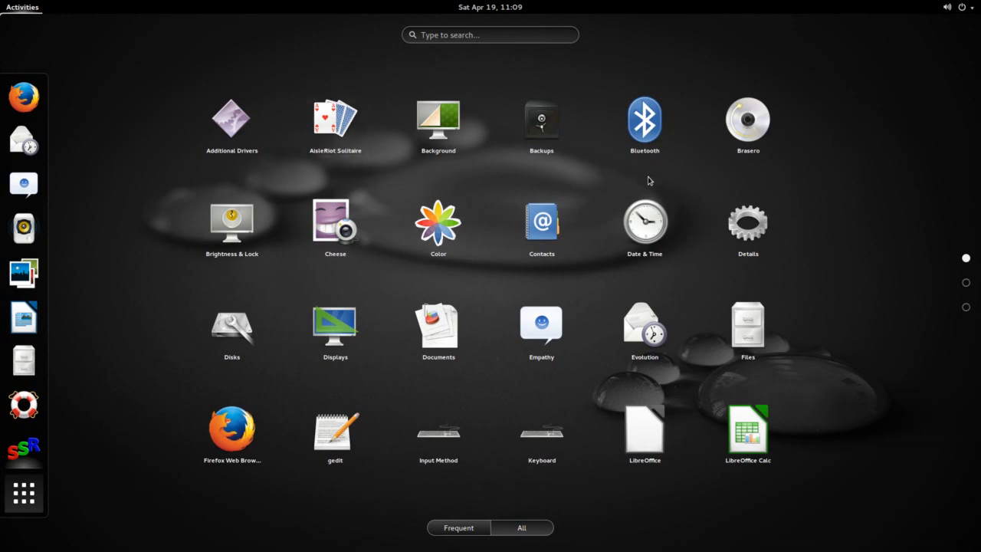
mouse_move(647, 178)
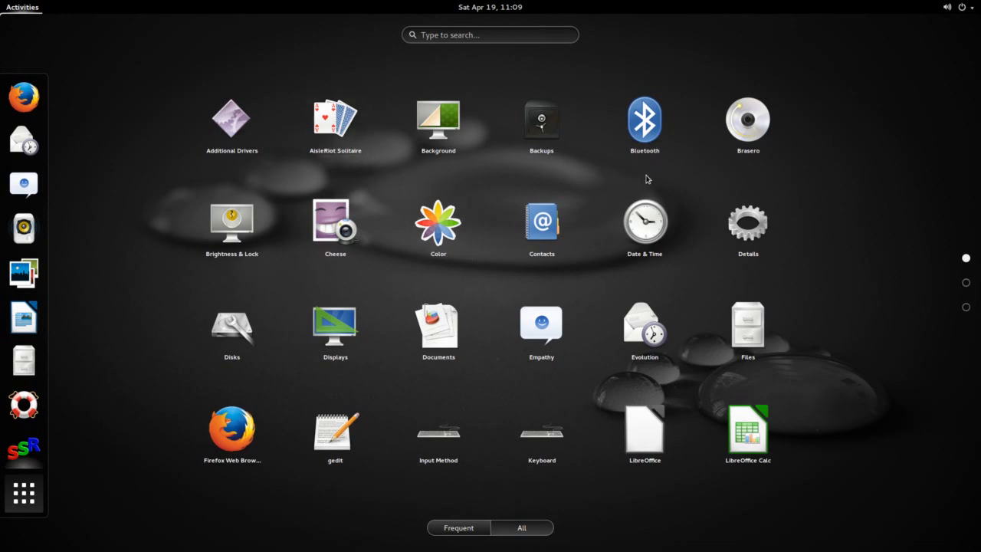
mouse_move(536, 295)
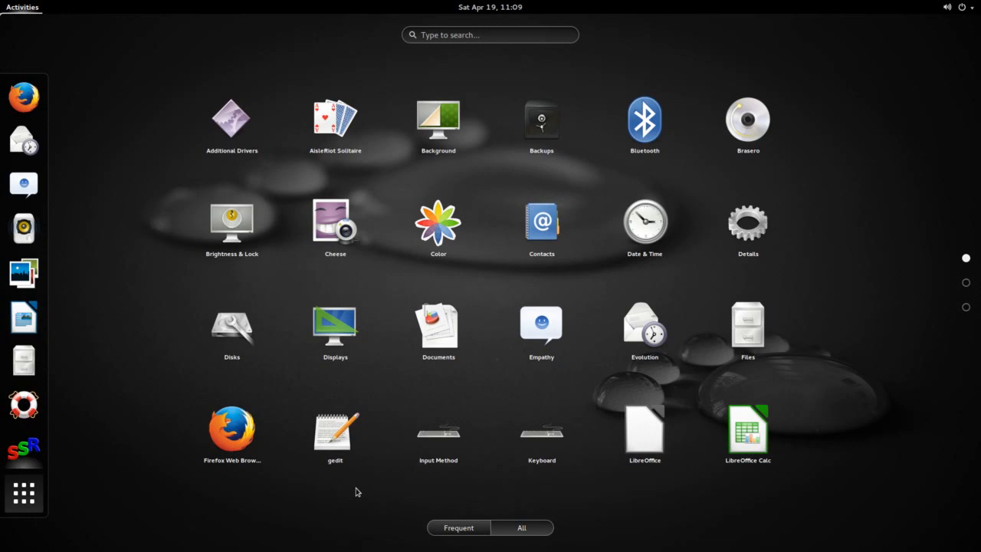
mouse_move(727, 507)
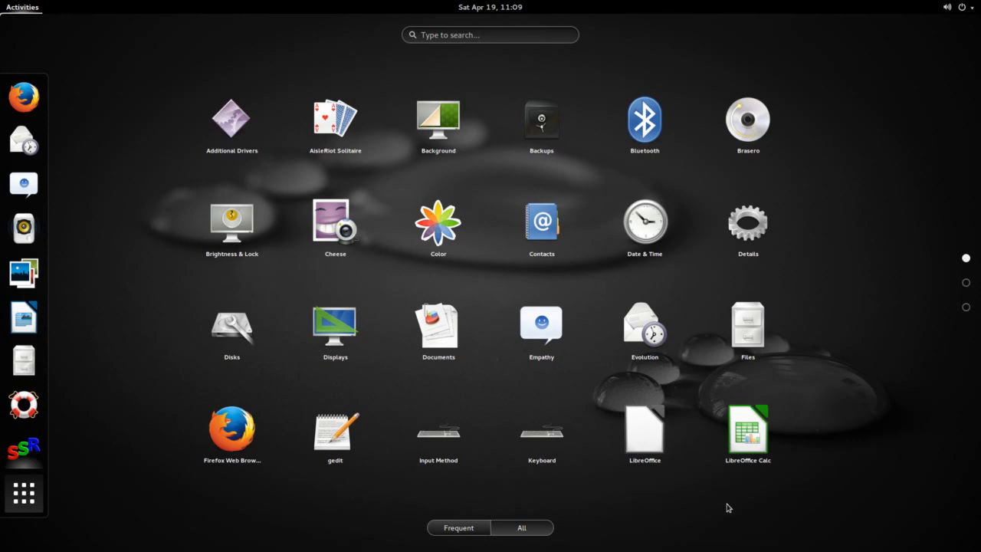
Step: Launch LibreOffice, dismiss its About box and start a blank Writer document
left_click(644, 429)
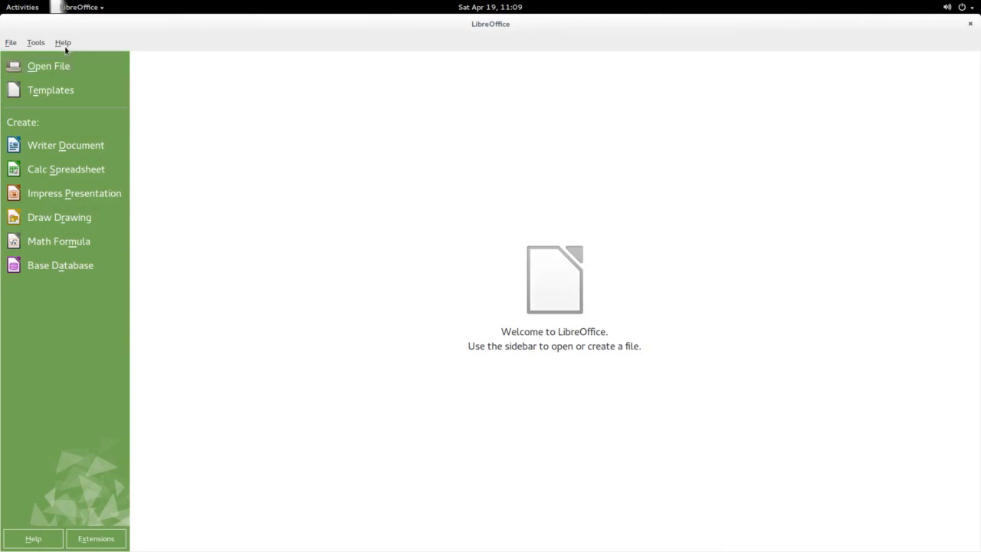
mouse_move(85, 107)
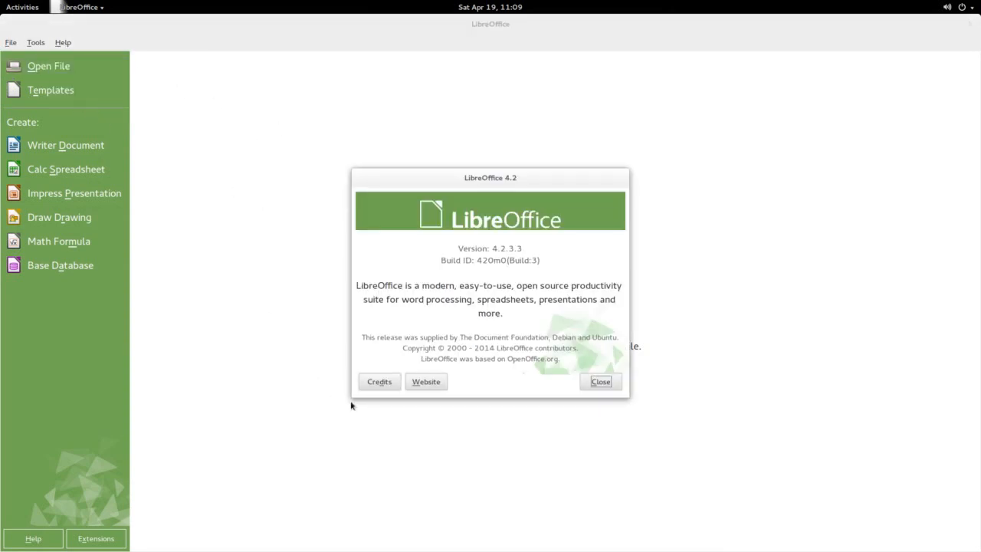
left_click(601, 380)
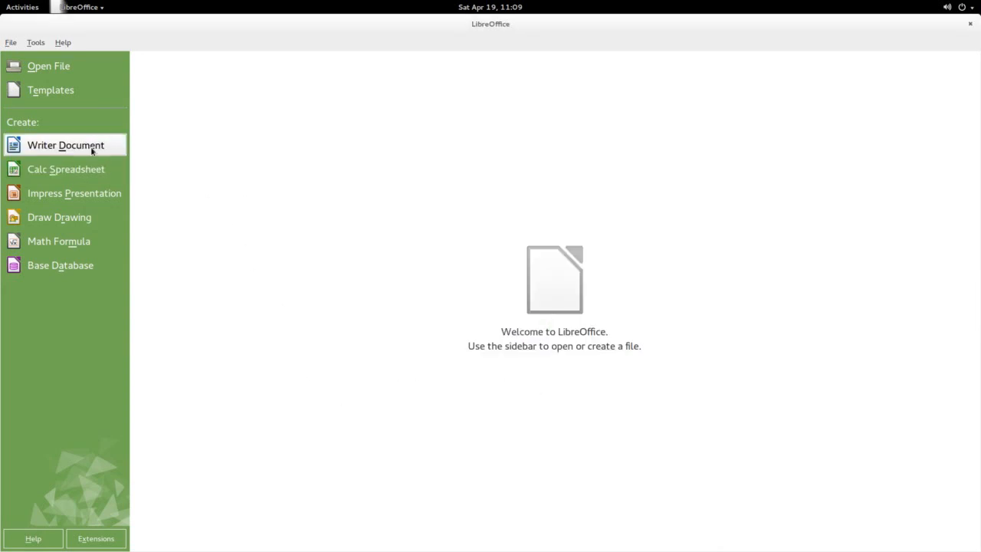
left_click(64, 144)
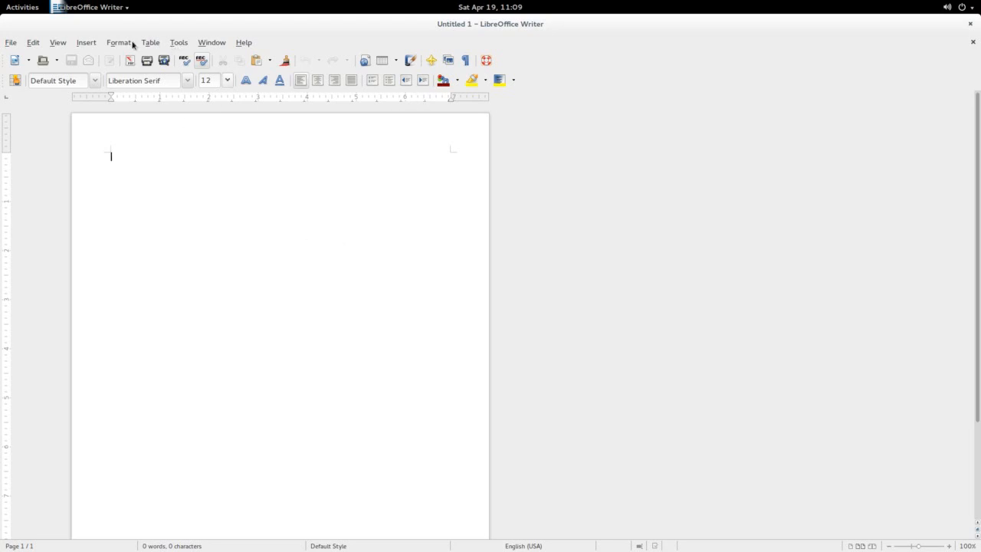
Step: Look at the View page in Tools > Options, then cancel without changes
left_click(178, 43)
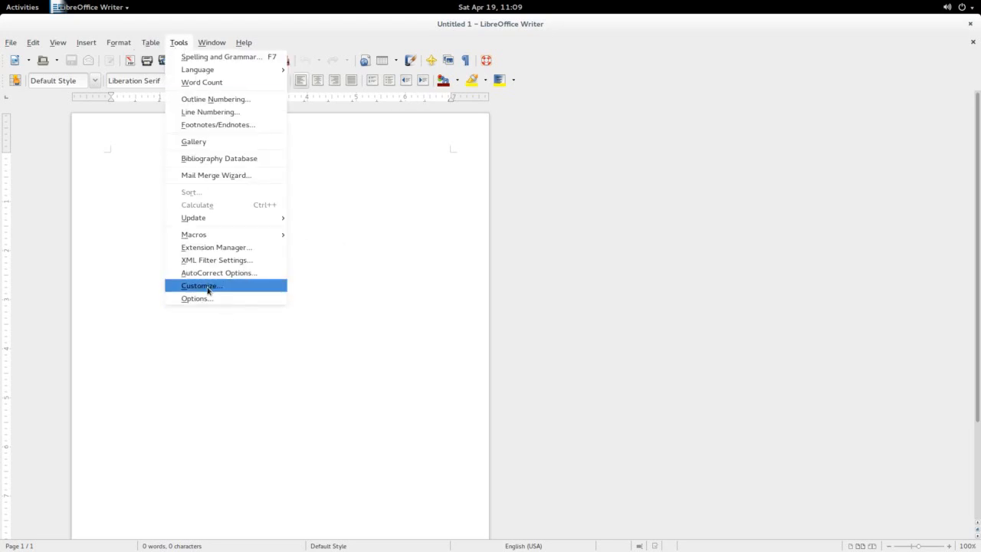
left_click(196, 298)
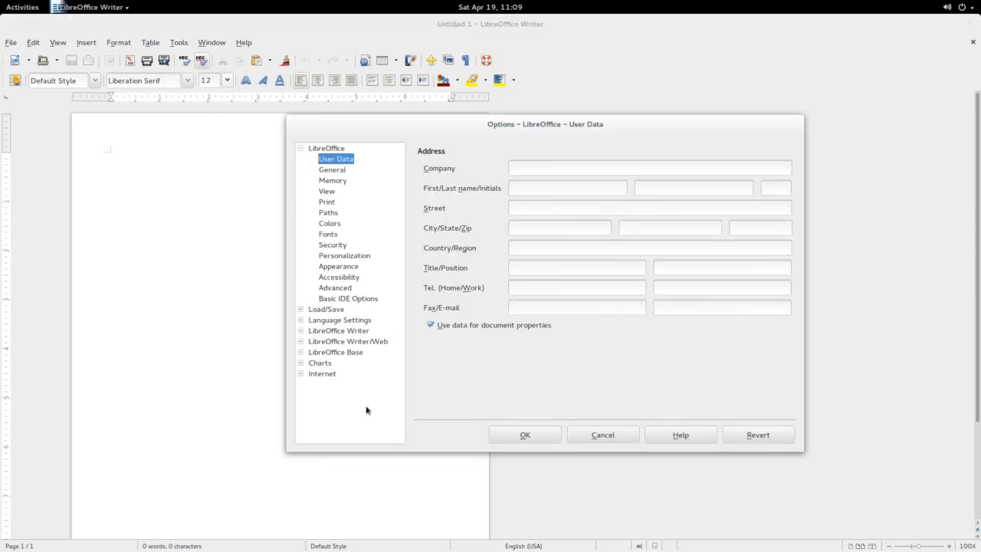
left_click(327, 190)
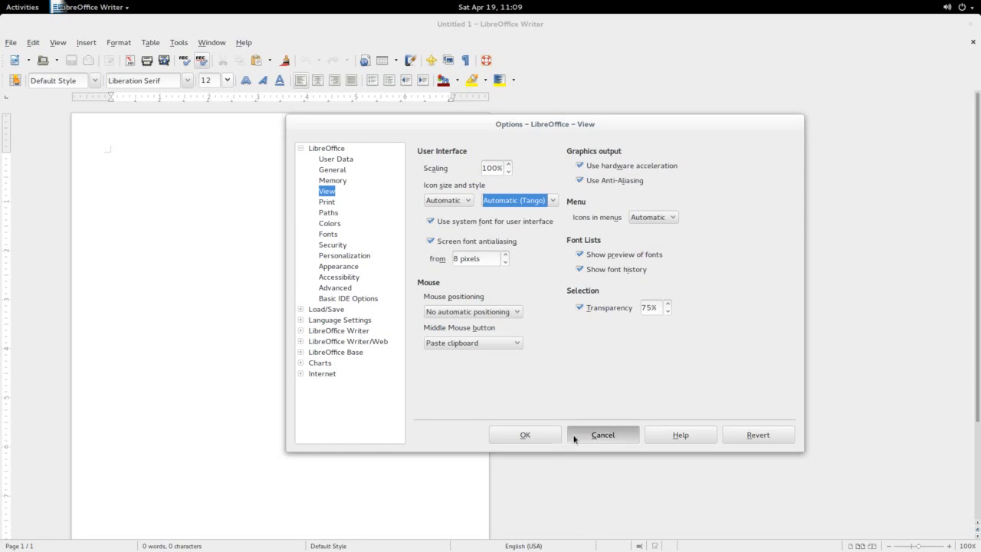
left_click(602, 435)
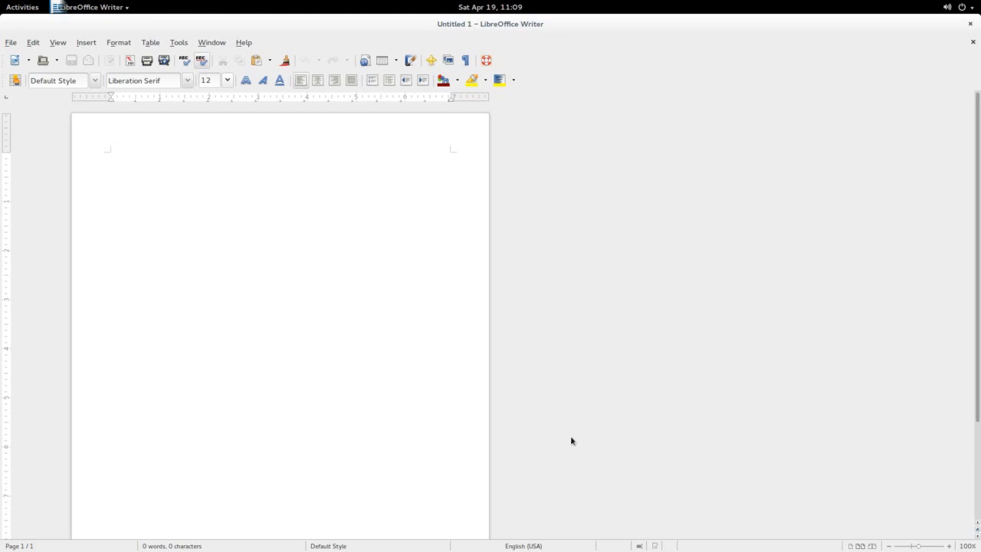
Step: Click repeatedly in the blank Untitled 1 document area
left_click(110, 156)
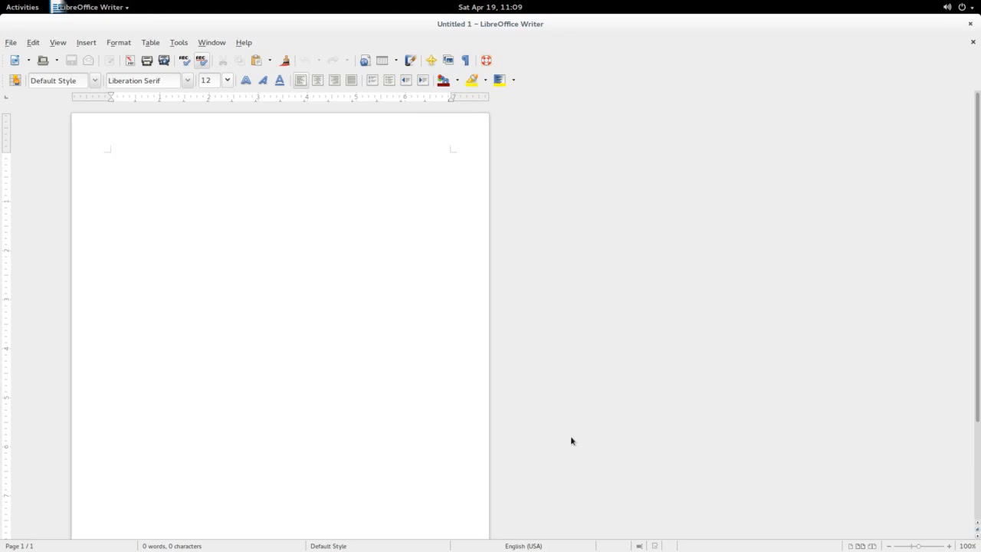
left_click(110, 156)
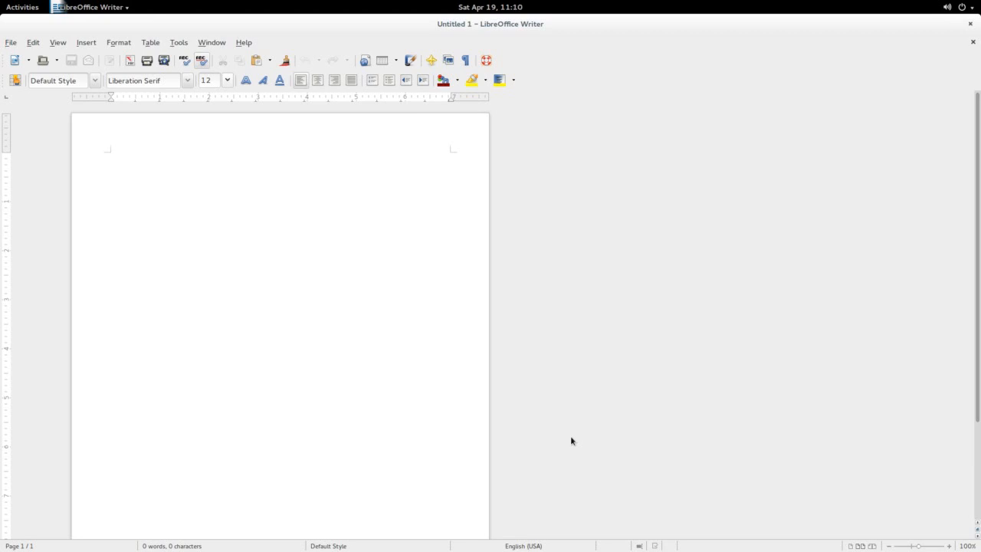
left_click(110, 156)
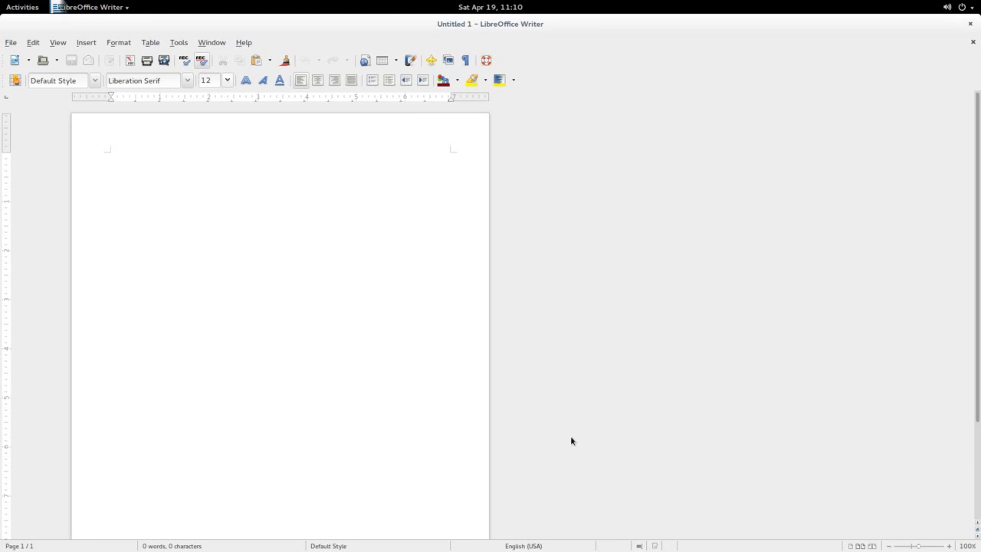
left_click(110, 157)
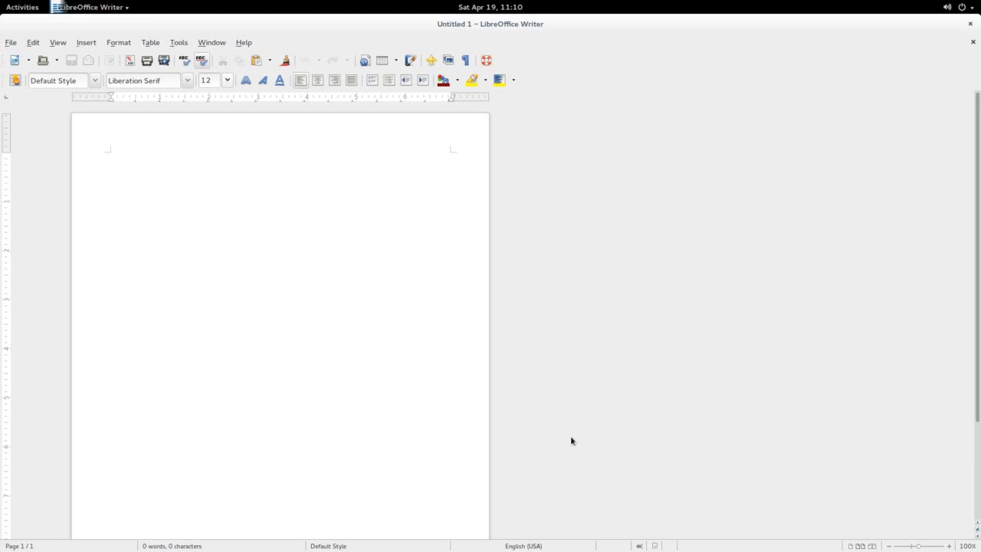
mouse_move(566, 442)
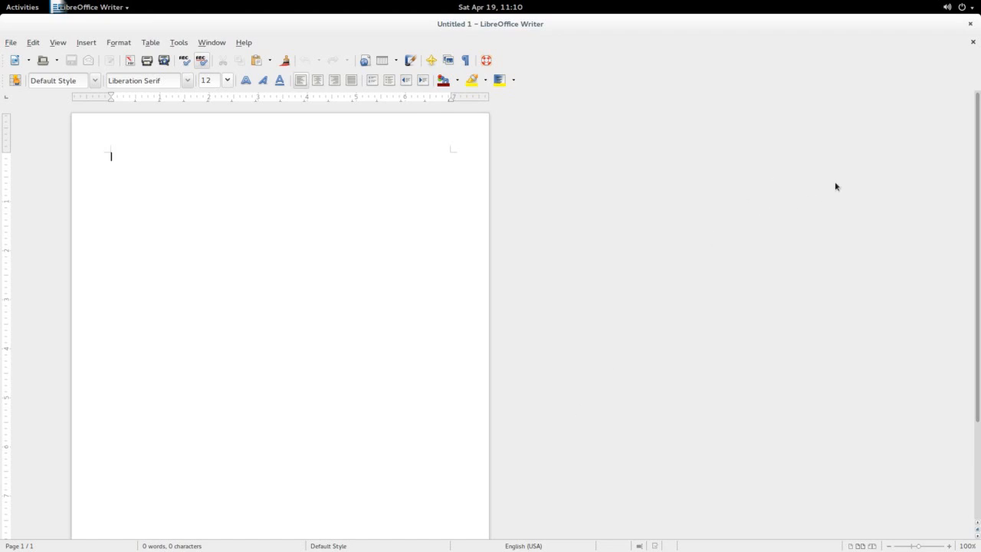
mouse_move(971, 25)
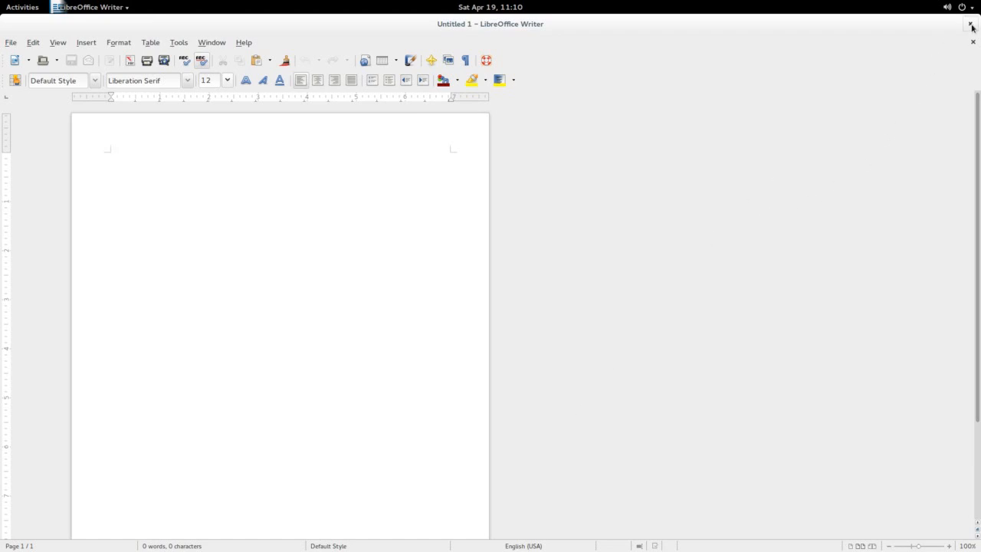
Step: Close the Writer window and return to the Activities overview
left_click(972, 24)
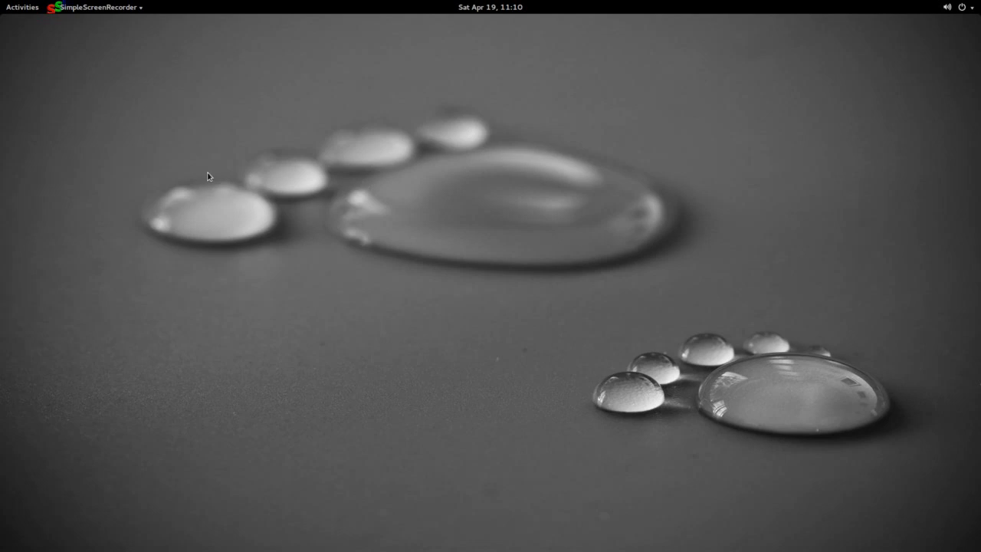
left_click(21, 6)
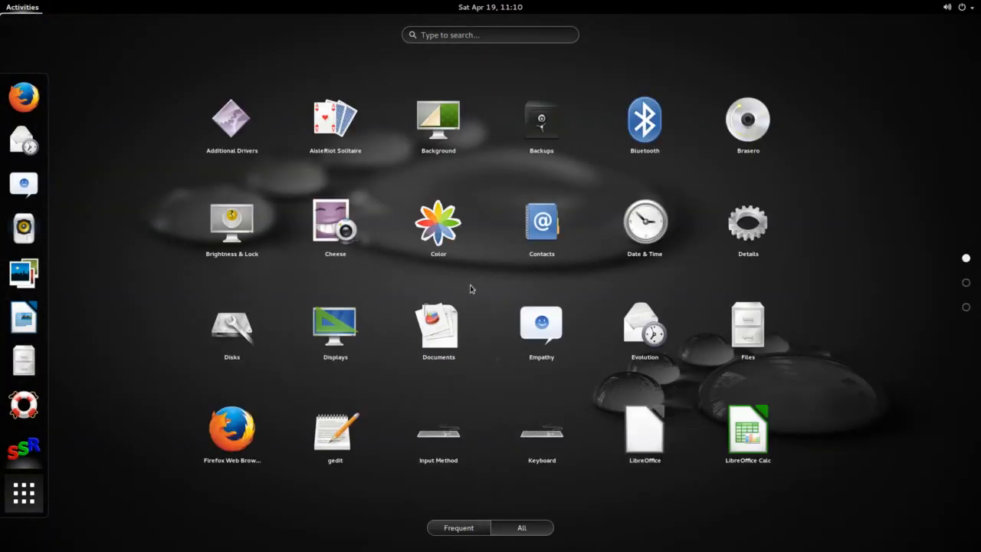
mouse_move(889, 294)
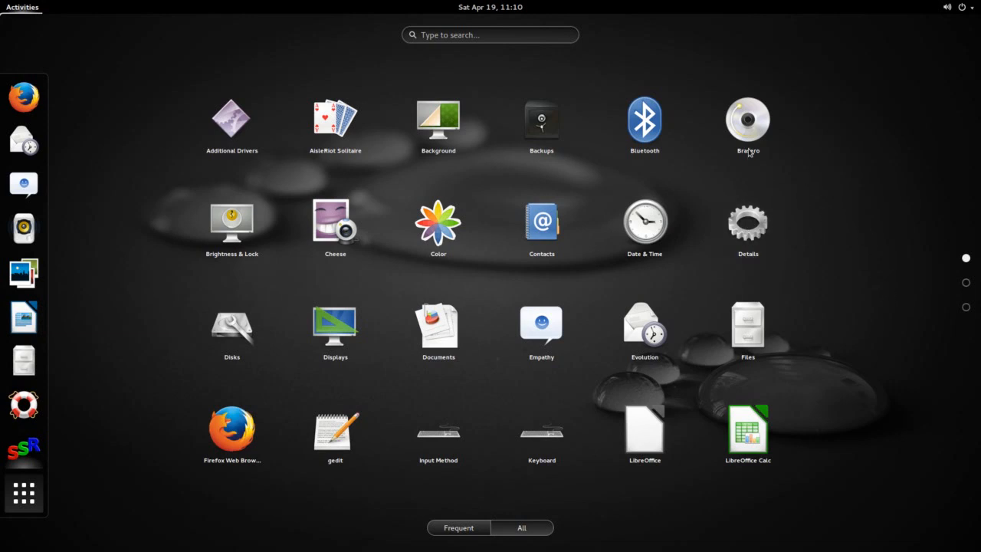
mouse_move(816, 300)
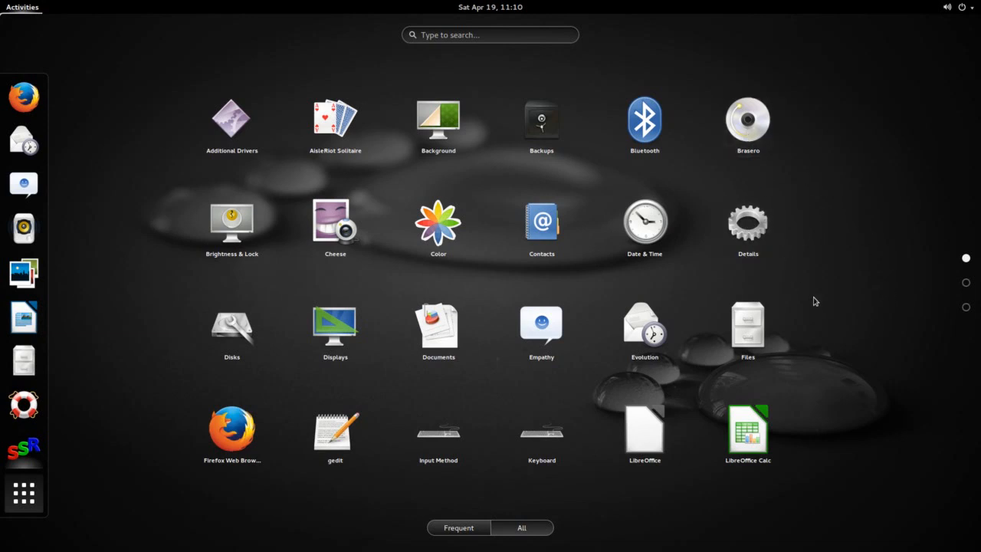
mouse_move(830, 287)
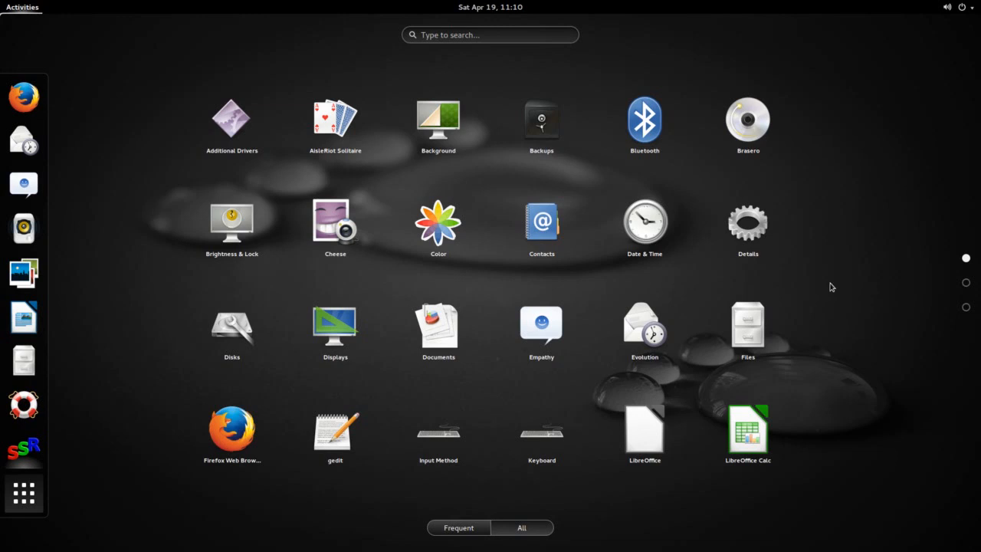
mouse_move(846, 425)
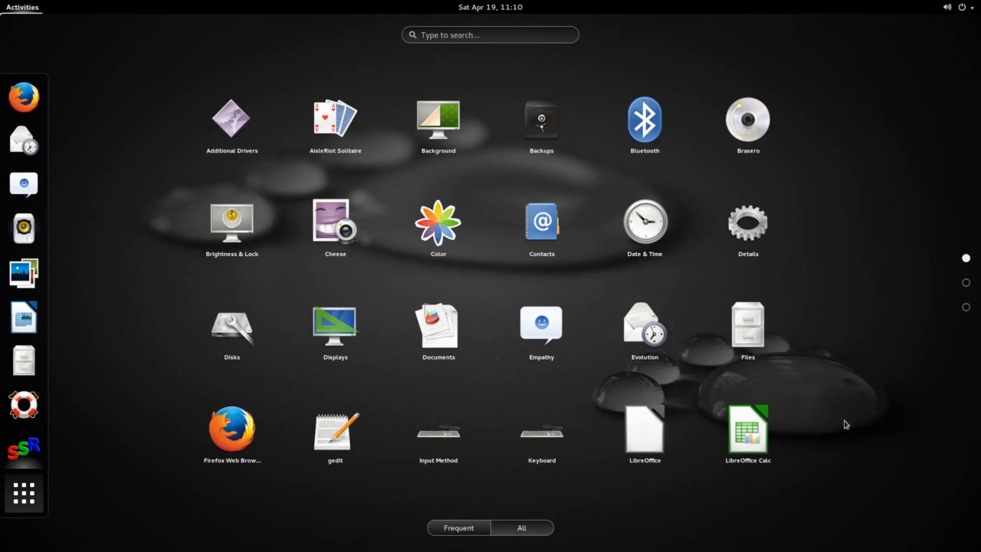
mouse_move(643, 330)
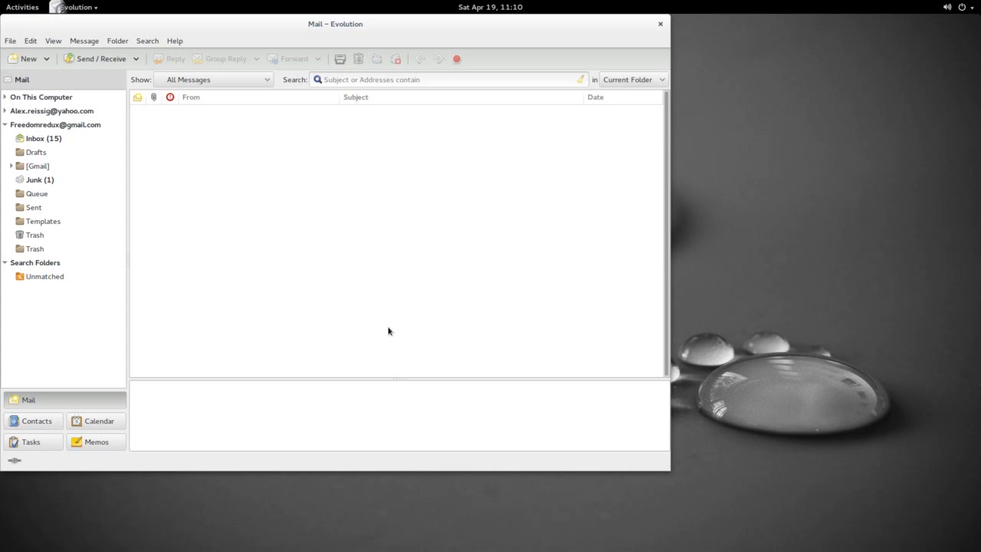
mouse_move(311, 340)
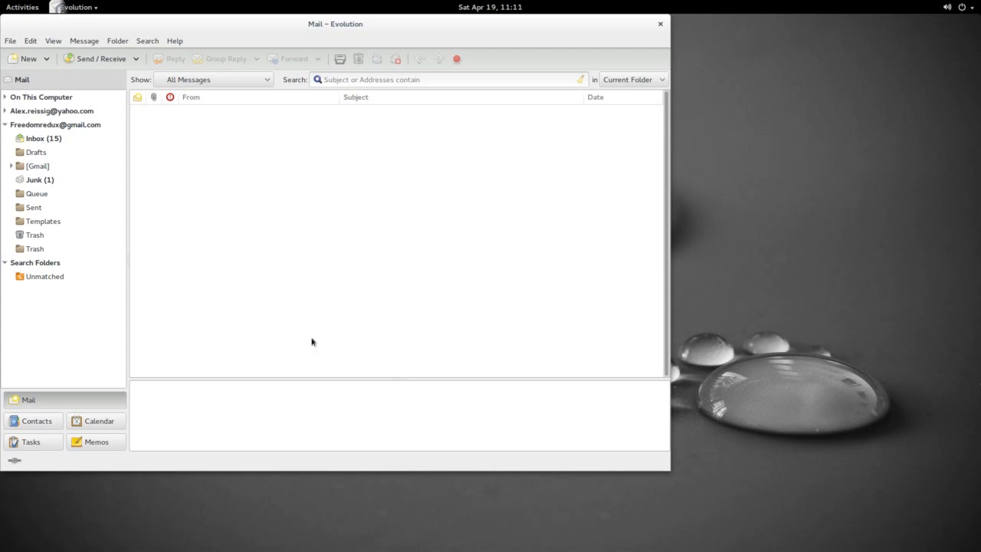
mouse_move(225, 270)
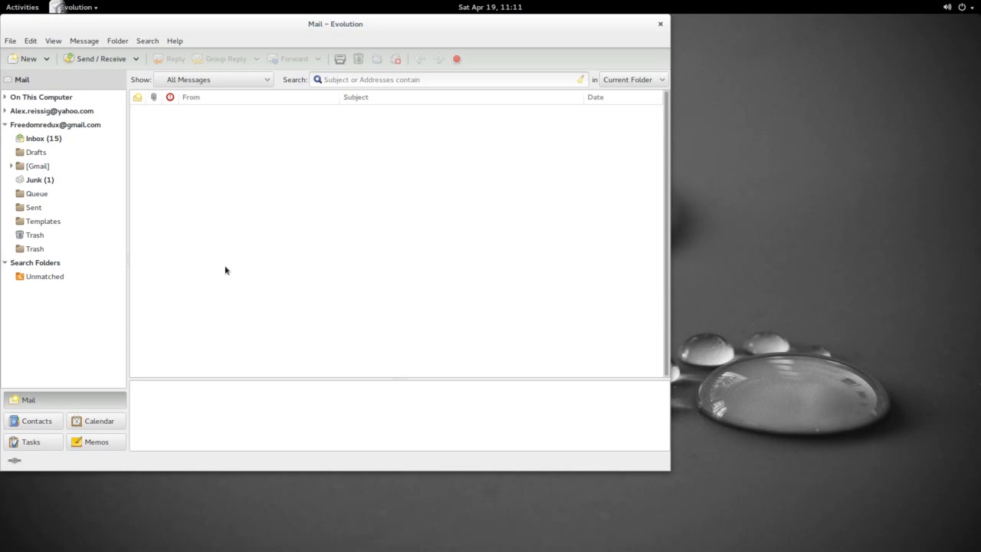
Step: Collapse the Gmail account's folder list in Evolution's Mail view
left_click(36, 138)
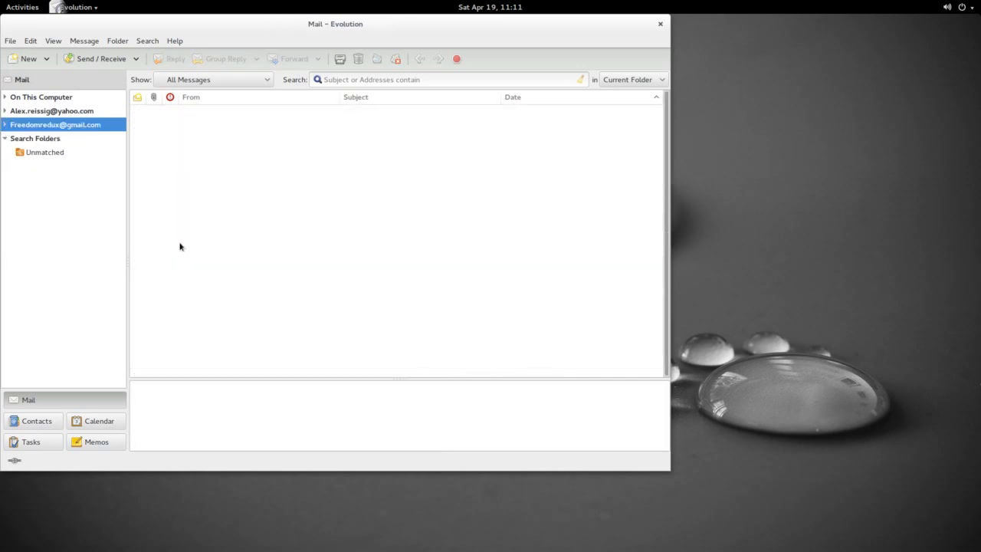
mouse_move(115, 460)
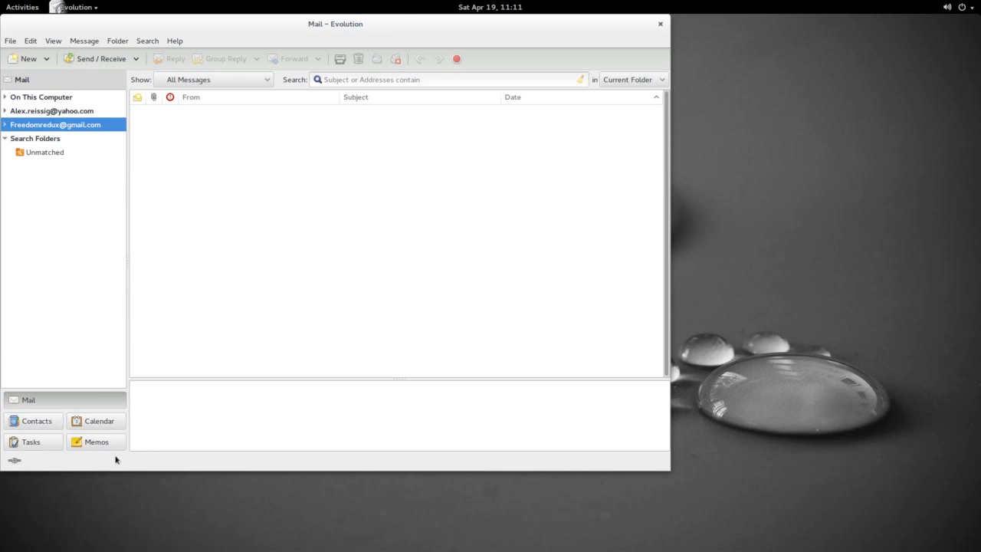
mouse_move(183, 74)
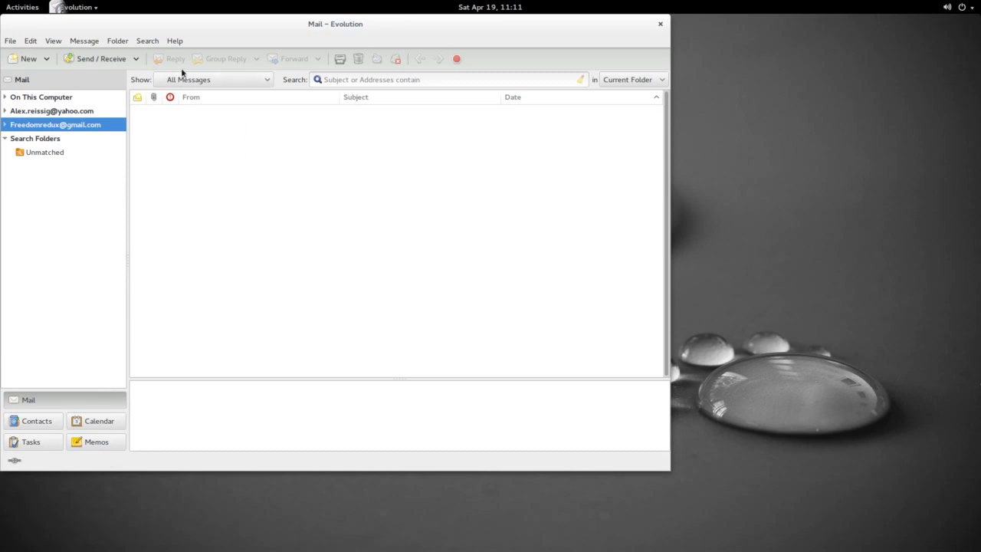
left_click(175, 40)
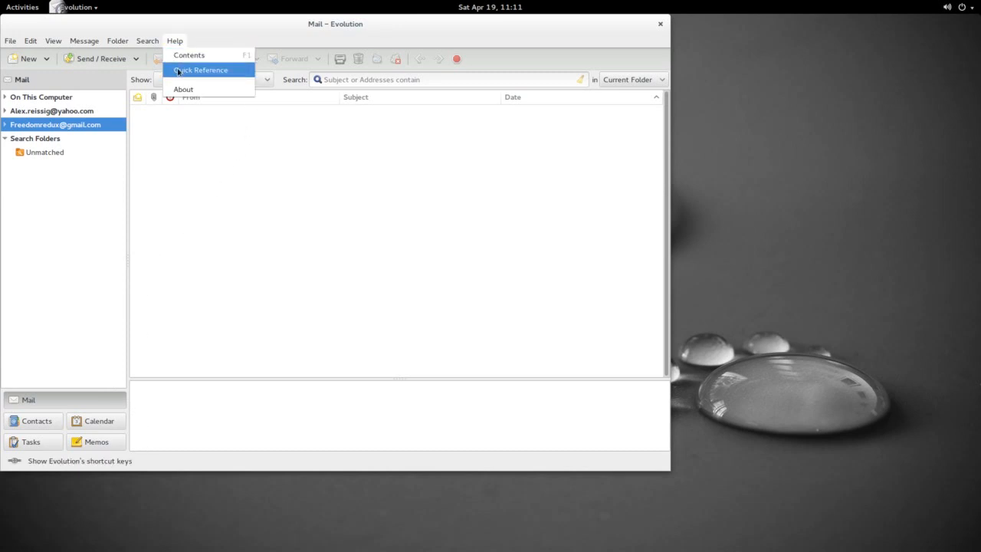
left_click(184, 89)
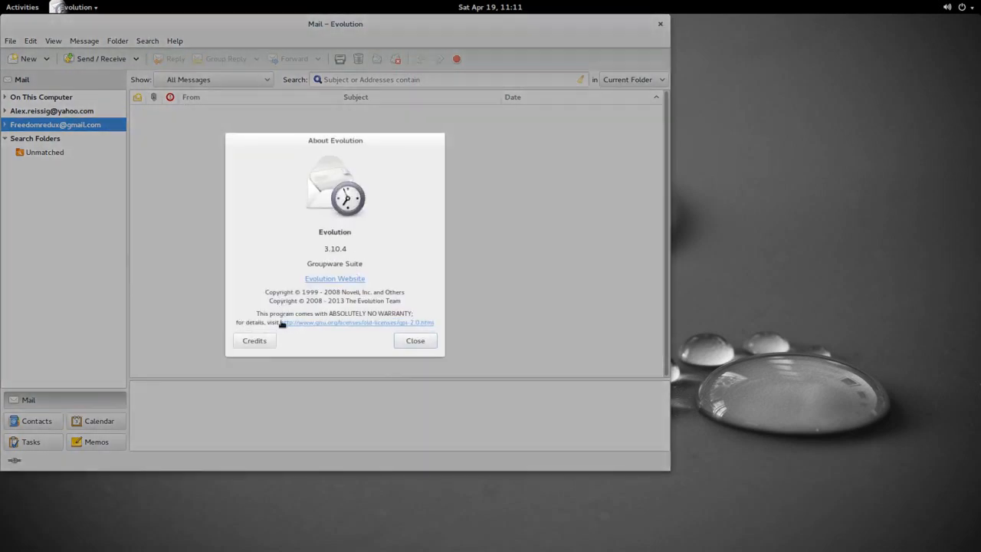
mouse_move(334, 258)
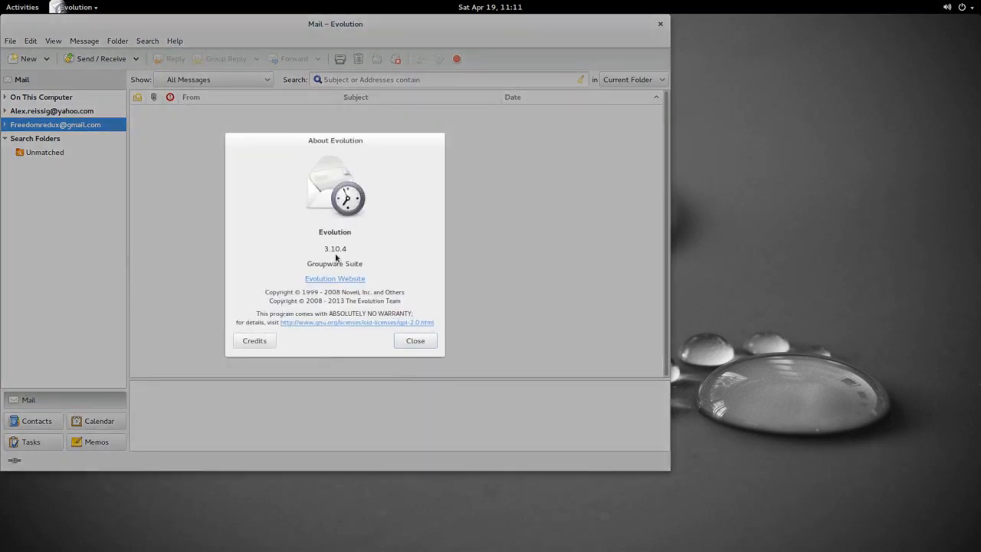
mouse_move(346, 350)
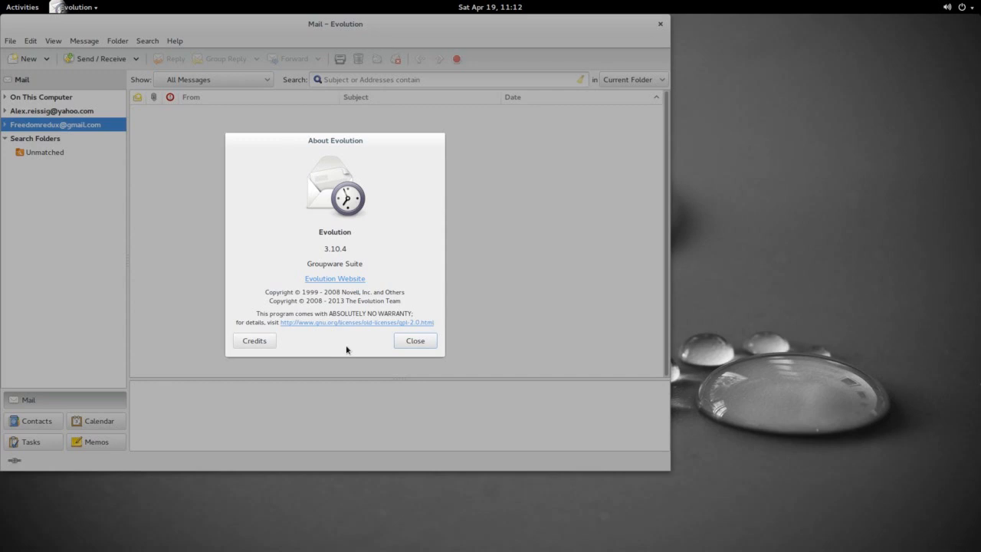
left_click(413, 340)
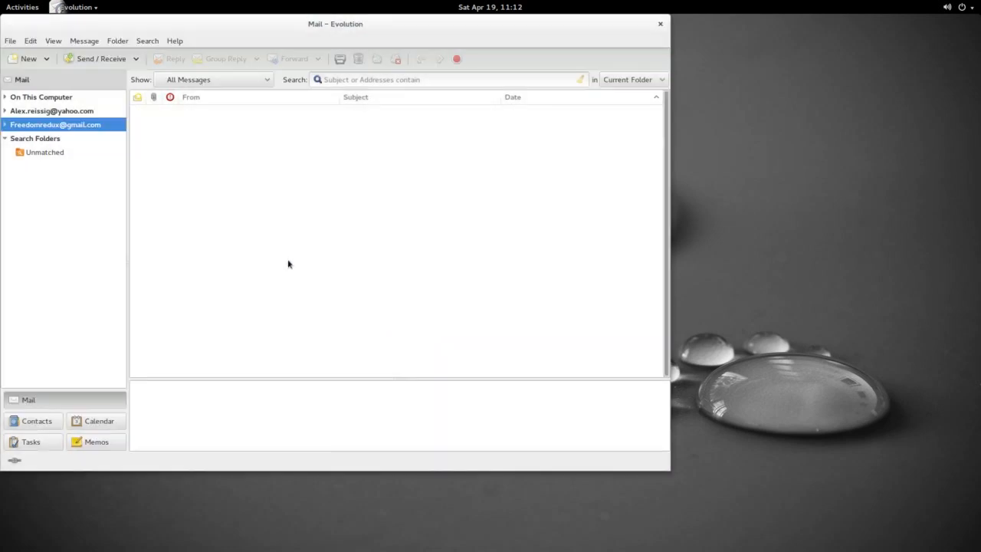
mouse_move(662, 25)
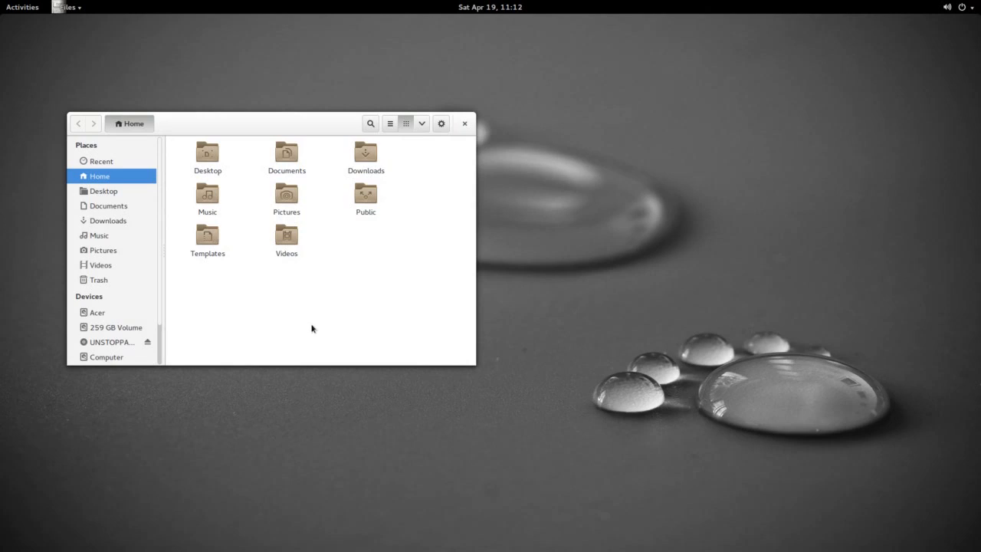
mouse_move(190, 183)
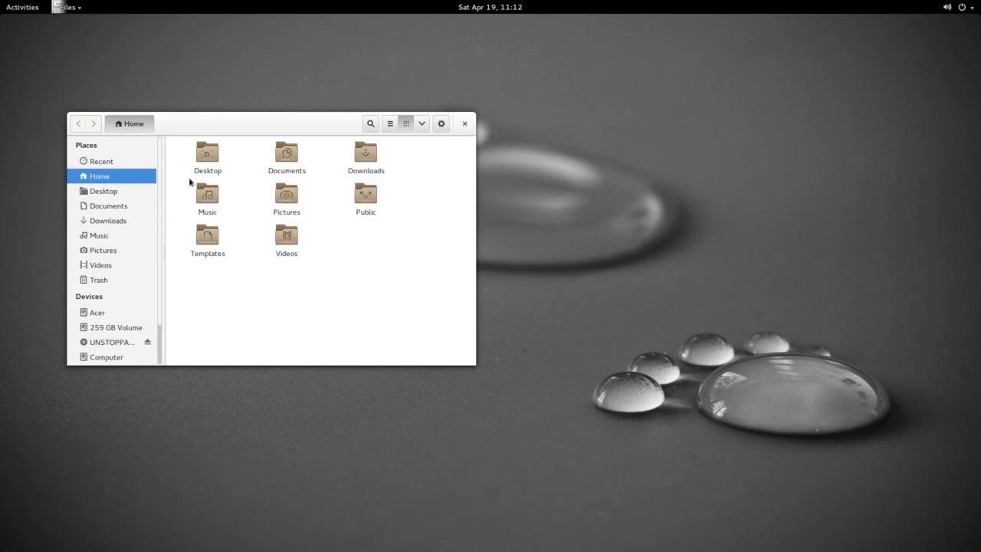
mouse_move(342, 276)
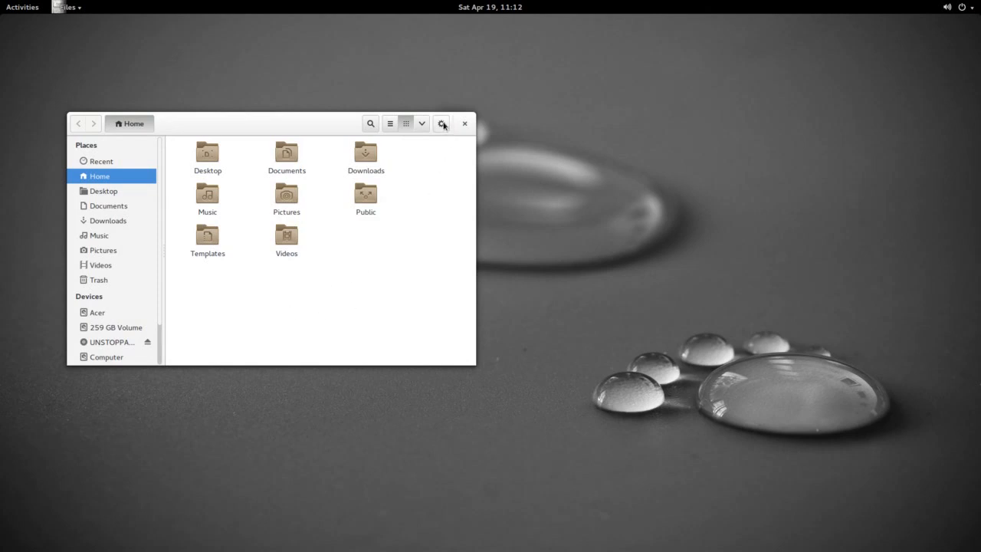
Step: Add a second Files tab and show the Desktop folder in it
left_click(442, 123)
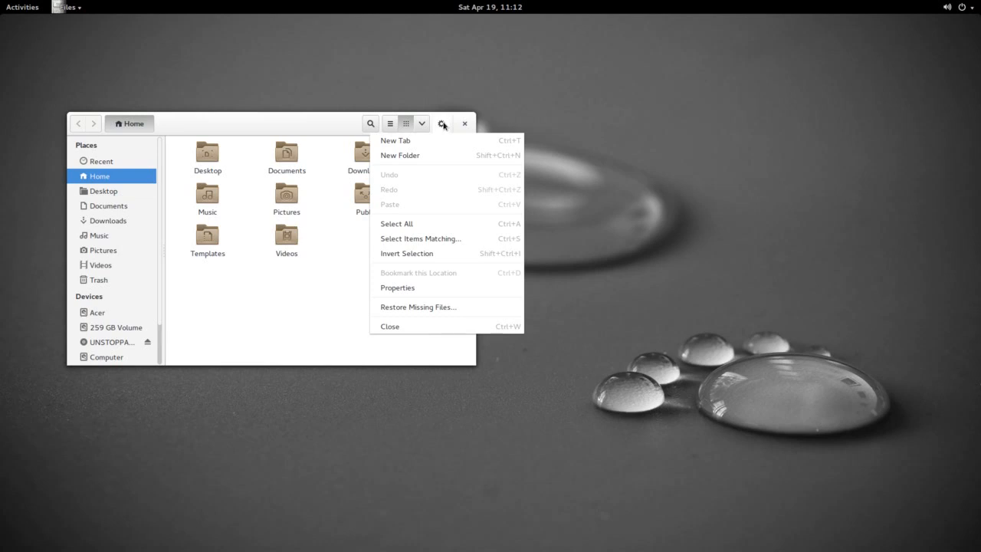
mouse_move(422, 141)
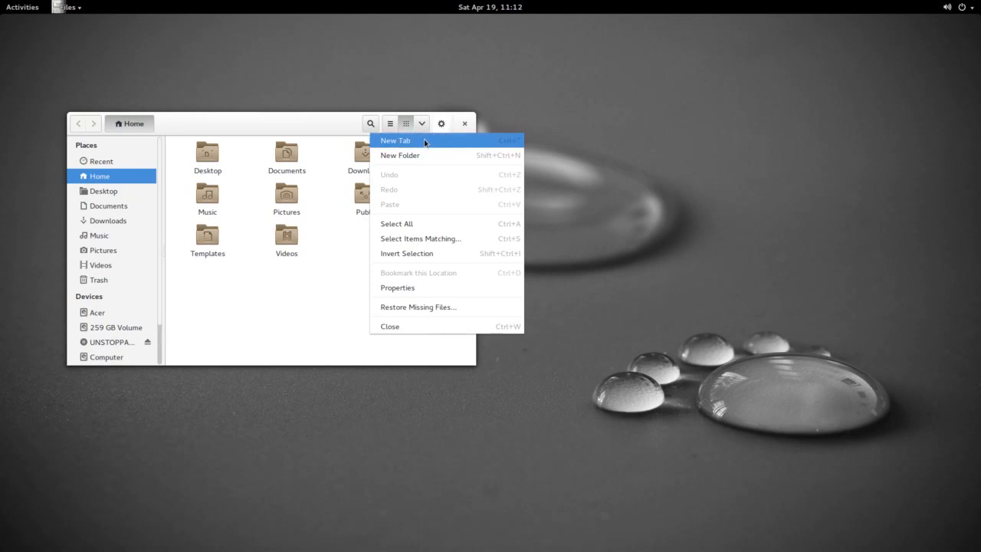
left_click(396, 141)
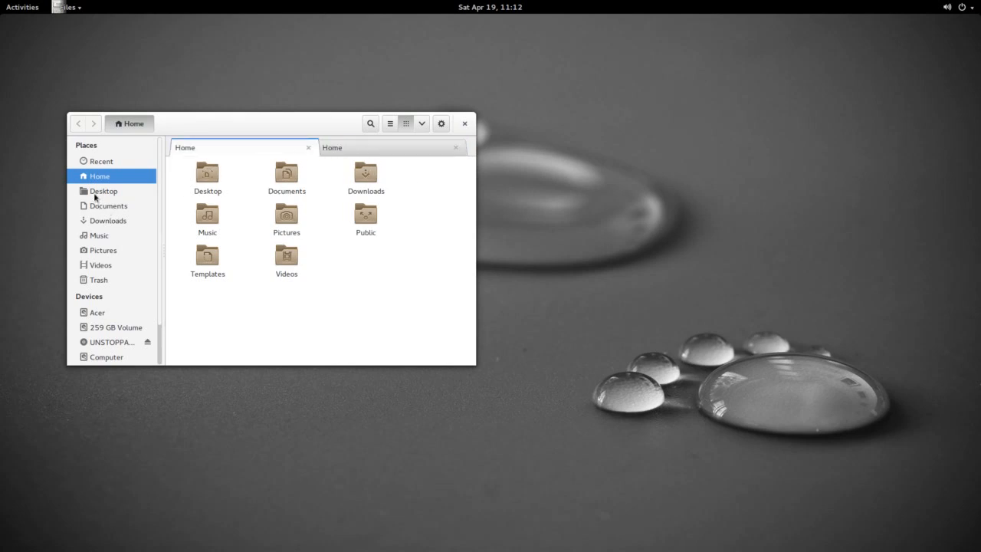
left_click(105, 190)
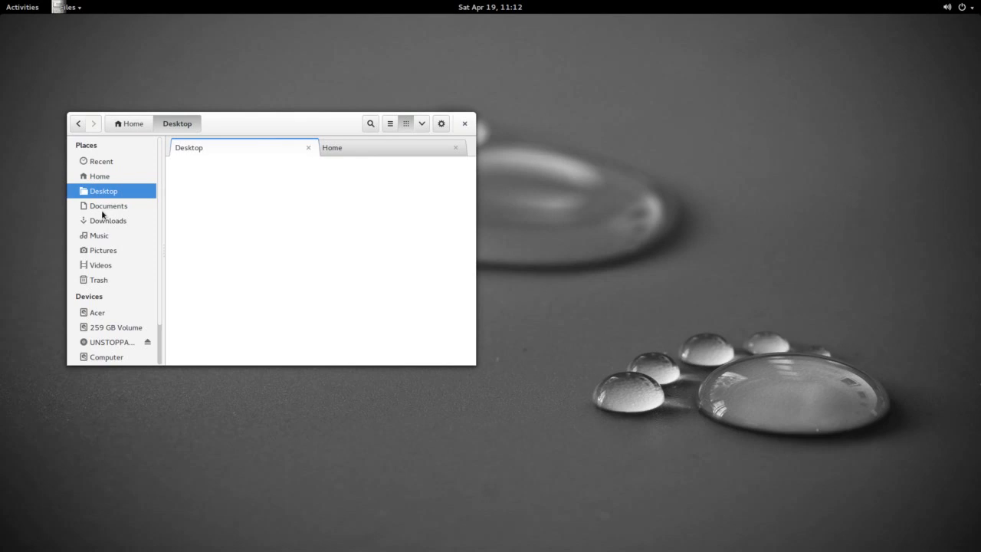
mouse_move(113, 331)
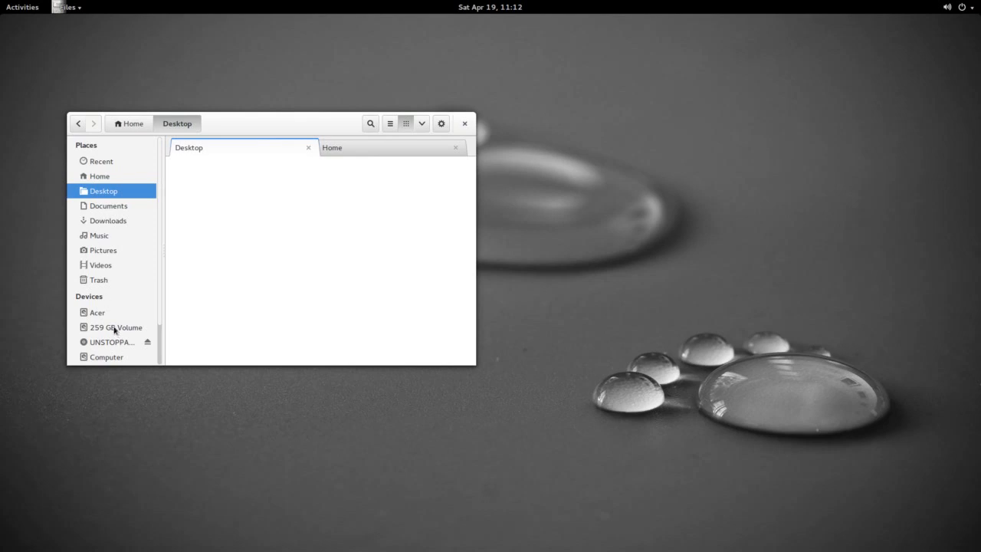
Step: Mount the 259 GB Volume and browse its root folders in the other tab
left_click(97, 313)
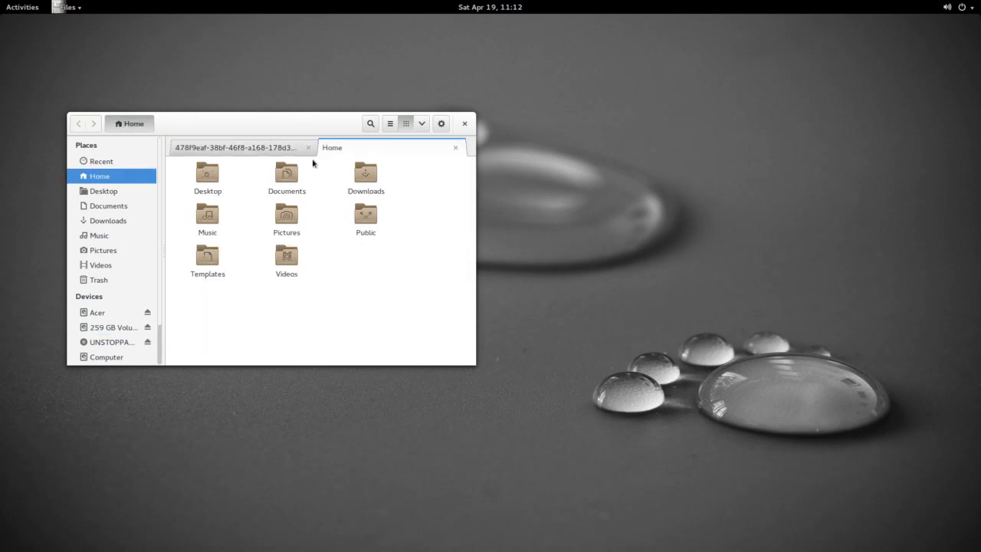
left_click(238, 147)
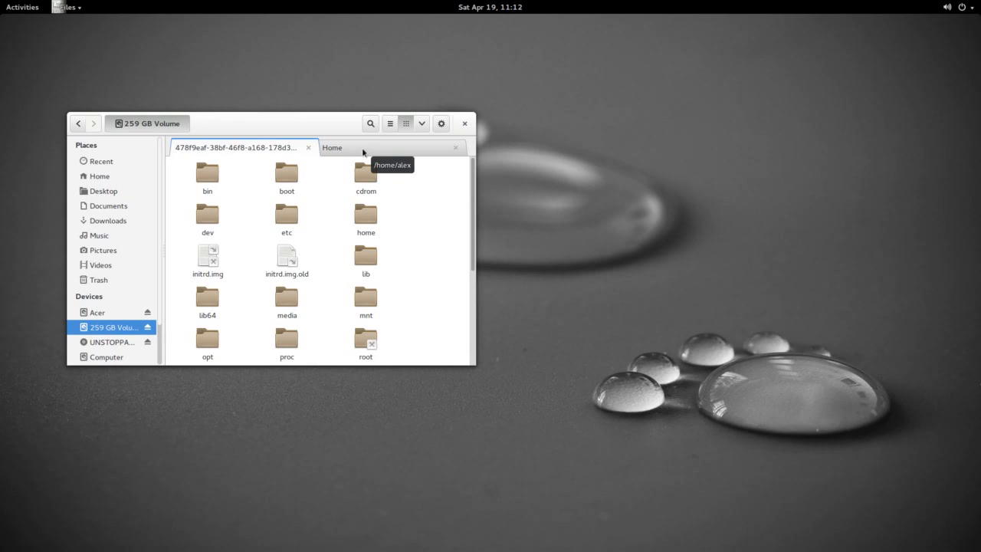
mouse_move(368, 150)
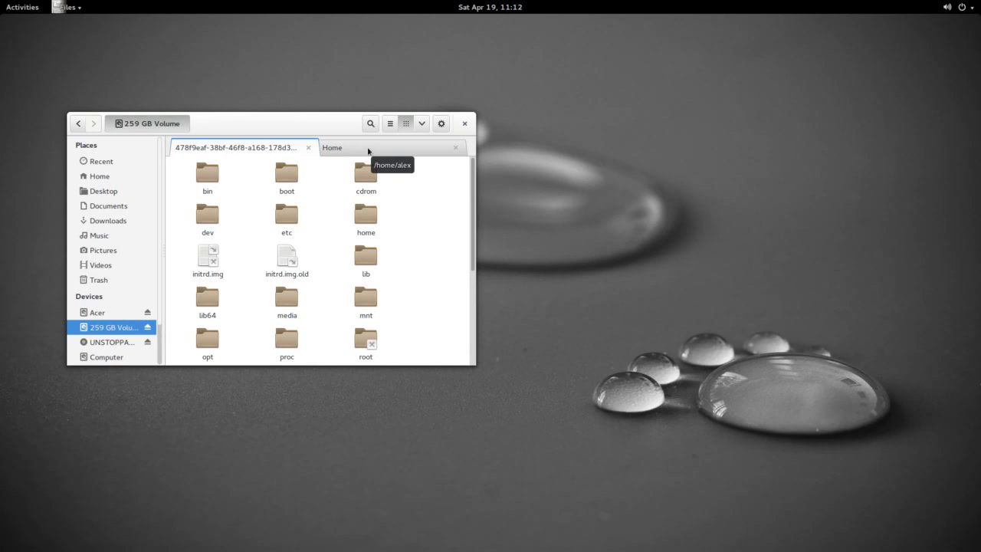
mouse_move(457, 252)
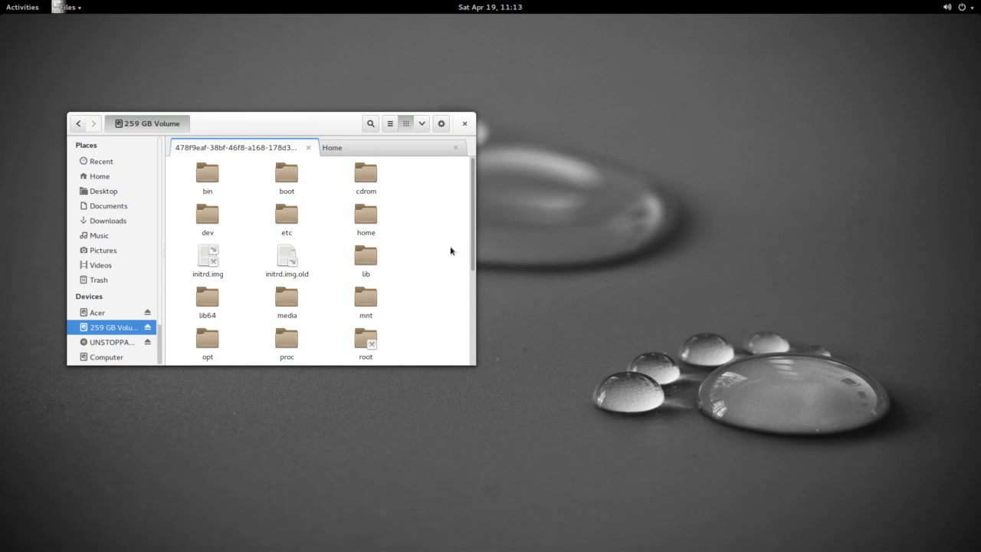
mouse_move(471, 383)
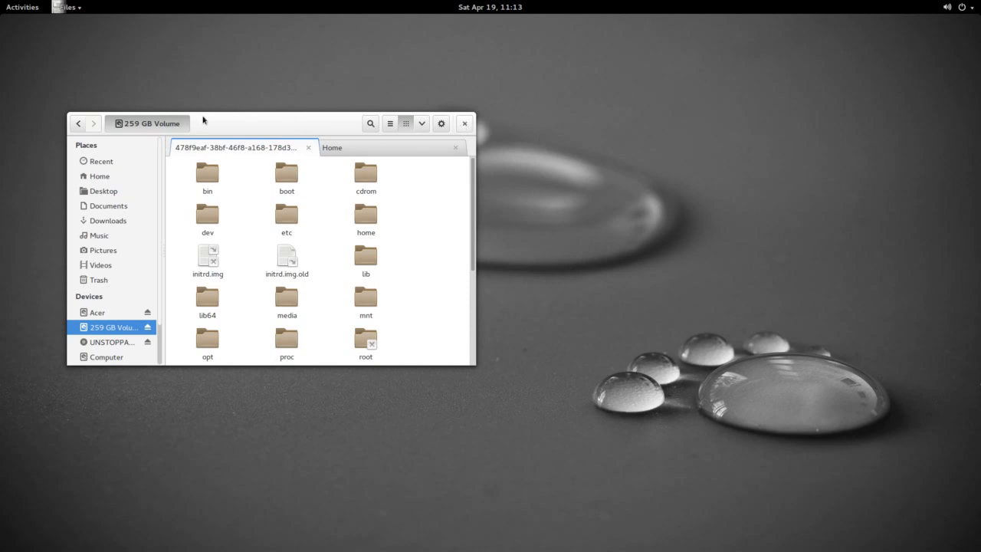
left_click(22, 6)
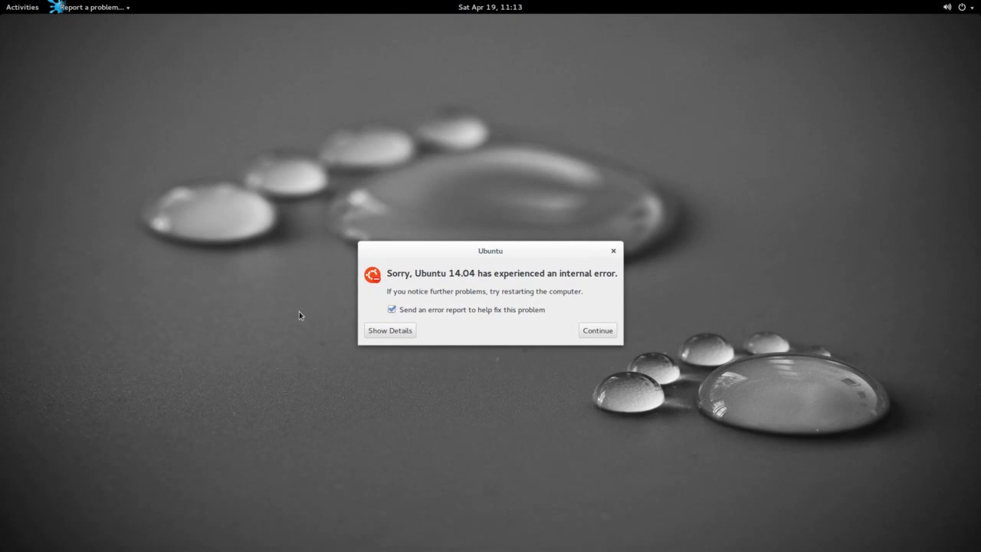
mouse_move(576, 398)
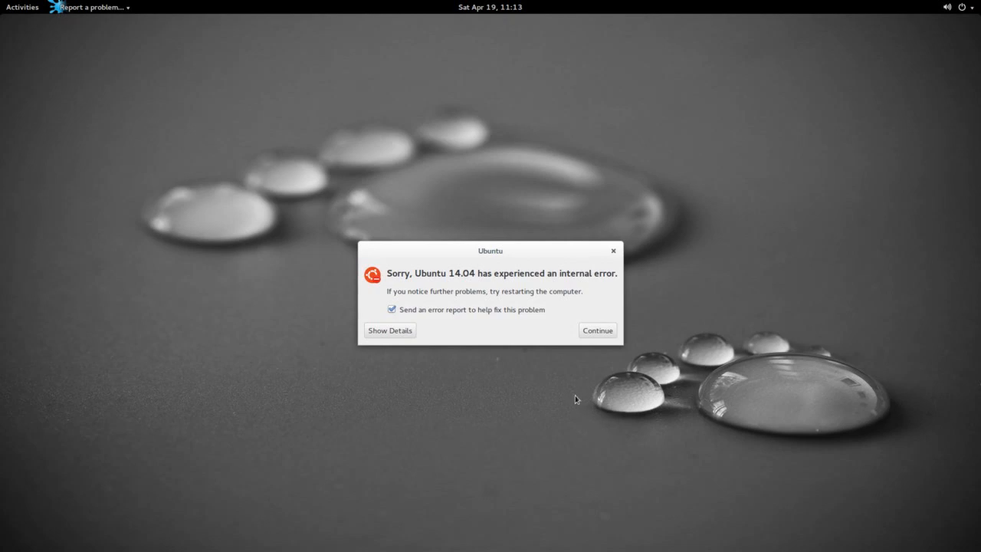
mouse_move(564, 323)
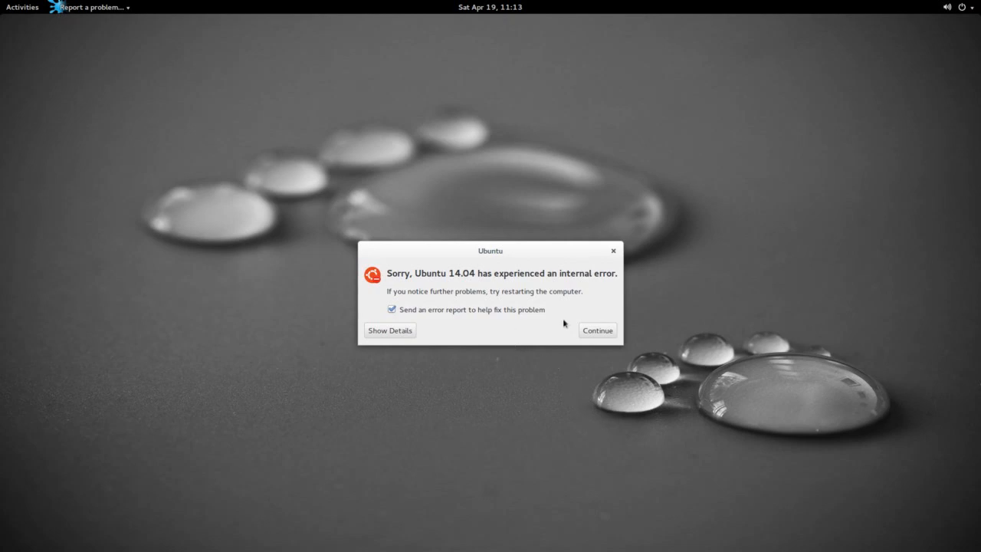
Step: Dismiss Ubuntu's internal-error dialog with Continue, leaving the empty desktop
left_click(598, 331)
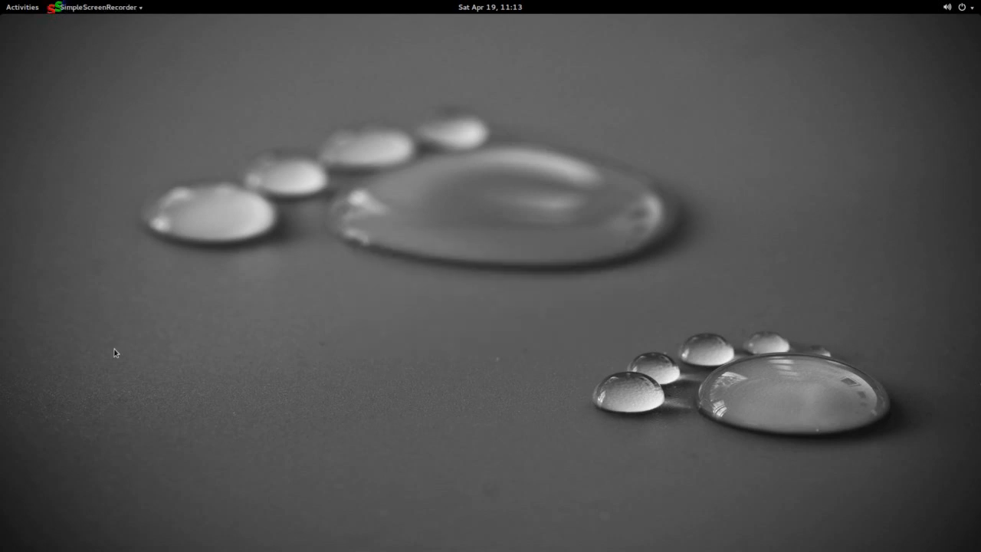
mouse_move(141, 300)
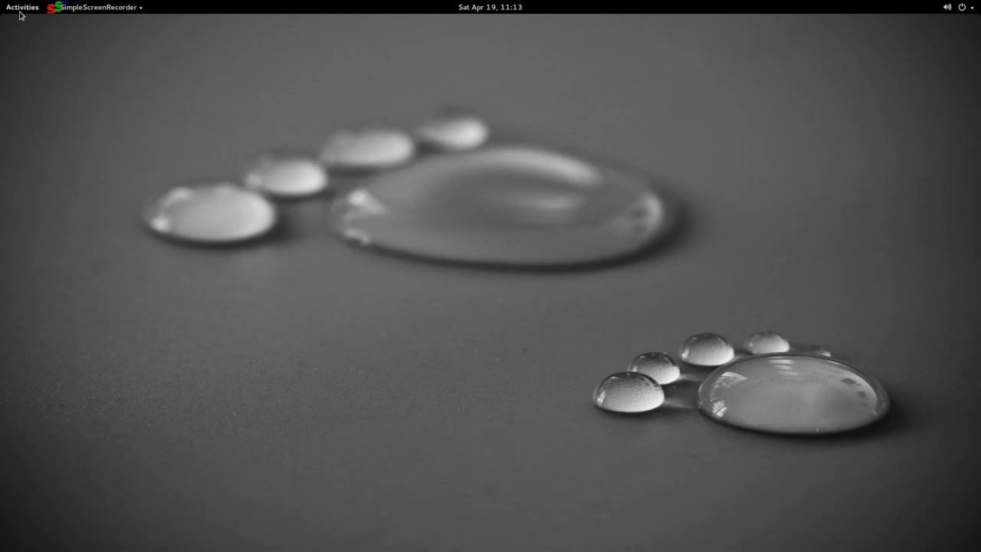
Step: Show the Activities overview with the full grid of installed applications
left_click(22, 6)
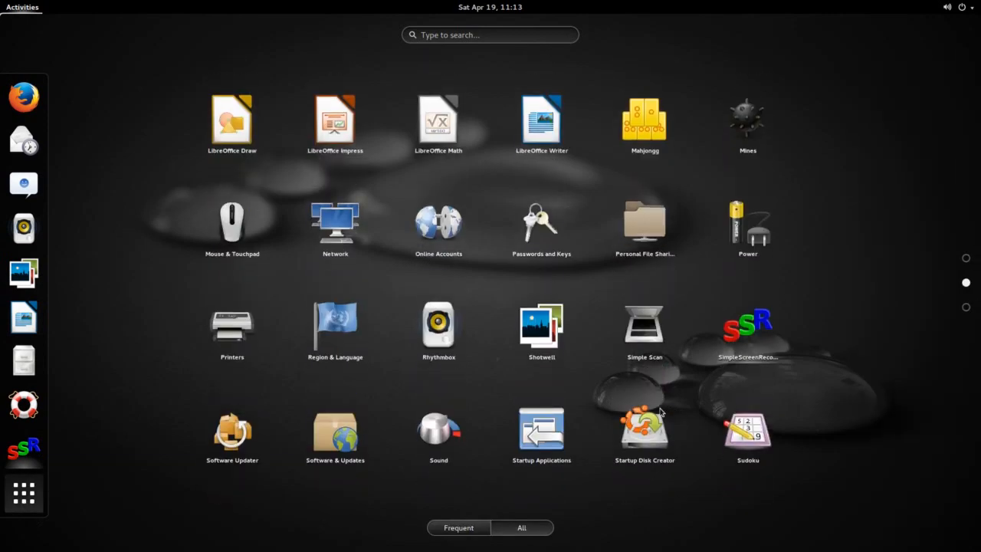
mouse_move(635, 224)
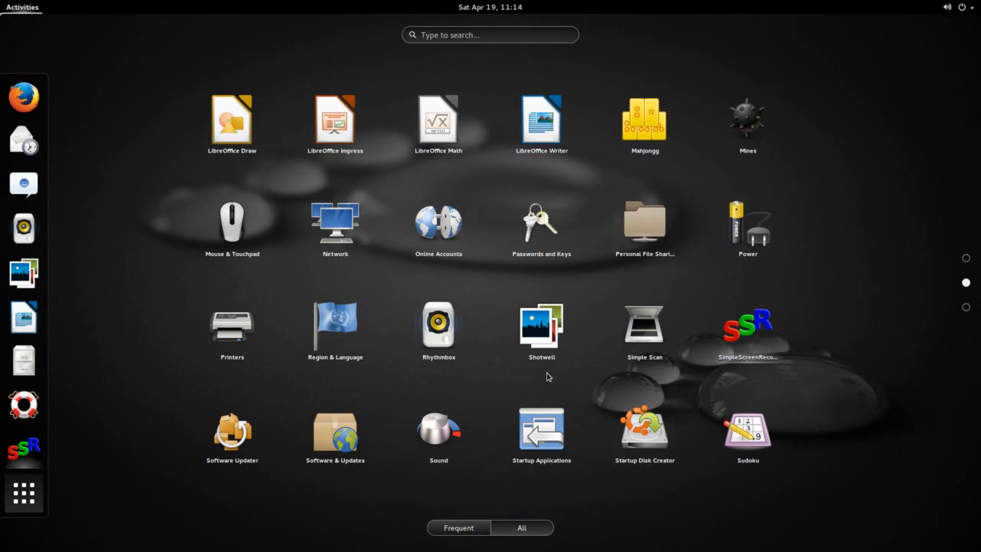
mouse_move(429, 506)
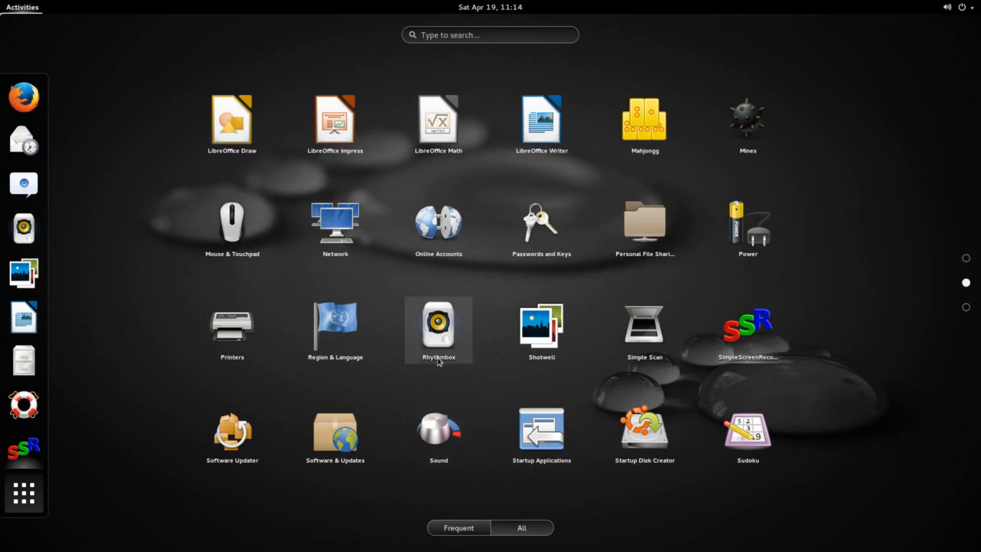
mouse_move(438, 353)
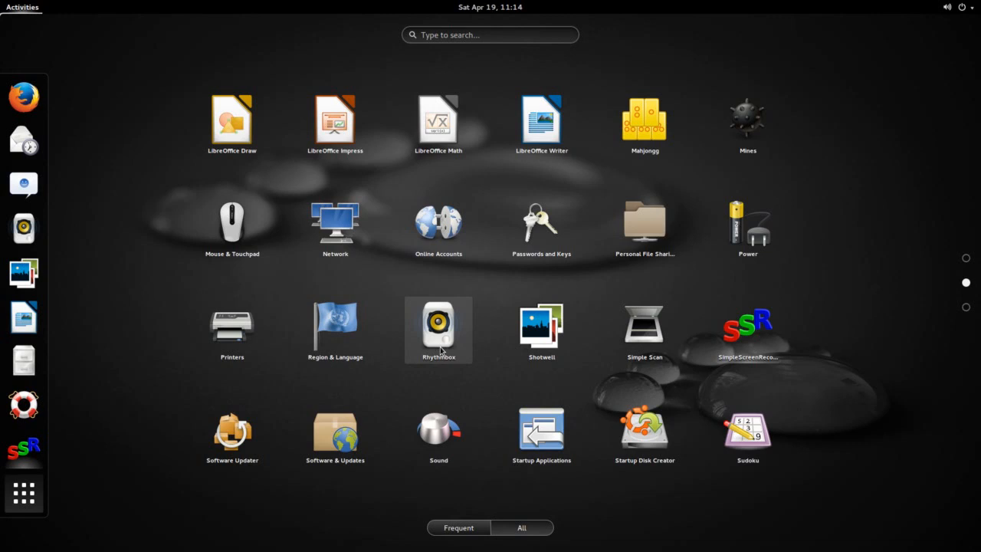
mouse_move(541, 325)
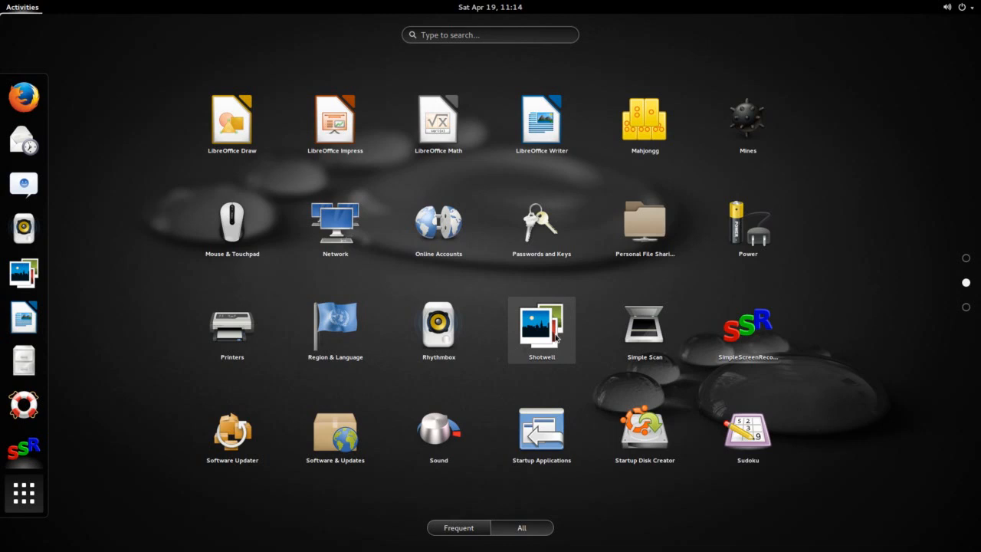
mouse_move(549, 369)
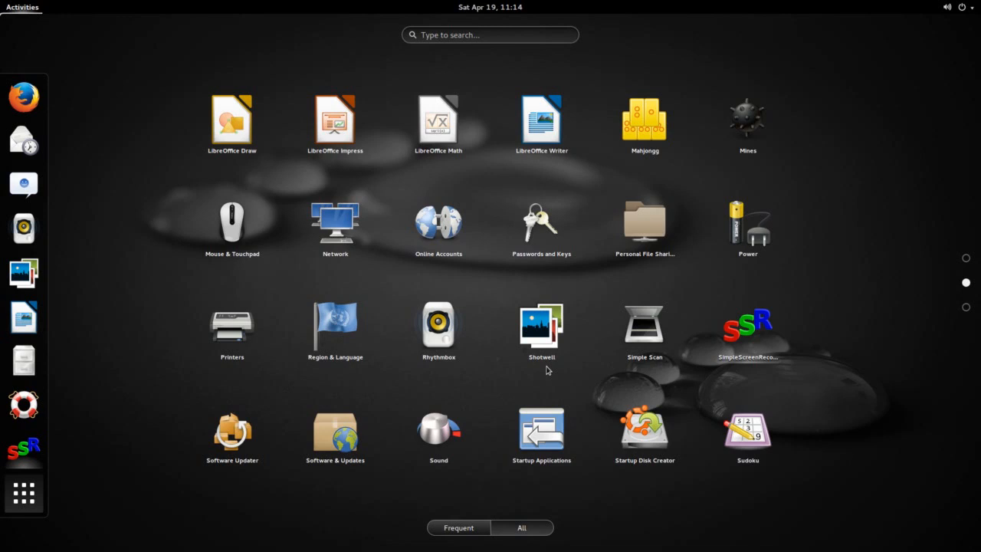
mouse_move(723, 368)
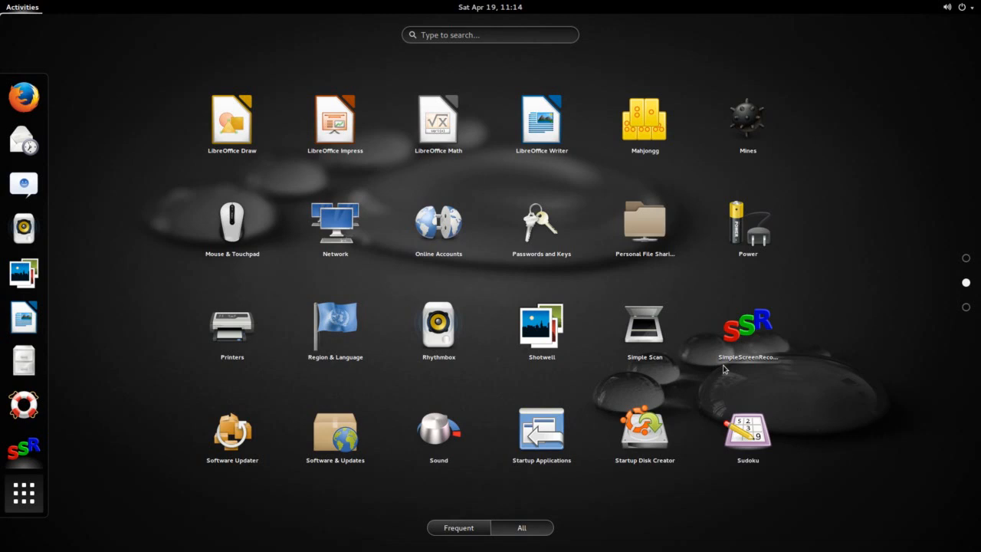
mouse_move(632, 523)
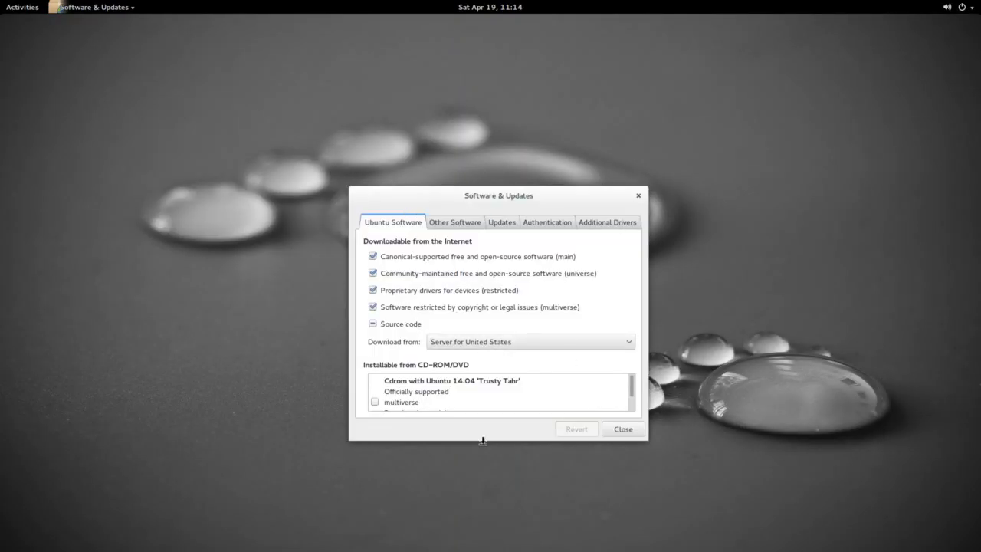
Step: Review the Other Software sources, close Software & Updates and show all applications again
left_click(453, 220)
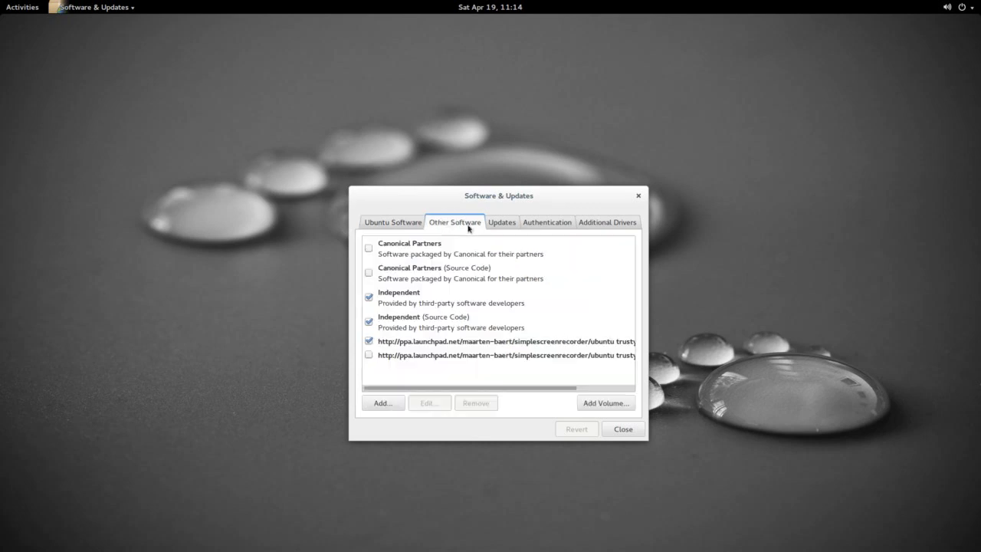
left_click(546, 220)
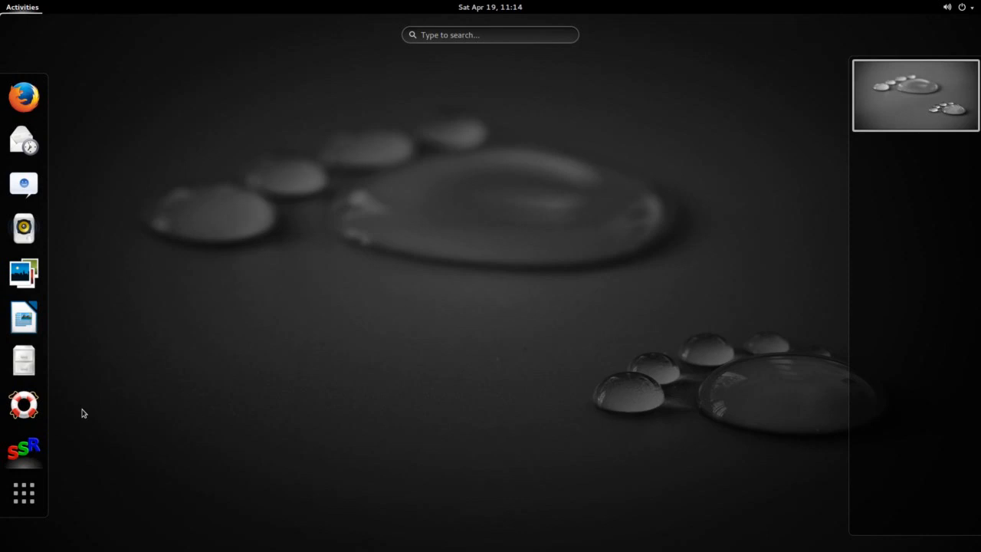
left_click(23, 494)
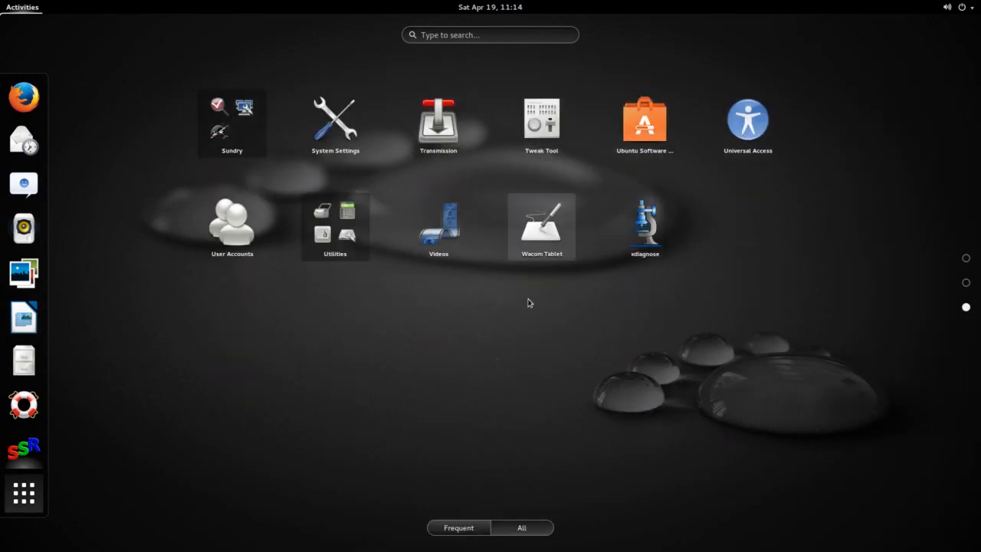
mouse_move(644, 122)
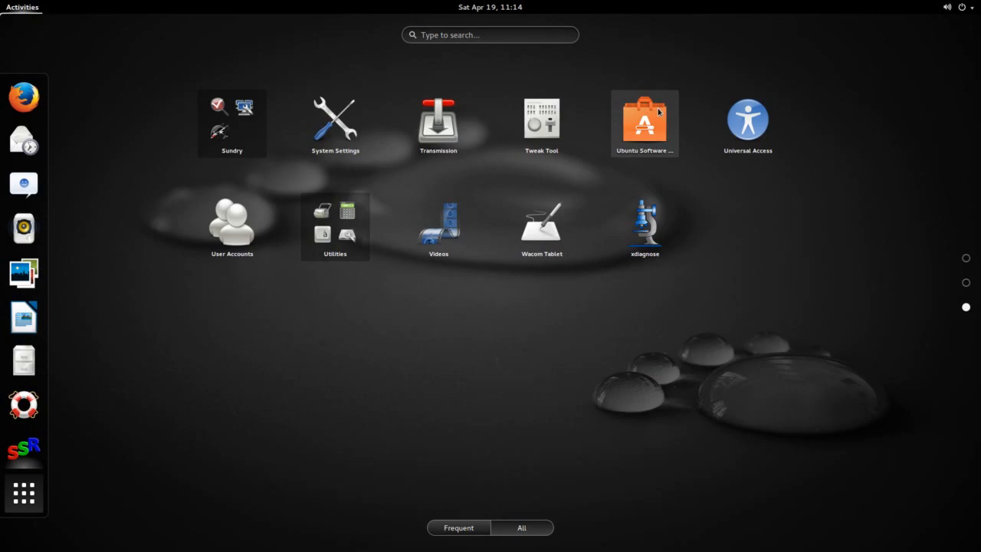
Step: Launch Ubuntu Software Center, focus its search box, then close the store
left_click(644, 120)
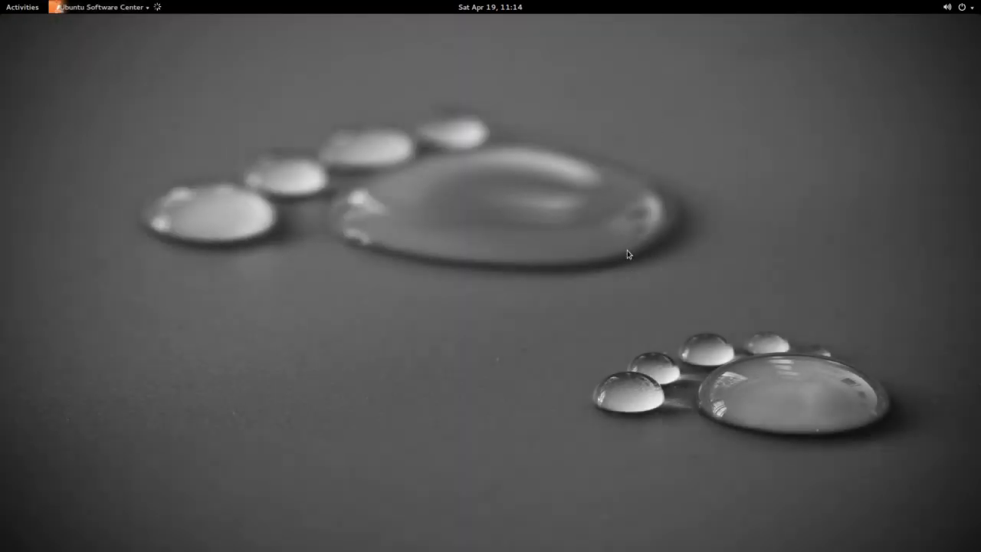
left_click(99, 6)
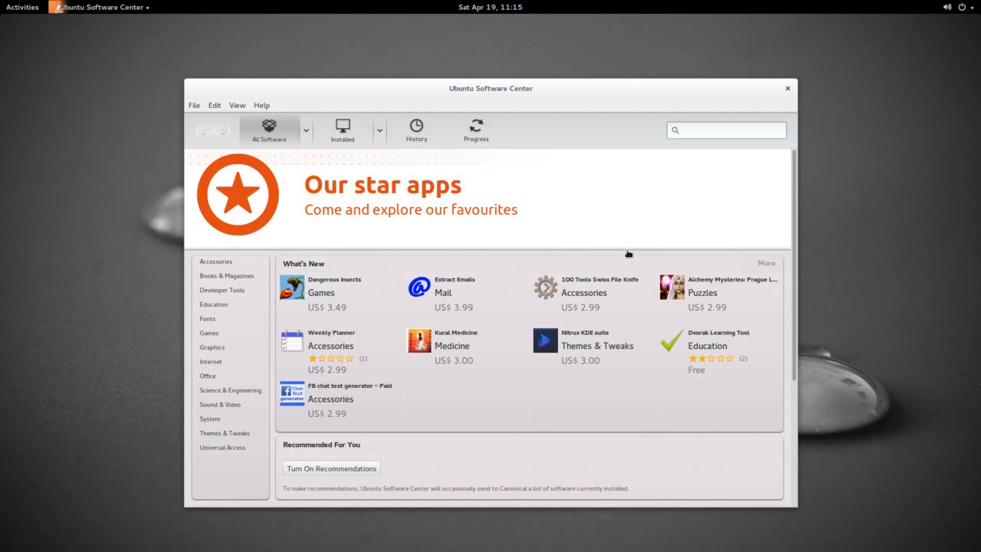
left_click(725, 128)
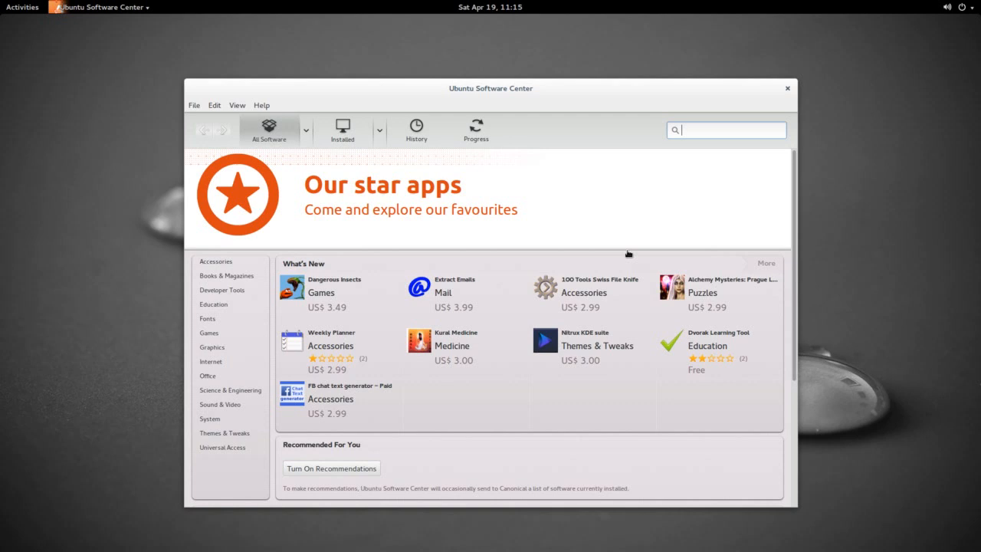
mouse_move(625, 254)
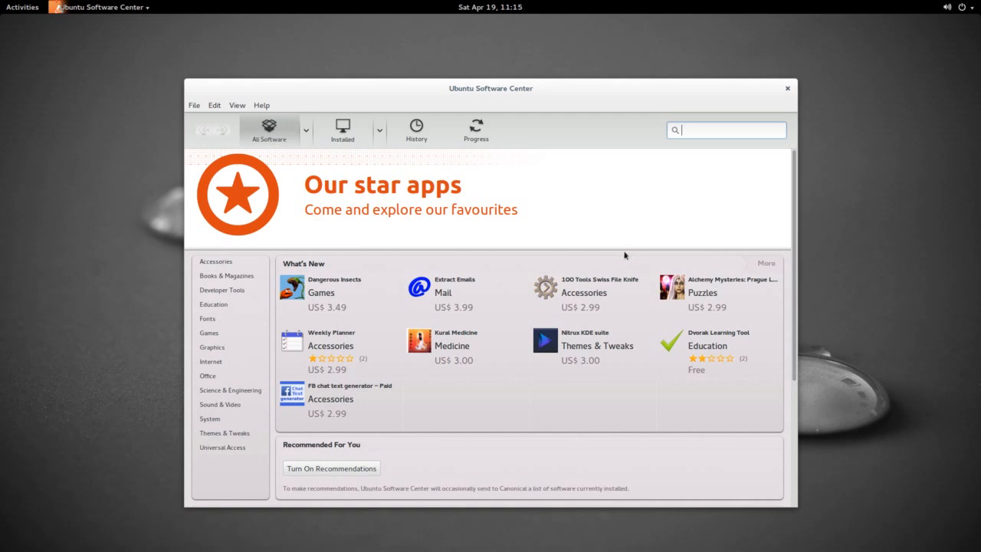
mouse_move(786, 87)
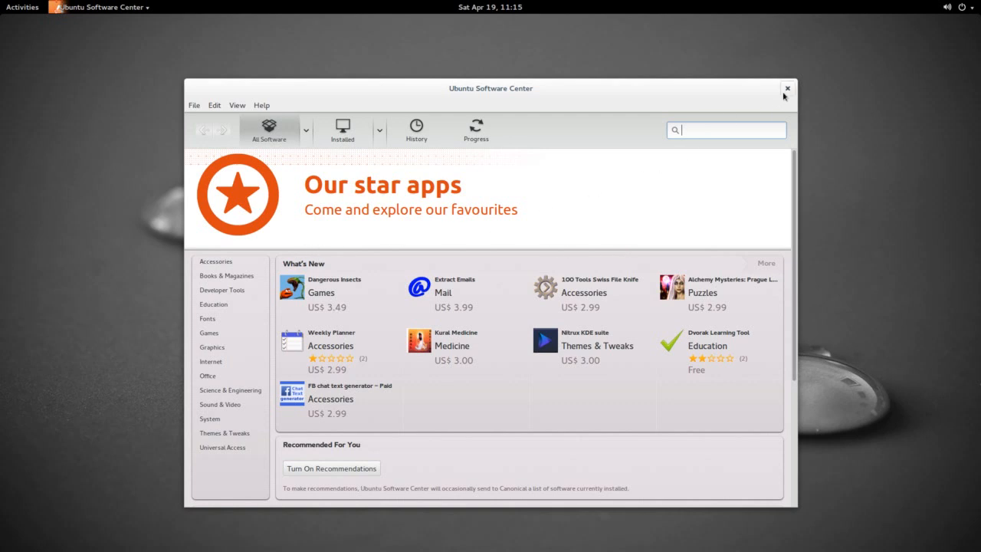
left_click(787, 88)
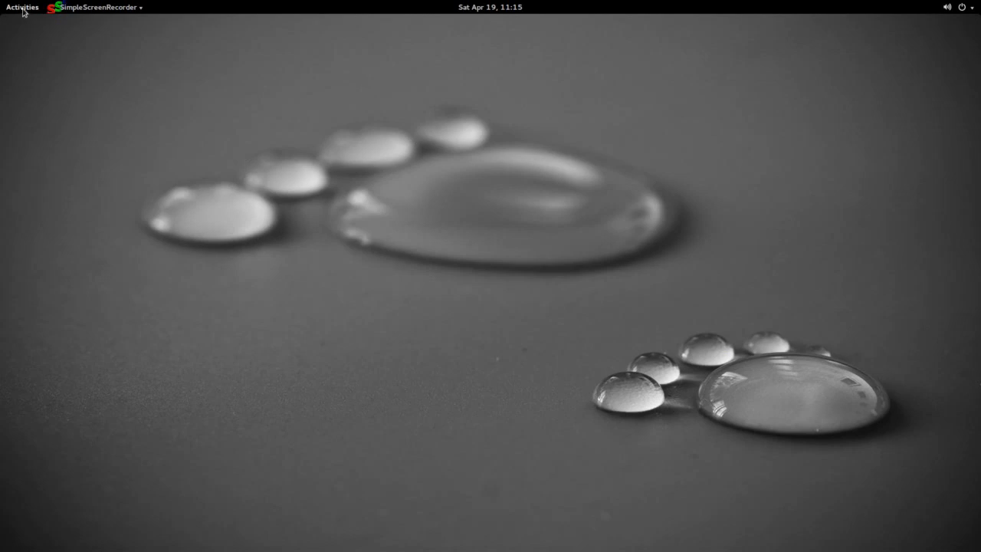
Step: Show all applications and scroll to the last page with Videos and Tweak Tool
left_click(21, 6)
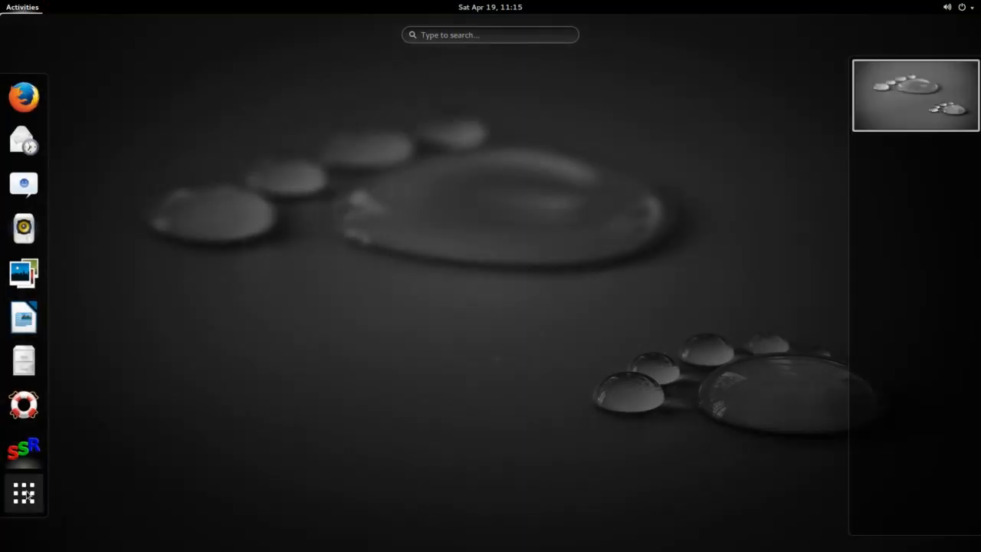
left_click(24, 493)
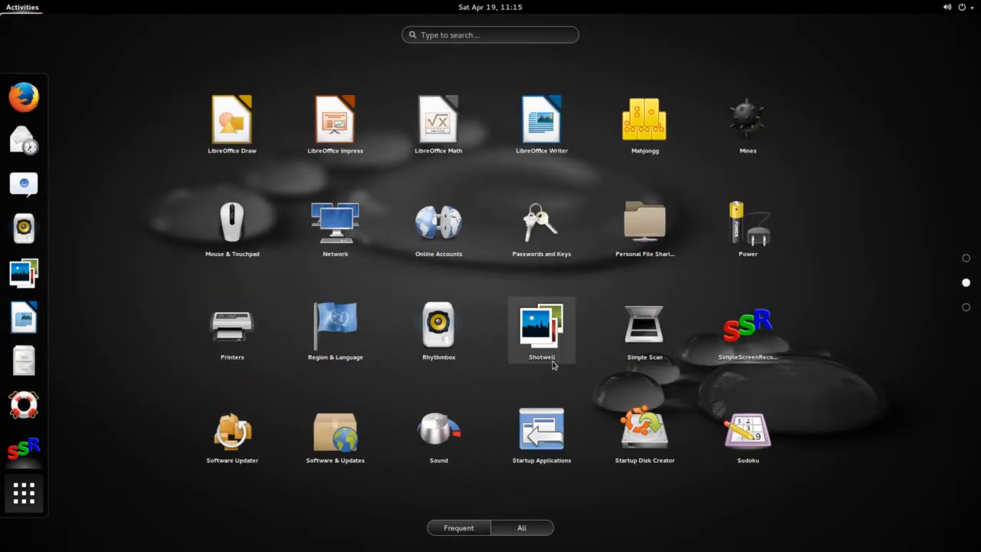
scroll("down", 3)
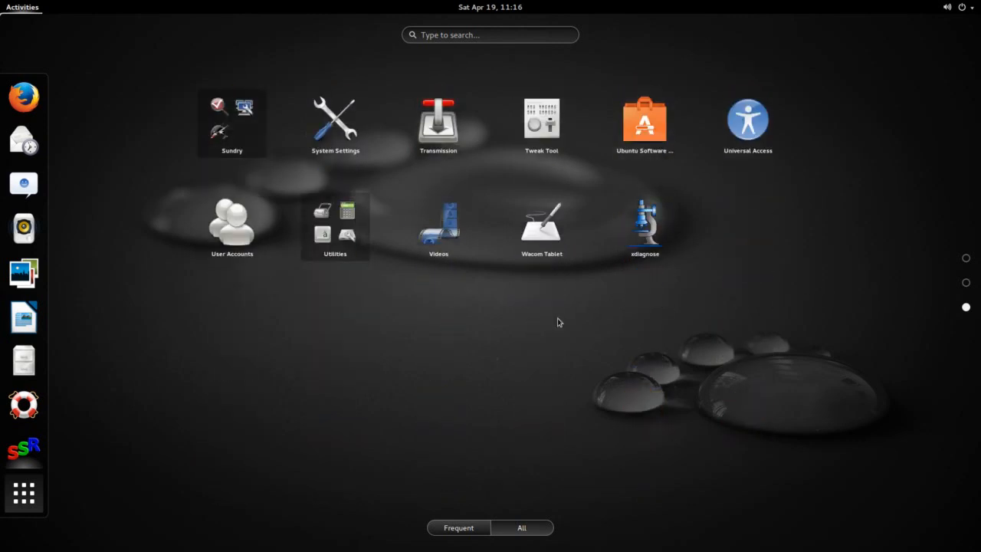
mouse_move(452, 230)
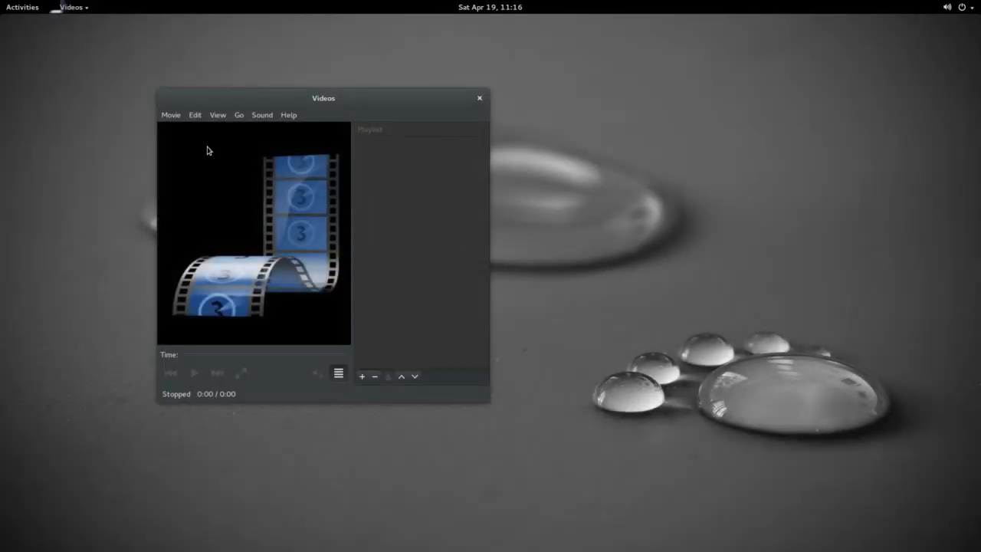
mouse_move(217, 115)
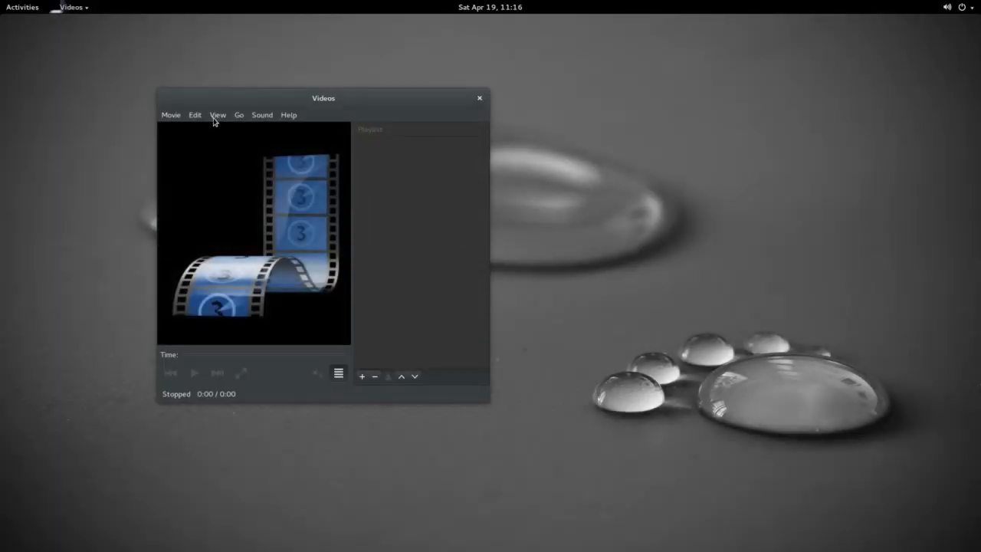
mouse_move(383, 374)
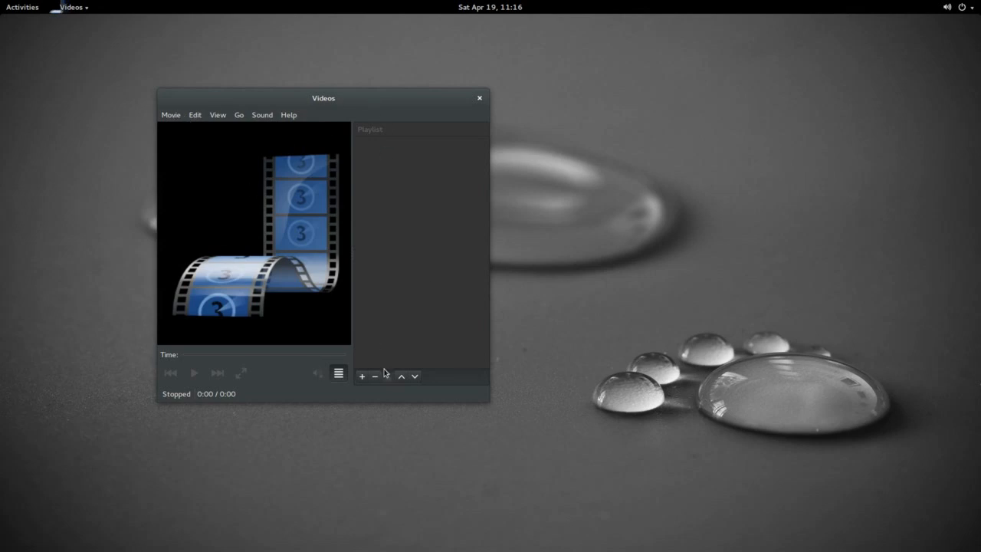
mouse_move(472, 162)
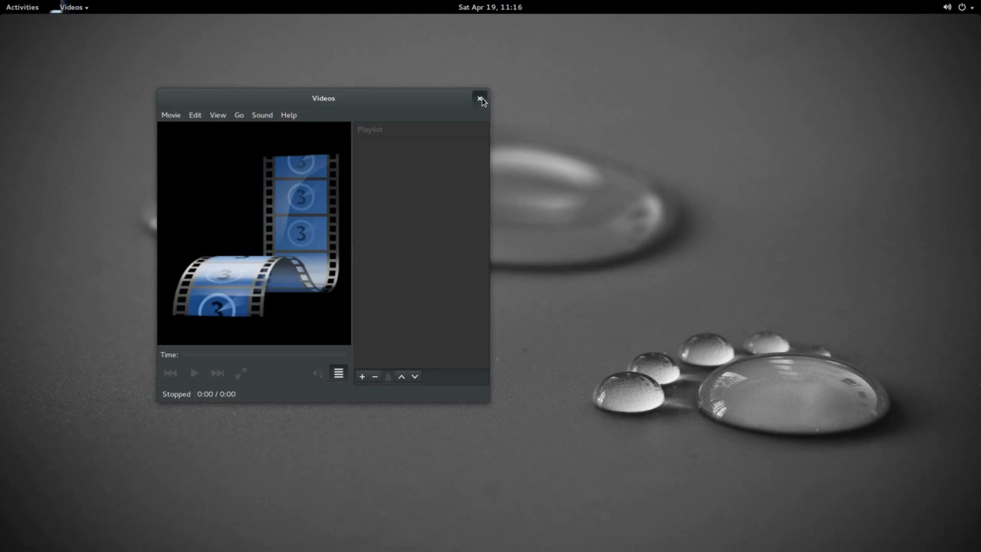
Step: Show all applications and reach the last page to launch Tweak Tool
left_click(21, 6)
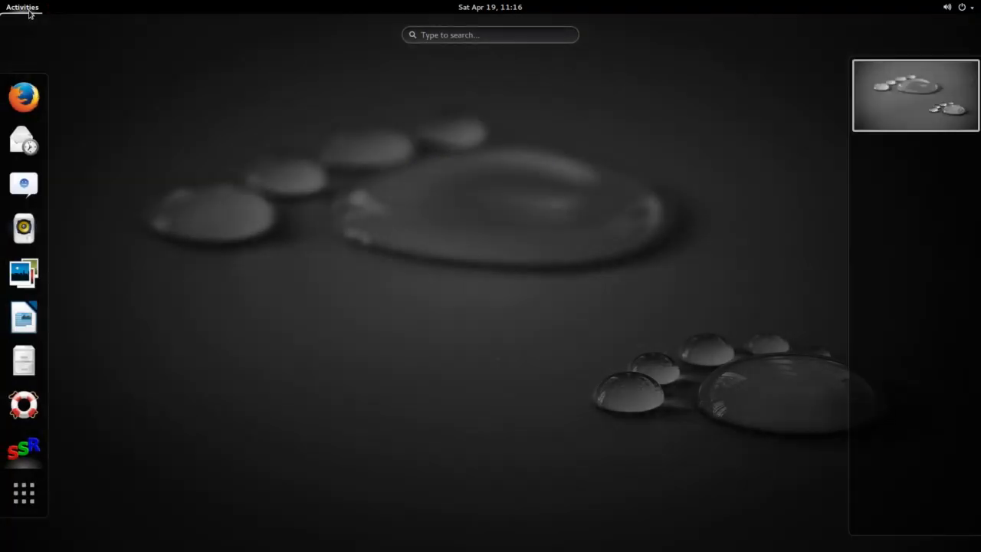
left_click(25, 493)
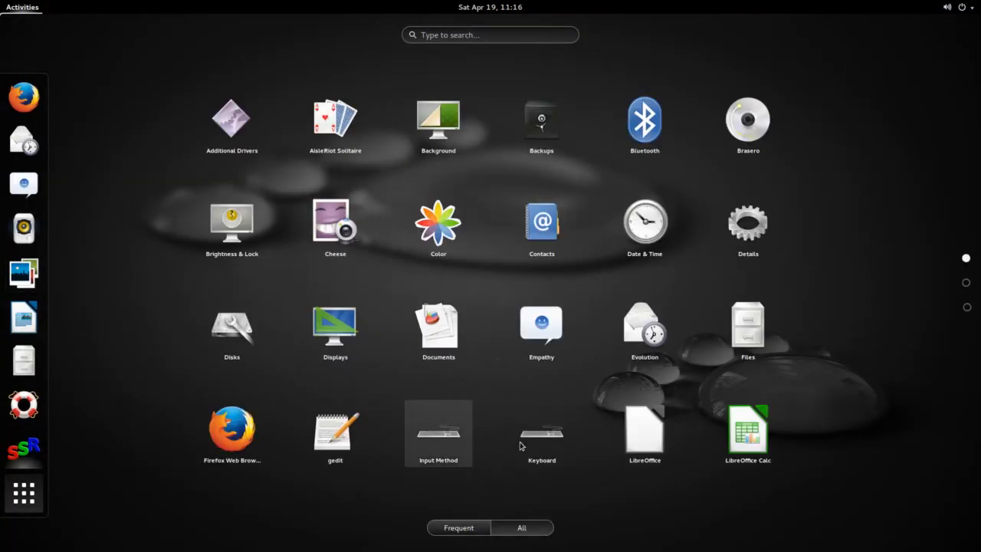
scroll("down", 3)
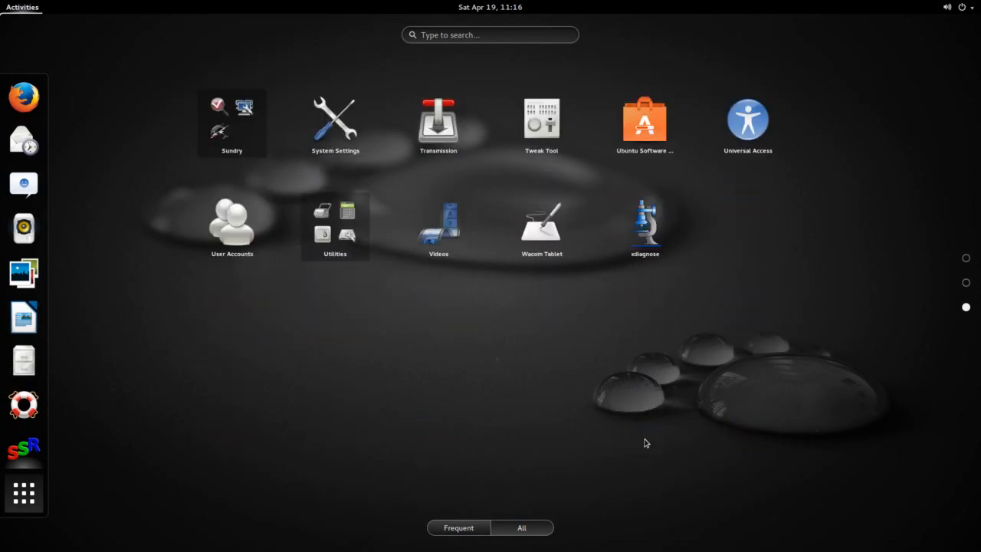
mouse_move(438, 396)
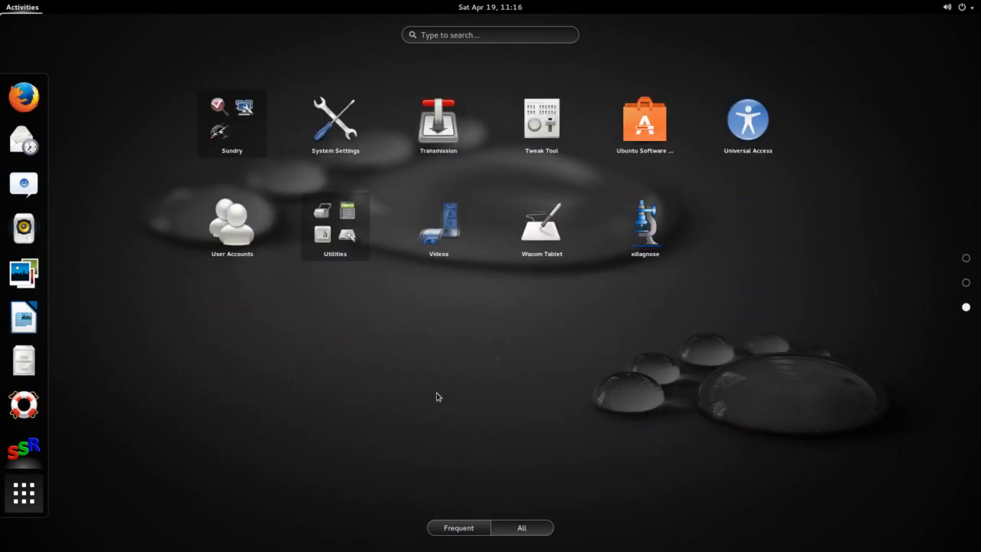
mouse_move(543, 123)
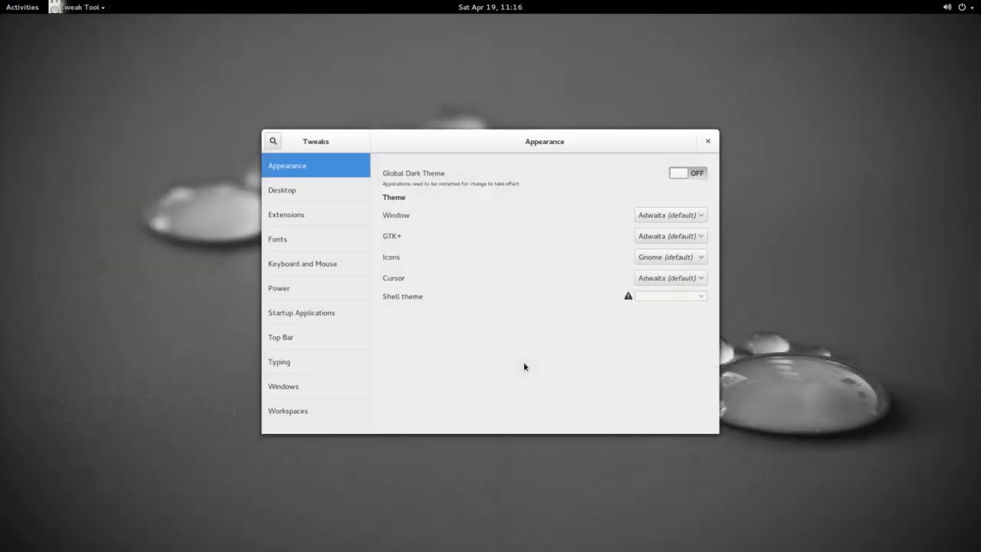
mouse_move(358, 248)
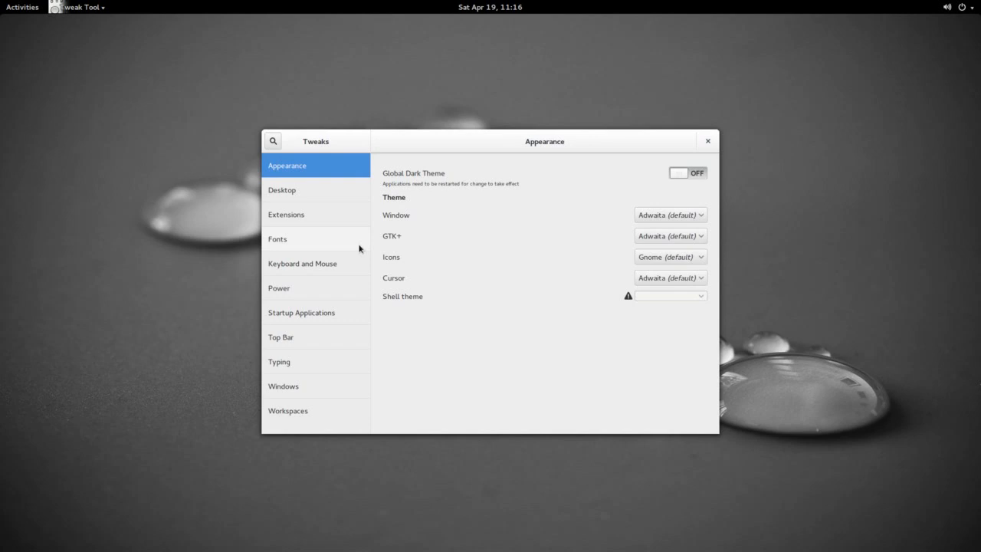
mouse_move(475, 181)
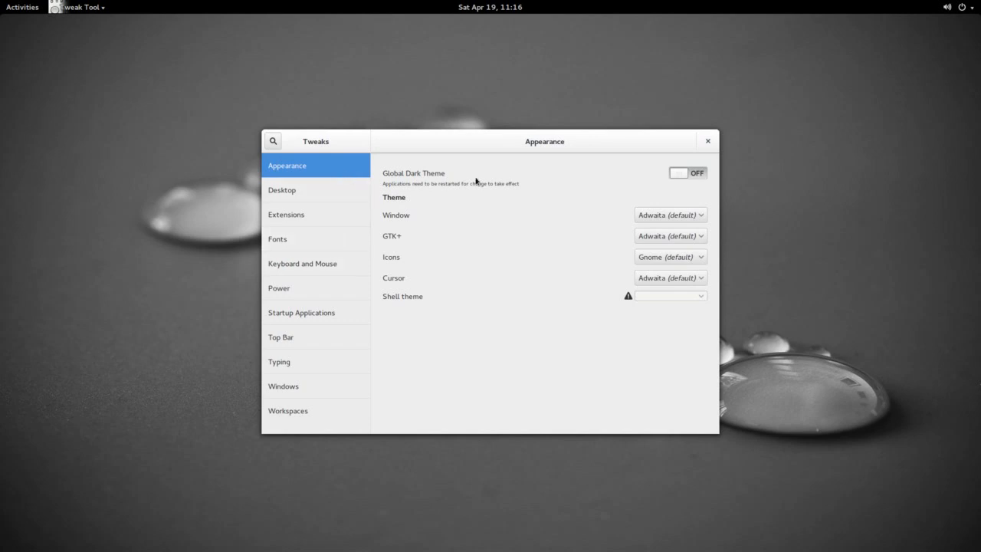
mouse_move(495, 184)
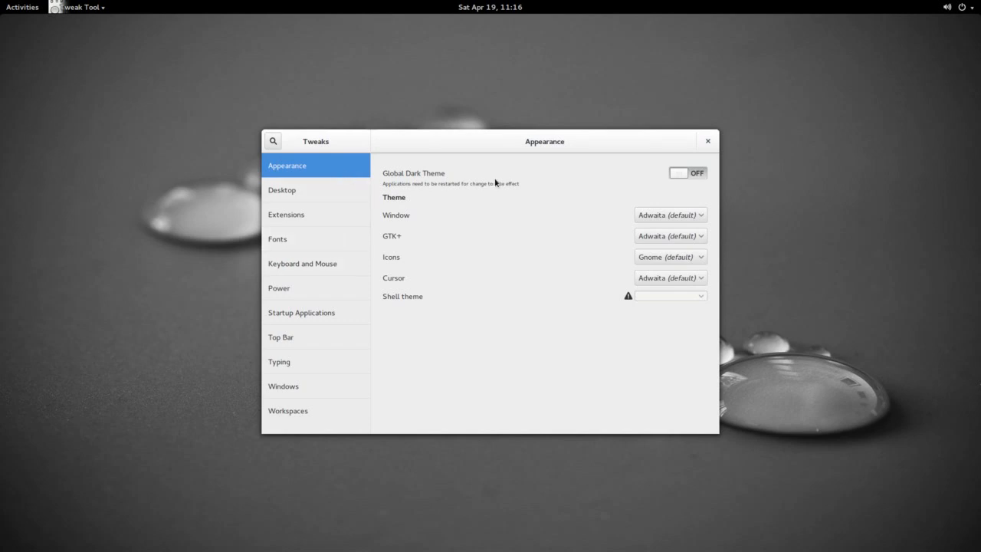
mouse_move(477, 332)
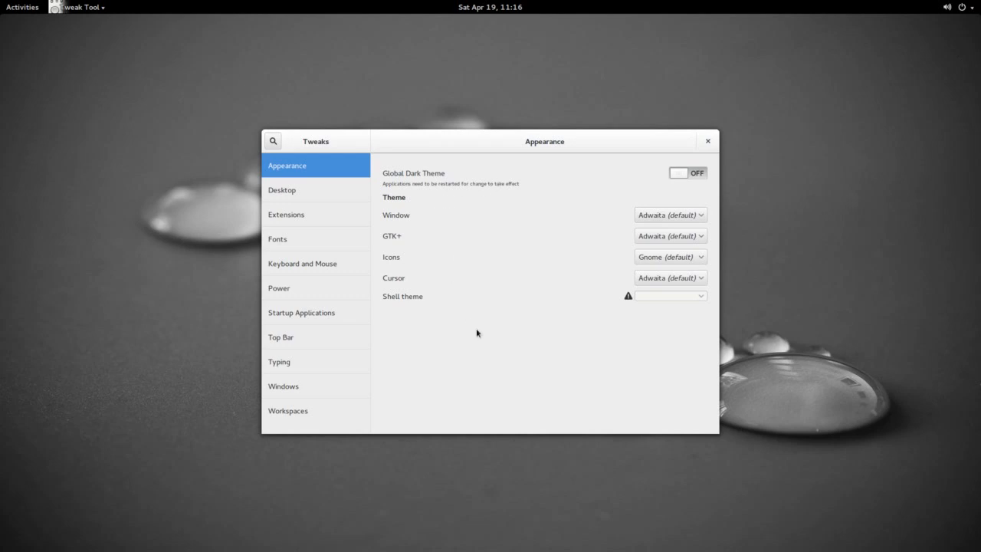
mouse_move(460, 308)
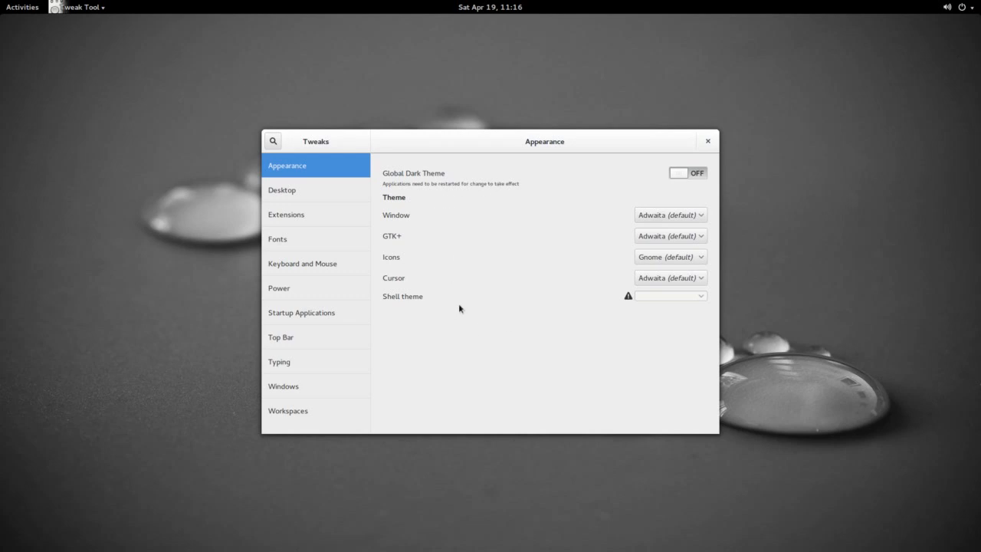
Step: Browse Tweak Tool's Desktop, Extensions, Fonts, Keyboard and Mouse, Top Bar, Windows and Typing pages
left_click(282, 190)
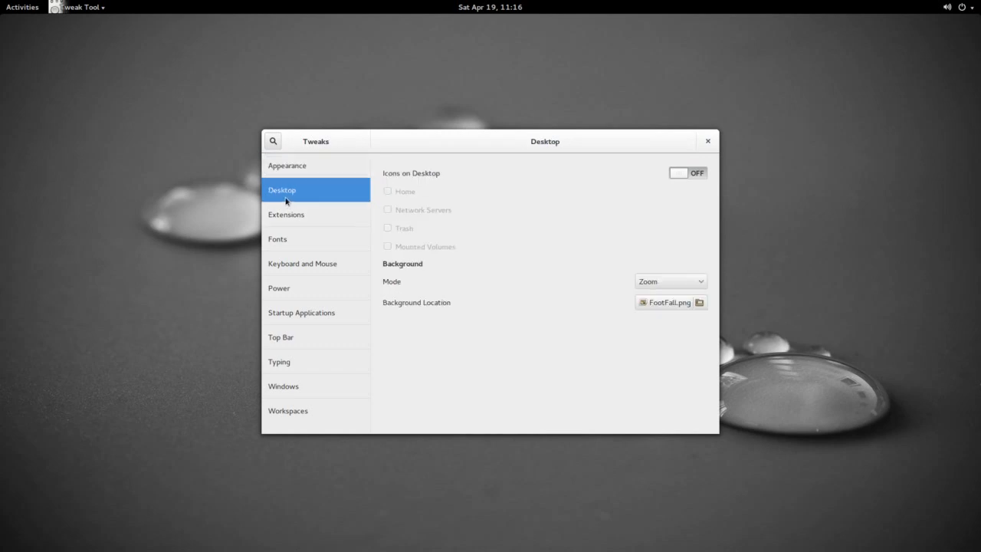
mouse_move(555, 331)
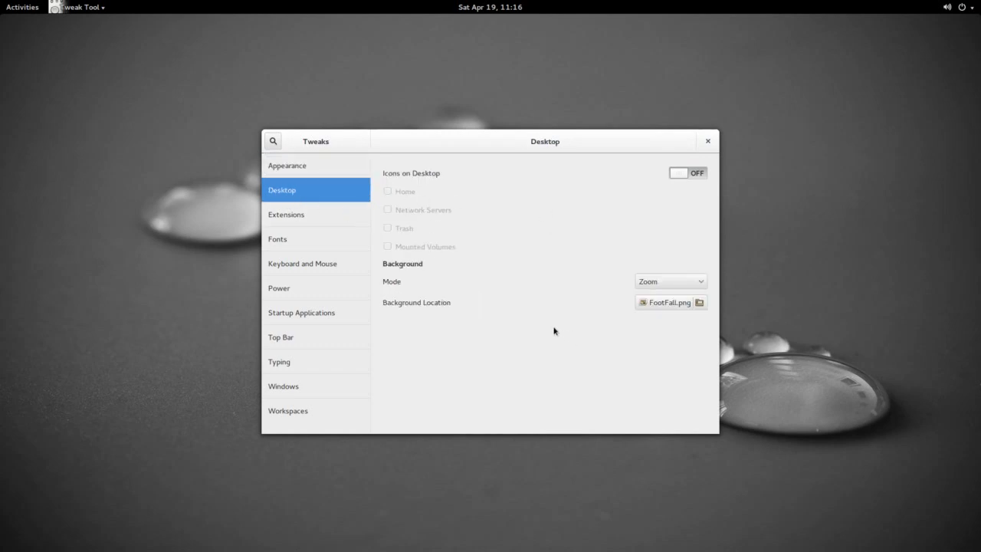
mouse_move(344, 351)
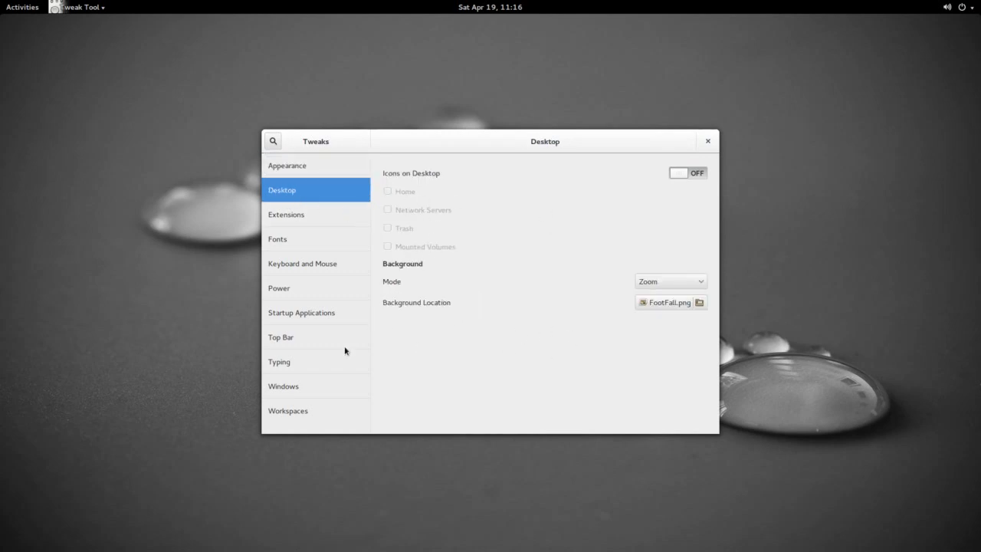
left_click(285, 215)
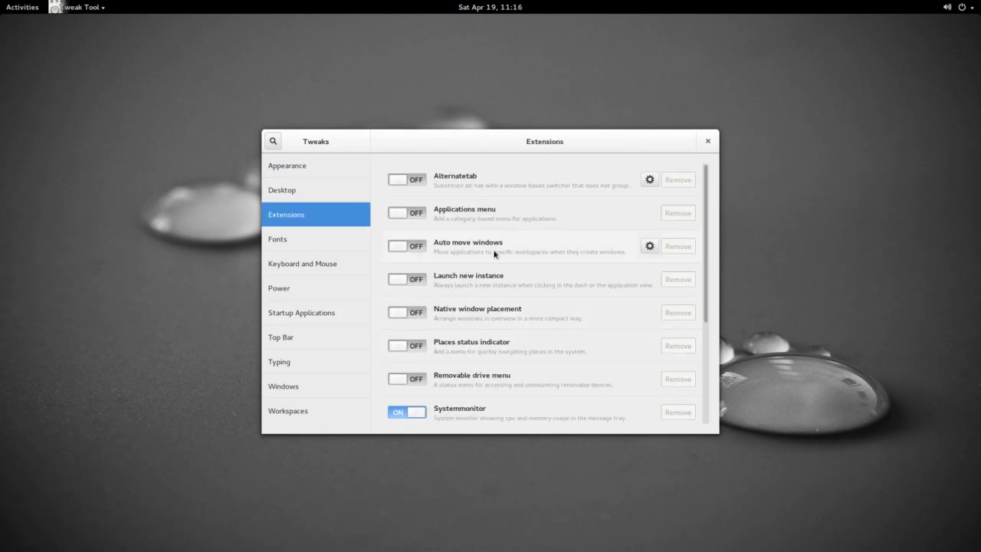
mouse_move(326, 304)
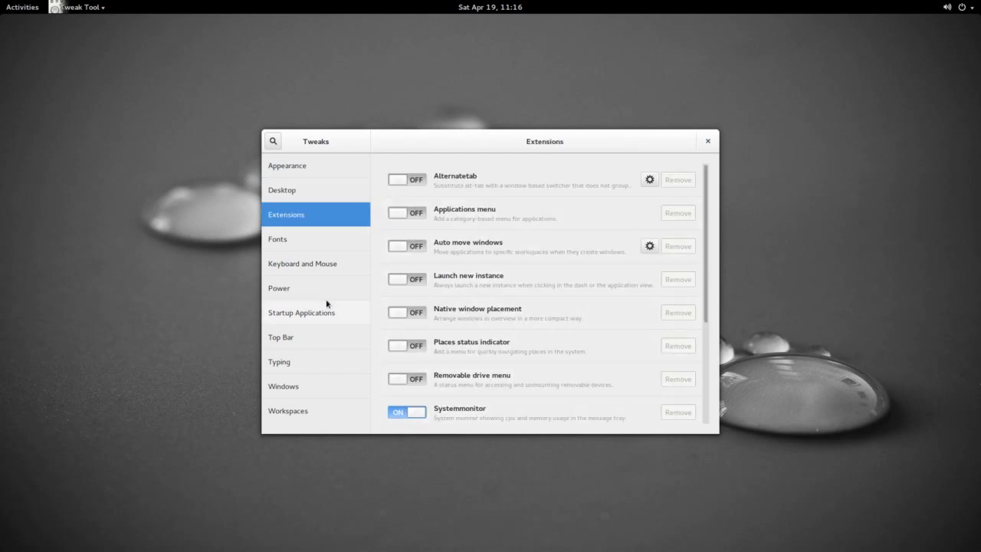
left_click(277, 239)
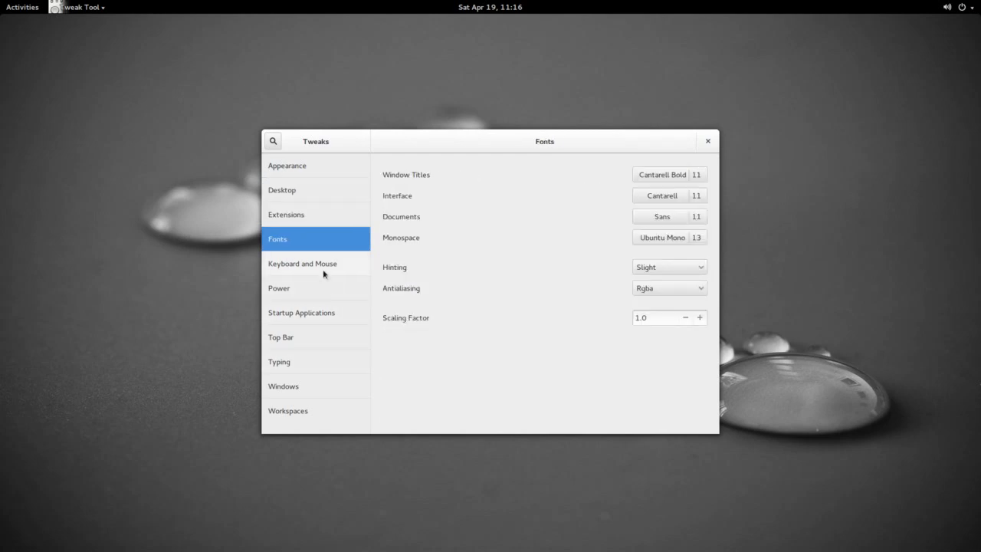
left_click(302, 264)
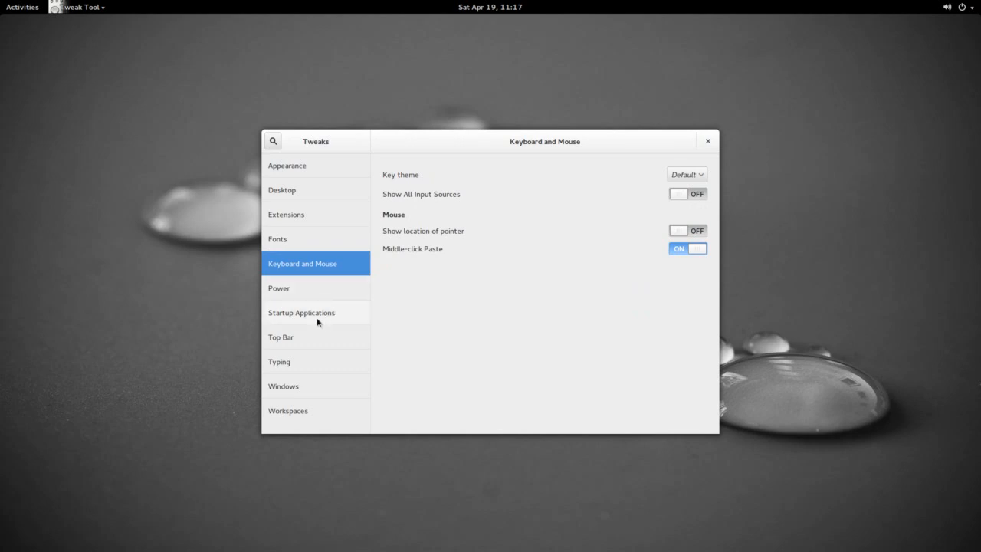
mouse_move(300, 338)
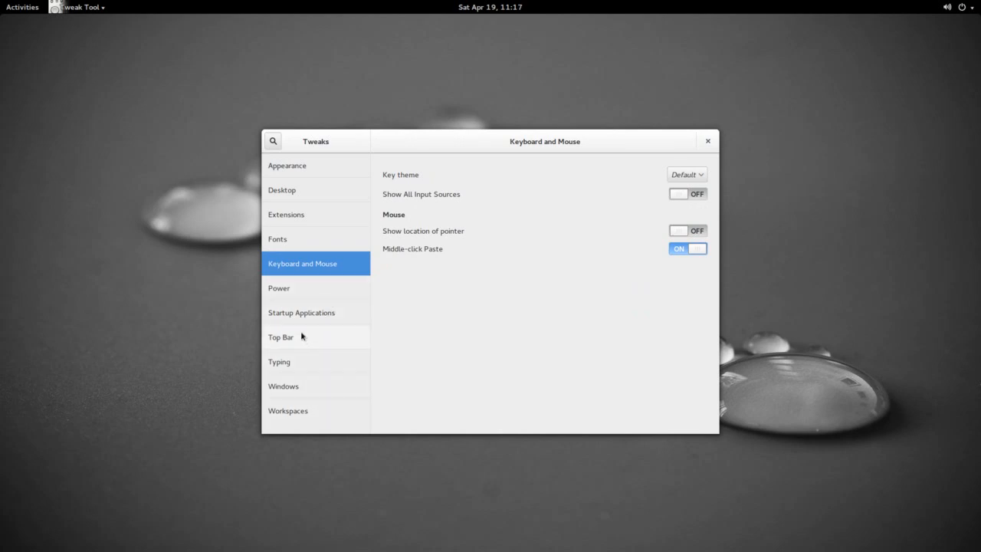
left_click(281, 337)
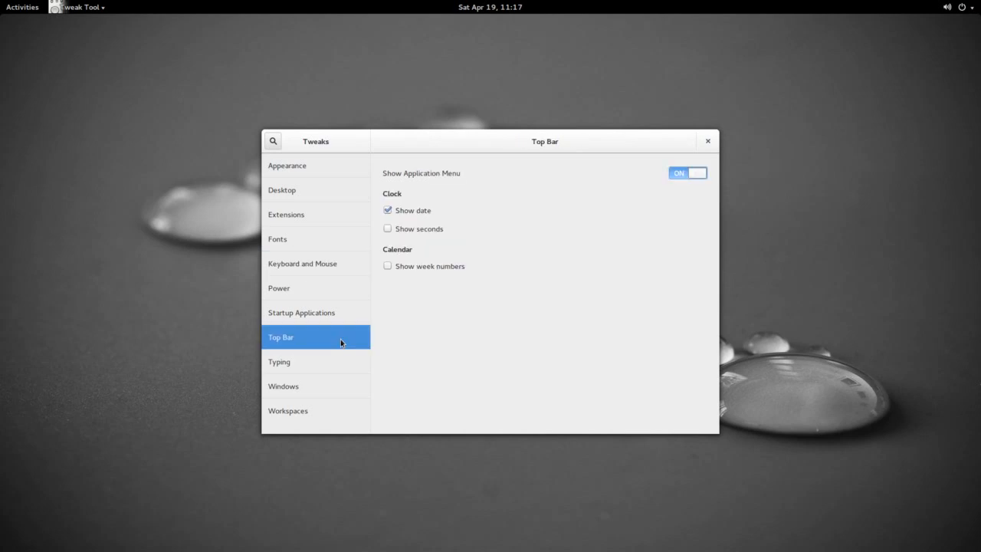
left_click(284, 386)
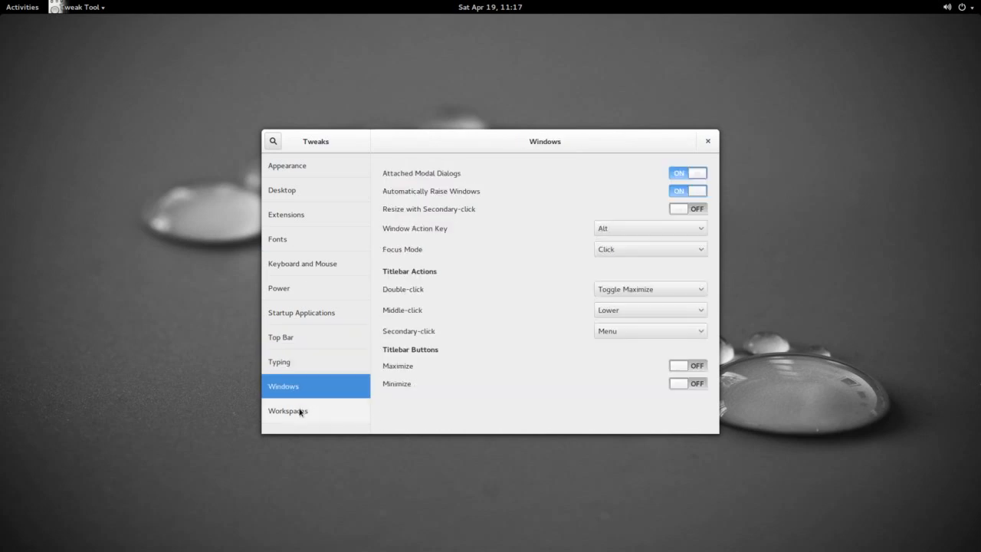
left_click(279, 362)
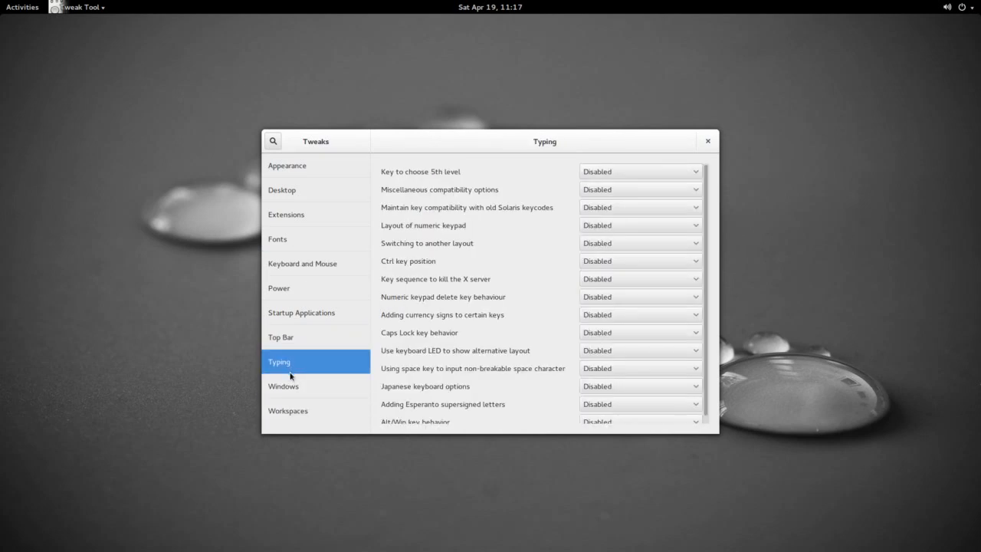
Step: On the Windows page switch Maximize and Minimize titlebar buttons on, then close Tweak Tool
left_click(284, 386)
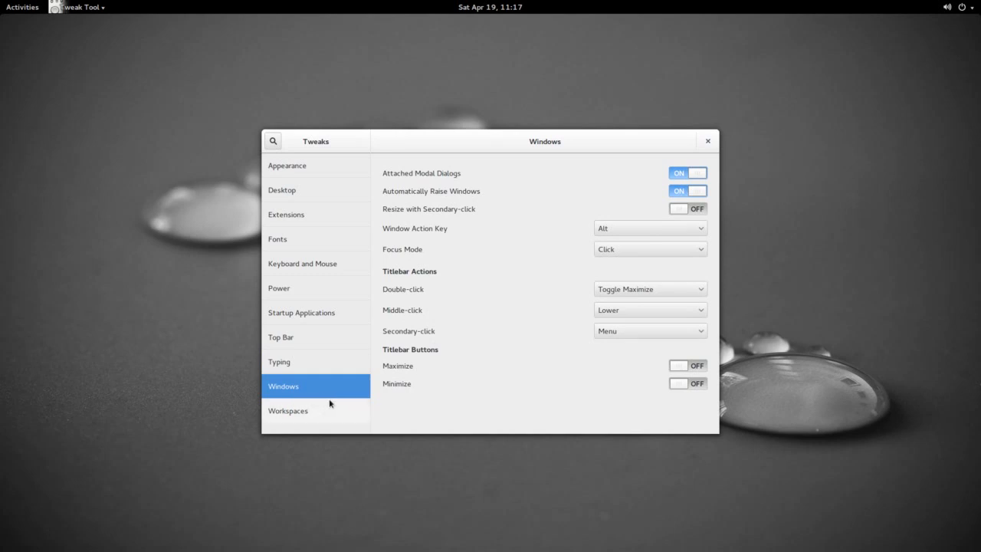
mouse_move(426, 307)
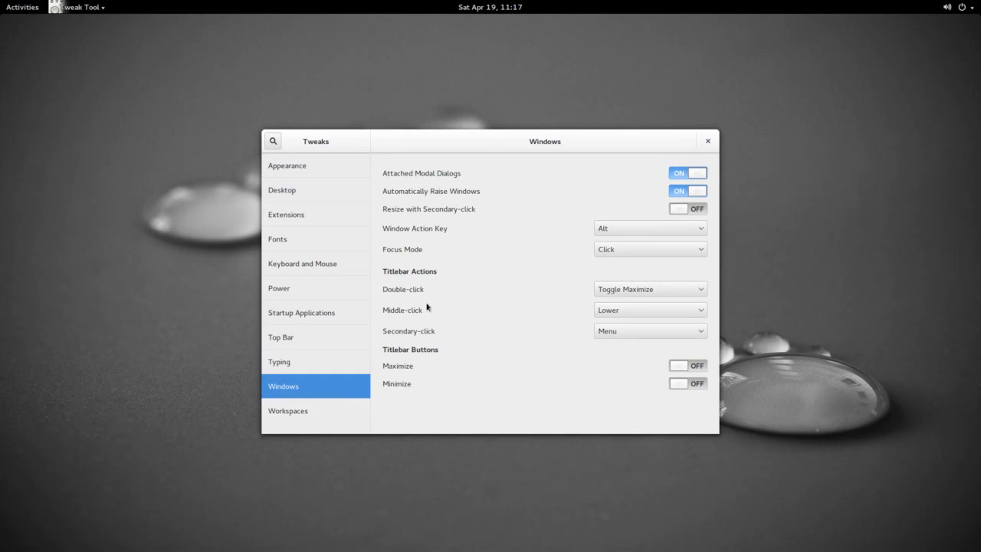
mouse_move(463, 310)
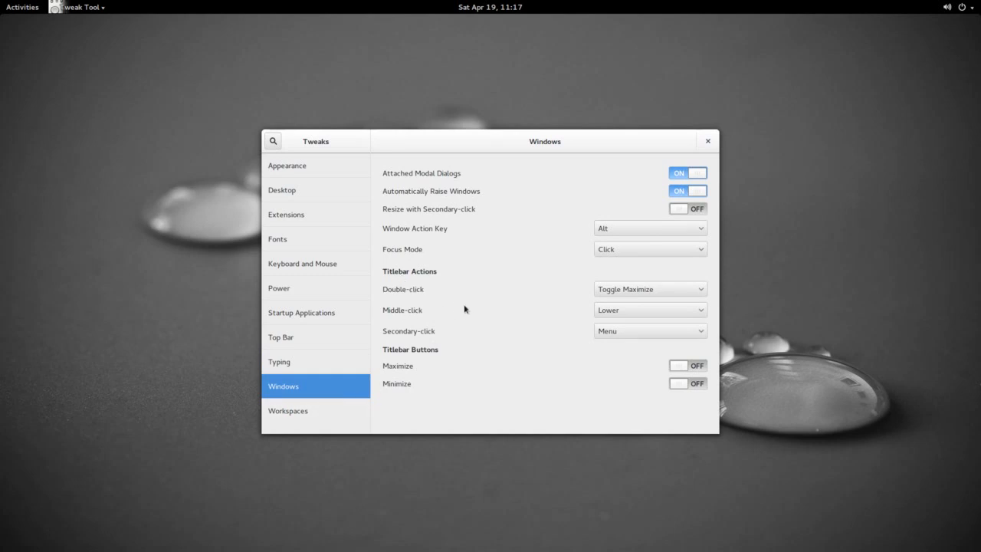
mouse_move(517, 315)
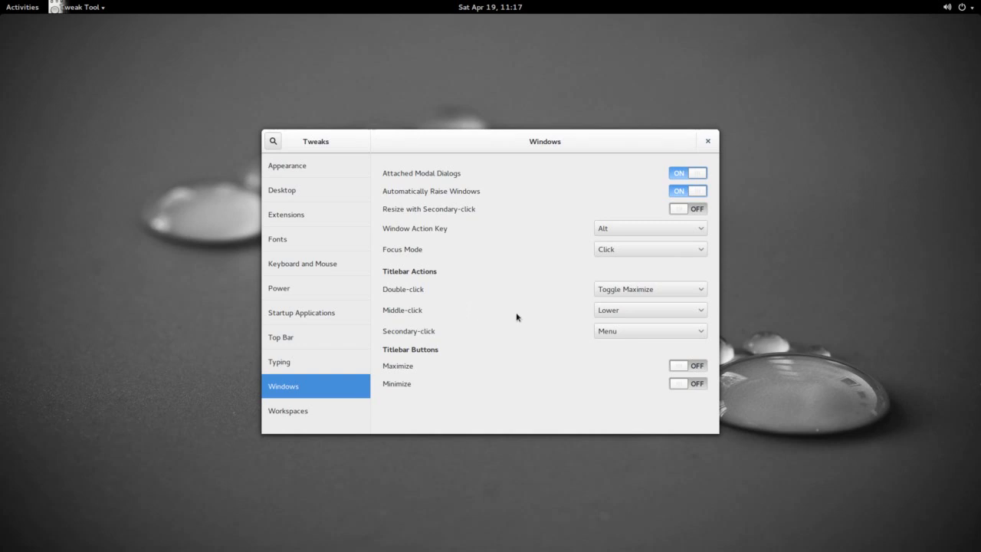
mouse_move(652, 171)
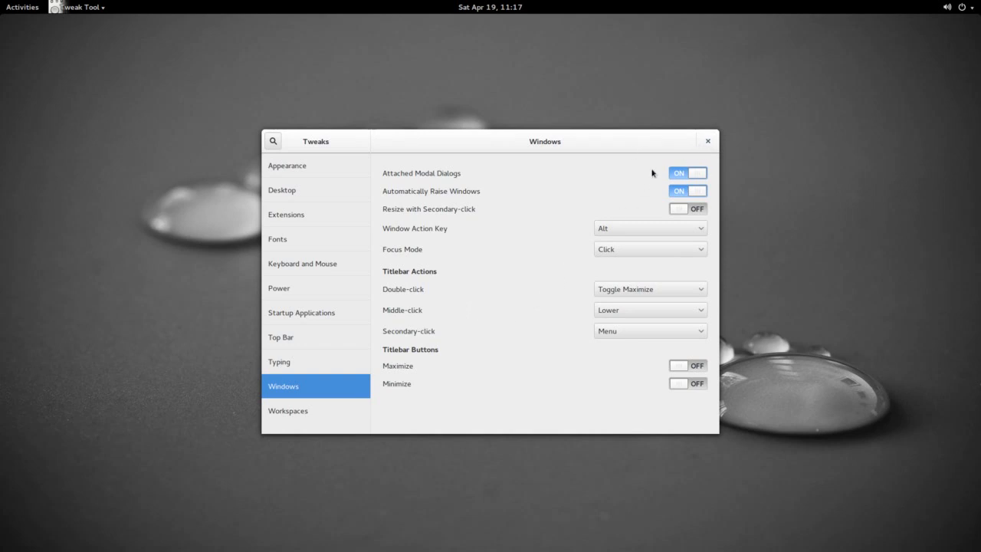
mouse_move(592, 449)
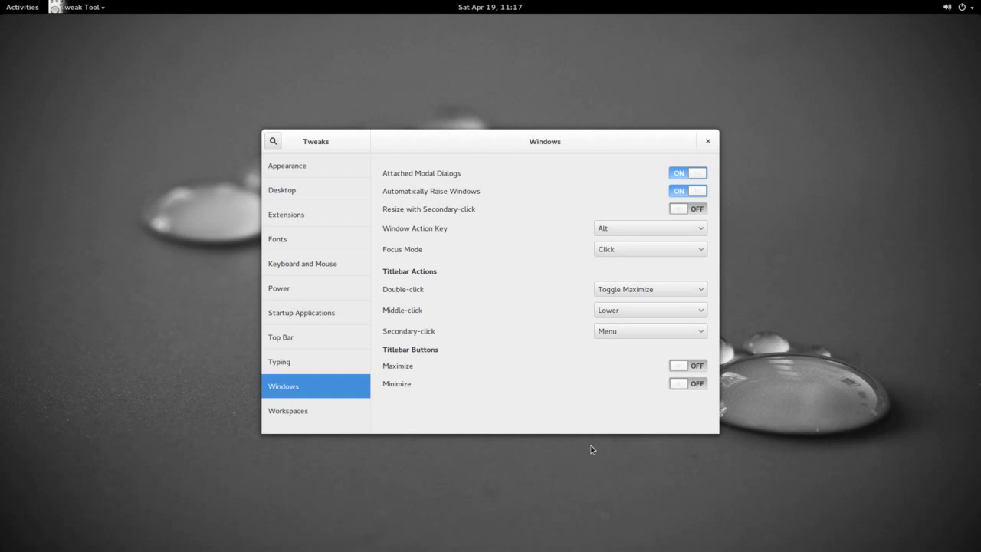
mouse_move(678, 366)
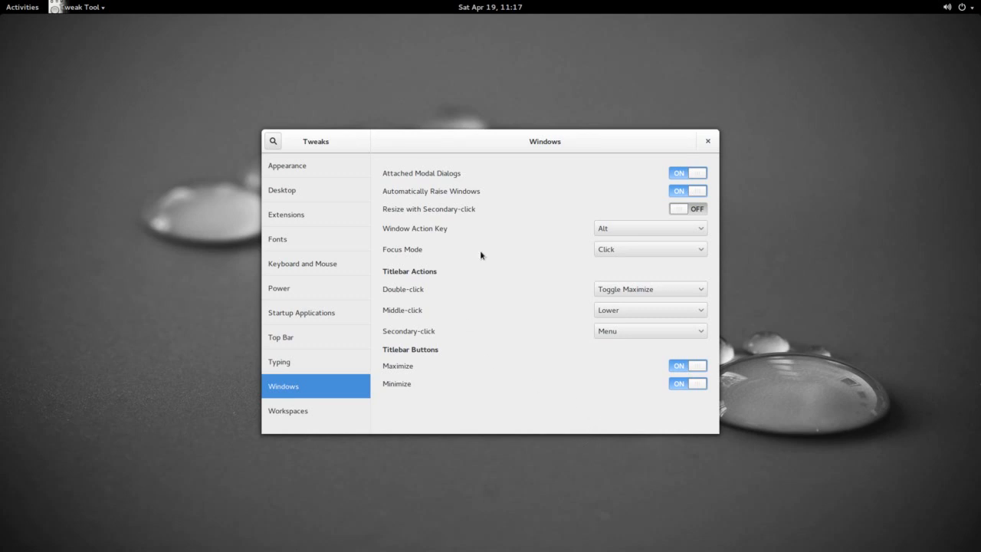
left_click(707, 141)
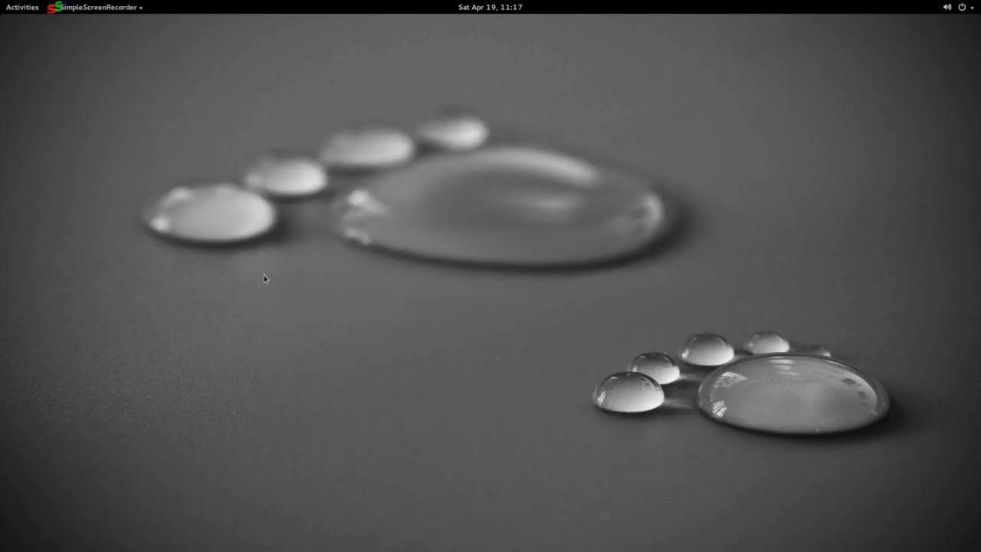
Step: Launch Firefox from the dash and minimize it with the new titlebar button
left_click(22, 6)
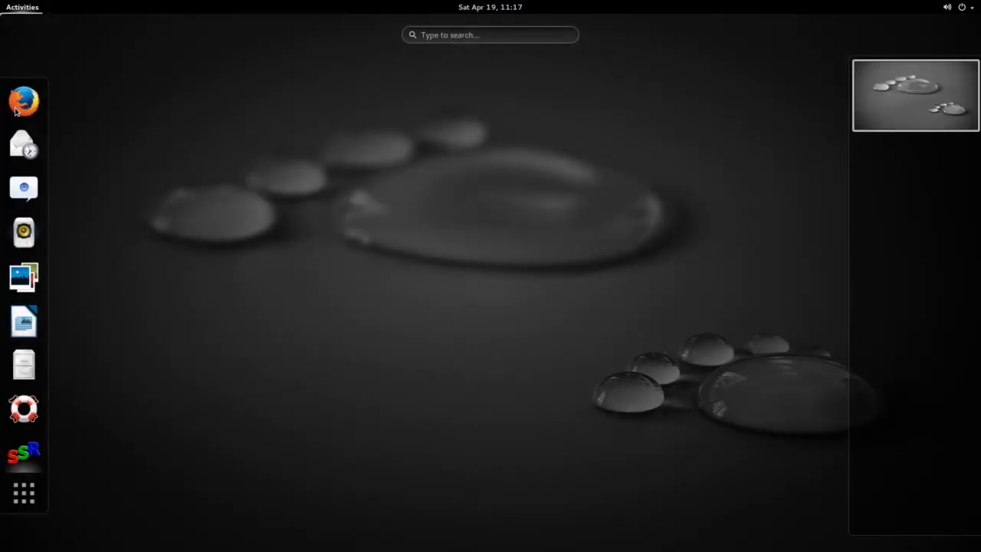
left_click(23, 101)
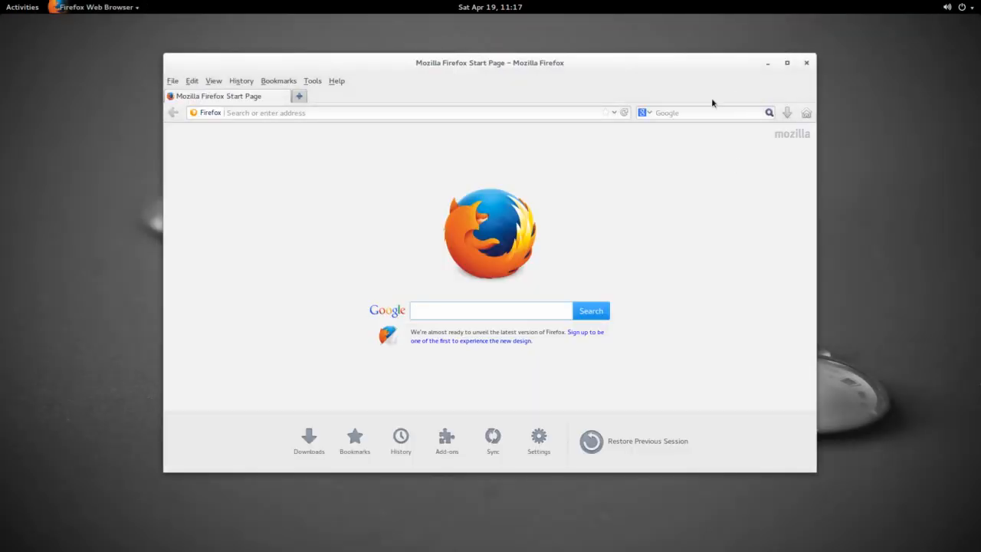
mouse_move(638, 90)
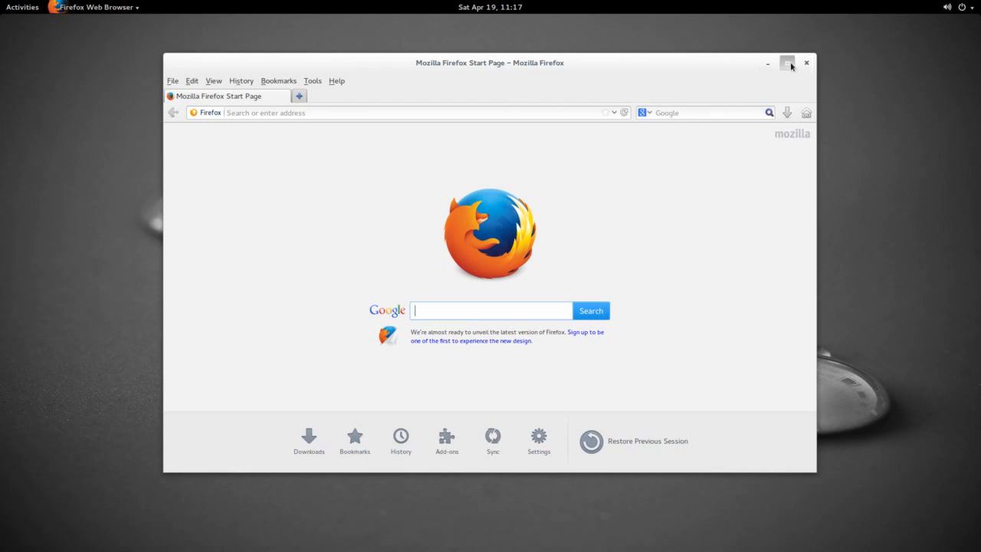
left_click(788, 63)
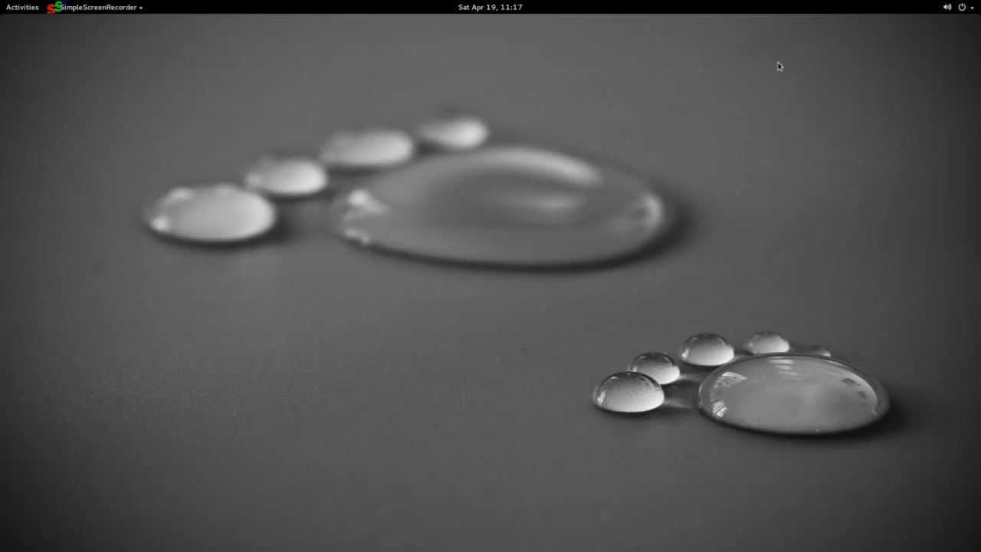
mouse_move(558, 221)
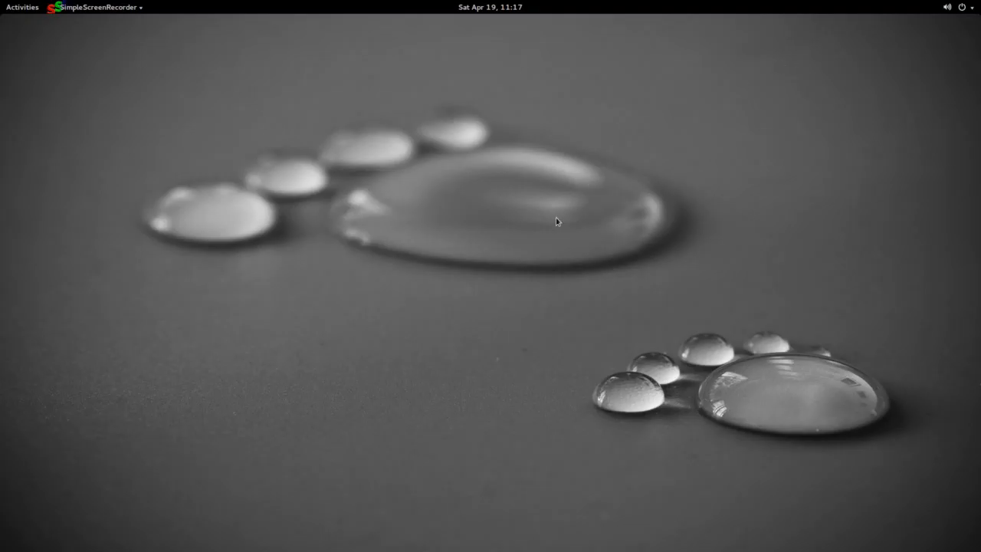
mouse_move(562, 226)
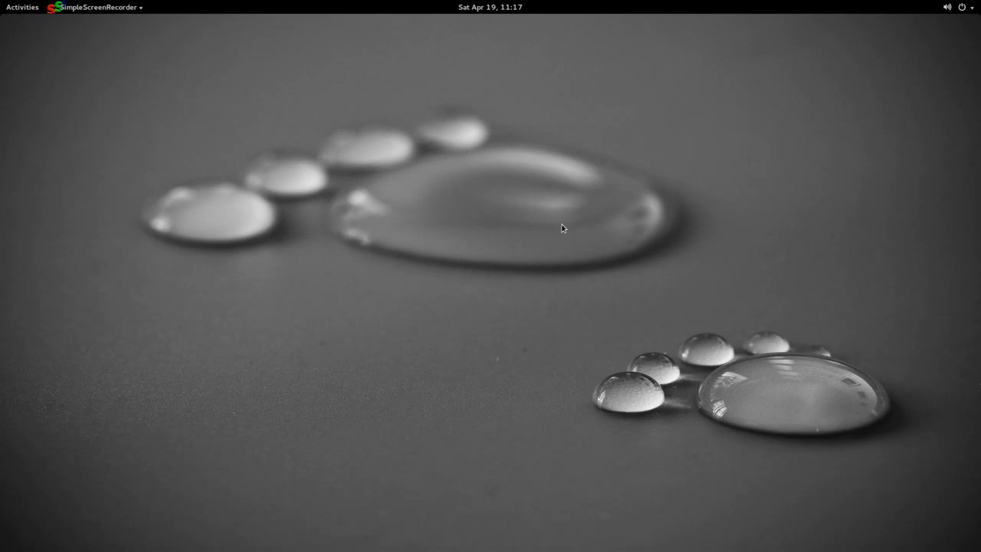
mouse_move(23, 12)
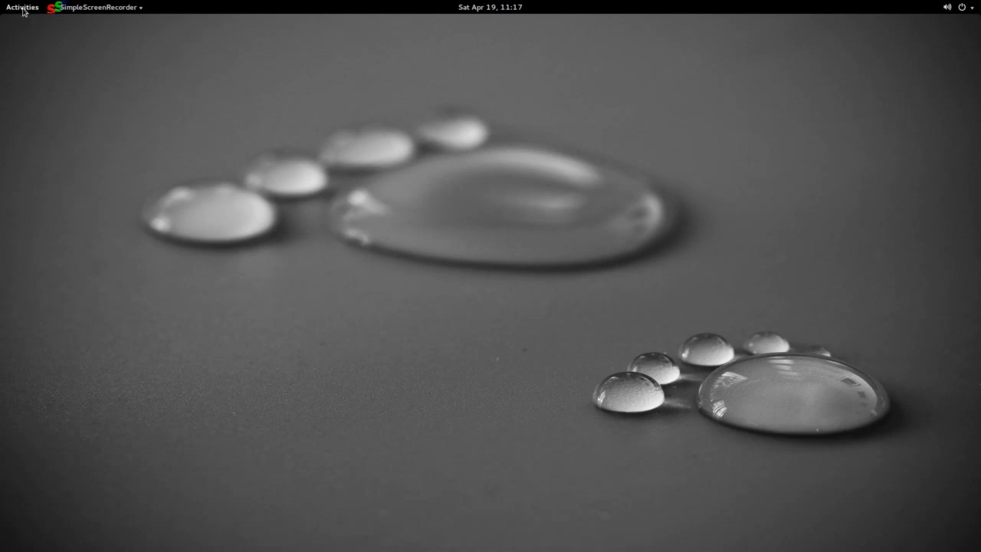
Step: Search 'twea' in Activities and launch GNOME Tweak Tool from the results
left_click(22, 6)
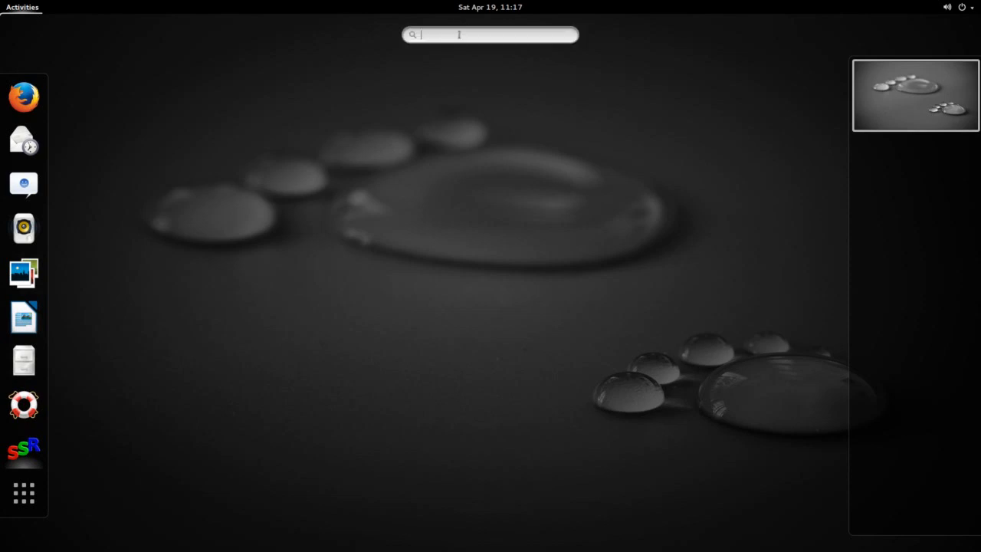
type("twea")
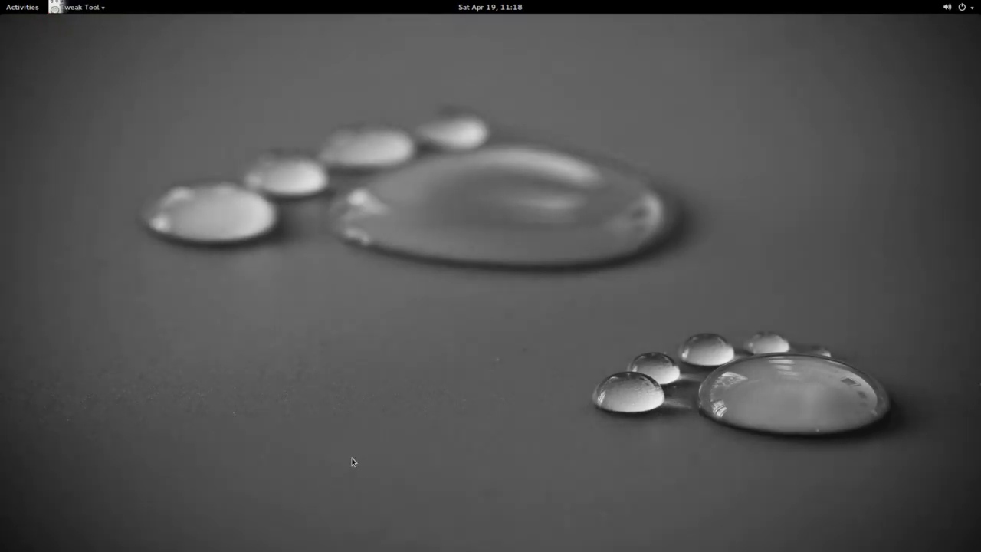
left_click(77, 7)
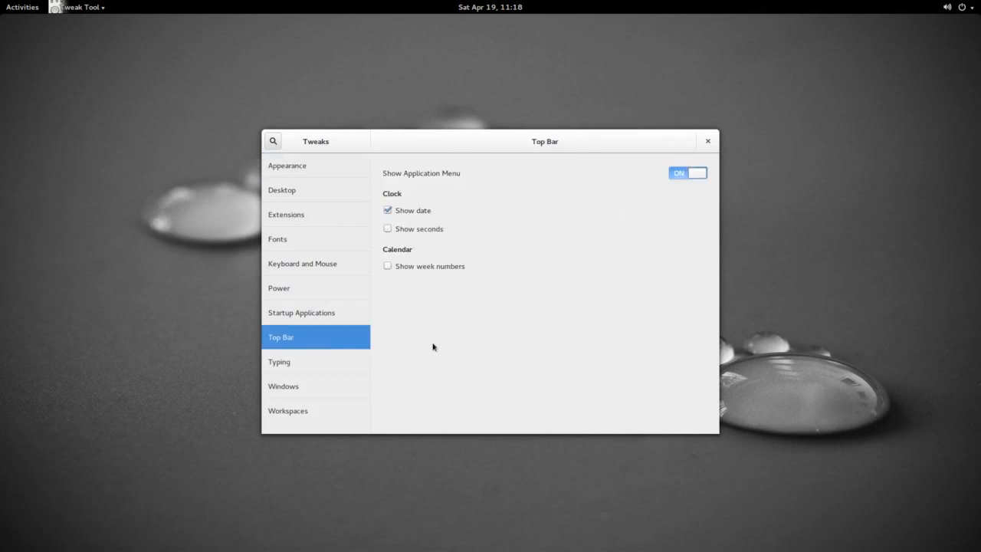
Step: View the Typing and Windows pages, ending on the Workspaces settings
left_click(279, 362)
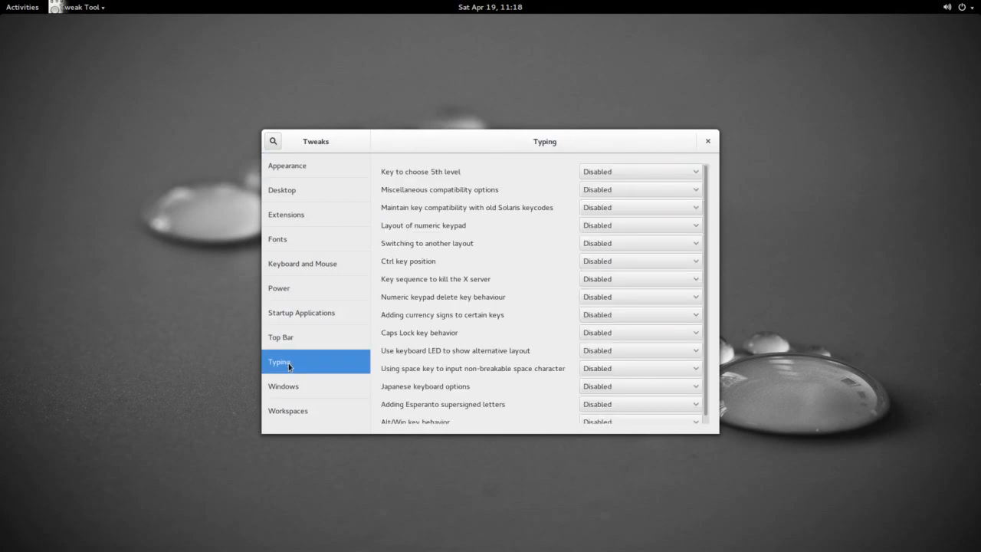
mouse_move(223, 402)
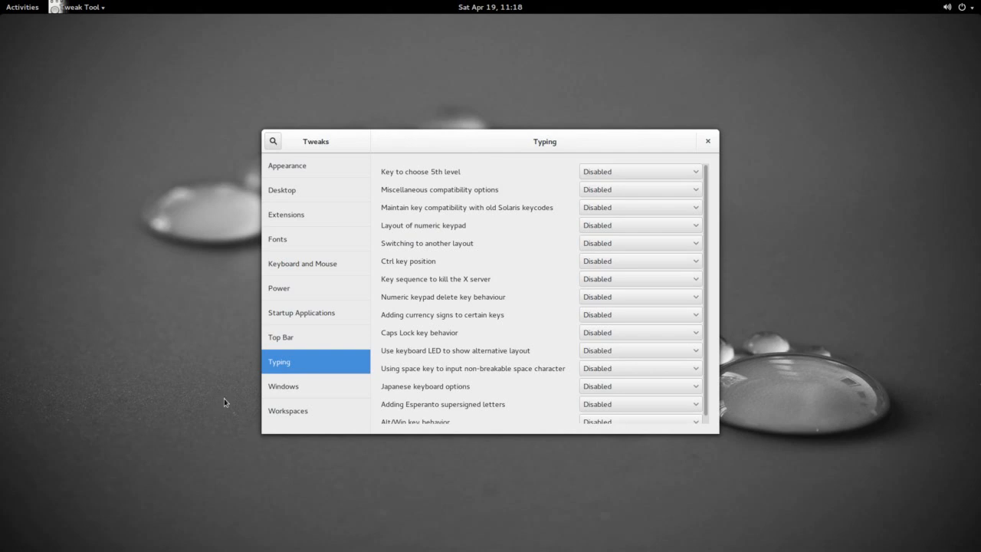
left_click(284, 386)
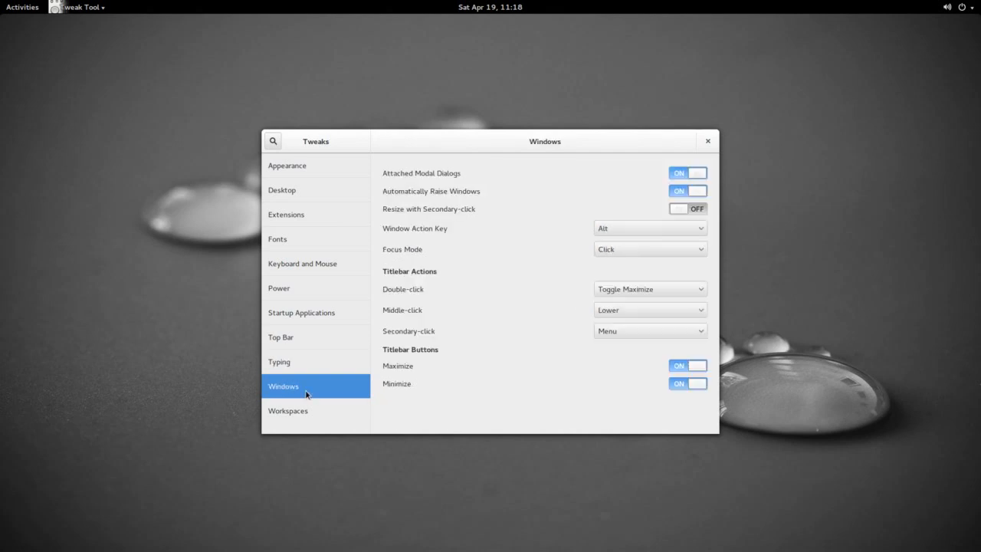
left_click(288, 410)
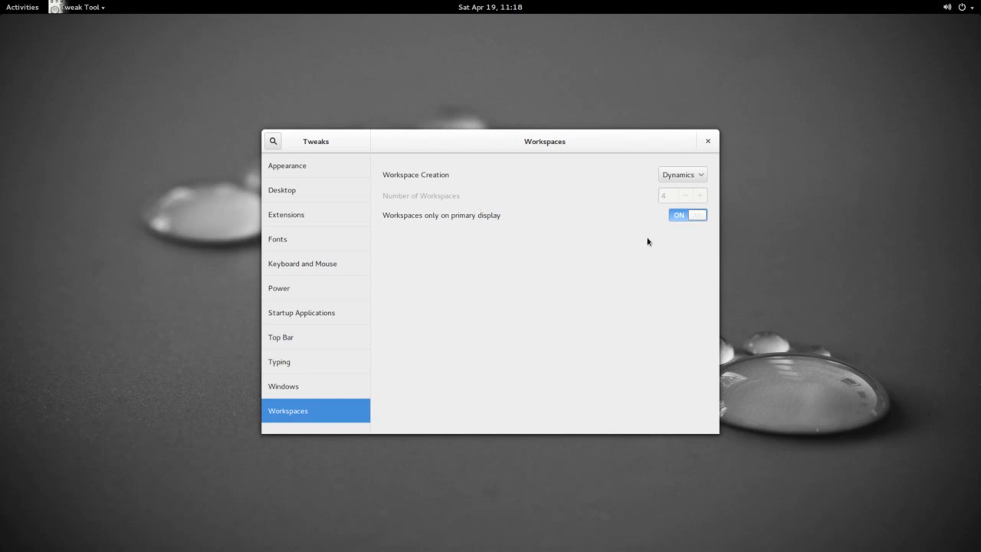
mouse_move(290, 254)
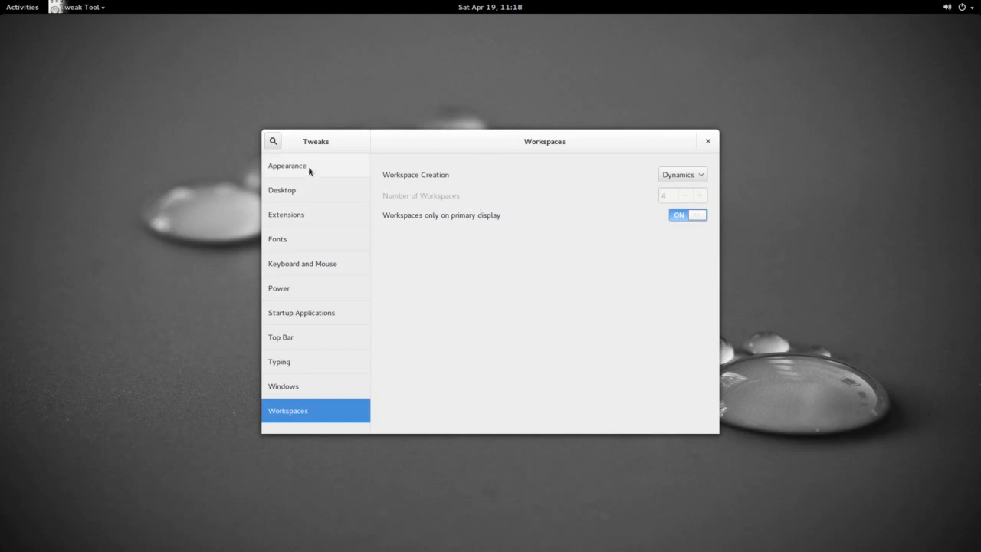
Step: Review the Appearance theme settings, then close the tweaks window
left_click(287, 165)
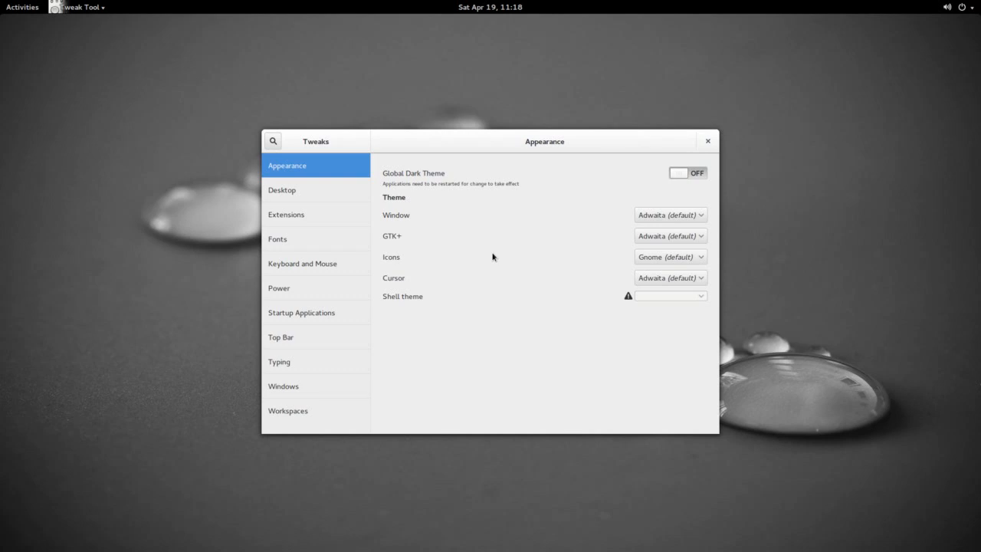
mouse_move(466, 270)
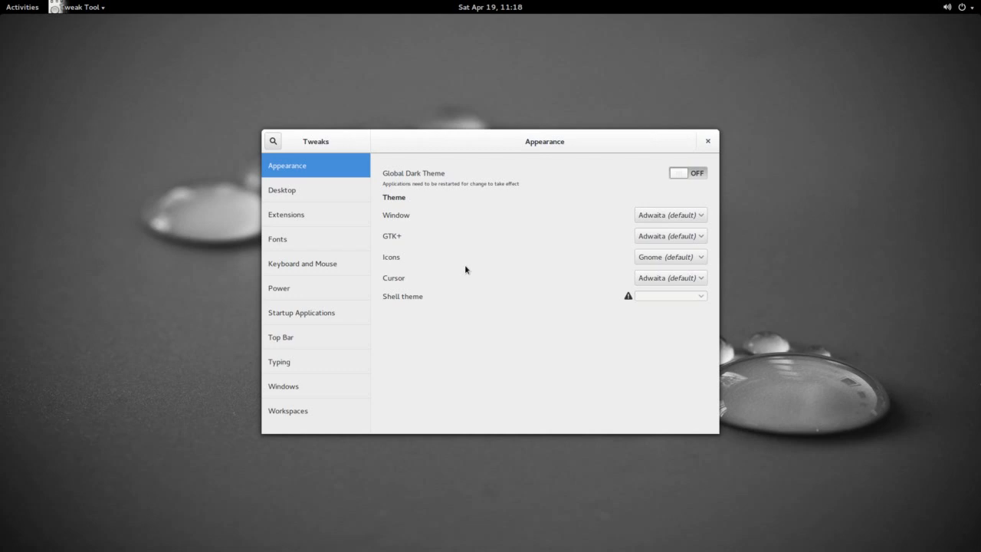
mouse_move(484, 271)
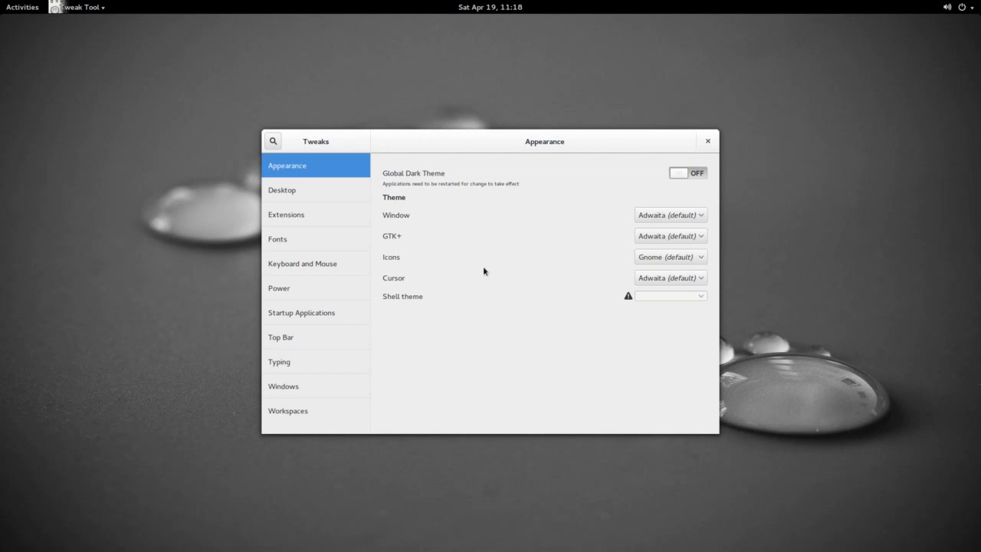
mouse_move(509, 273)
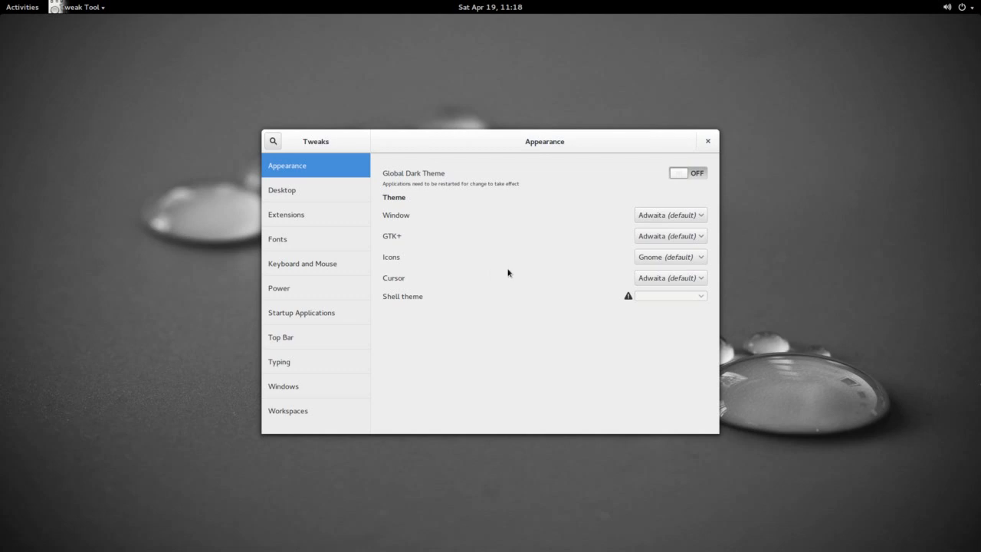
left_click(707, 141)
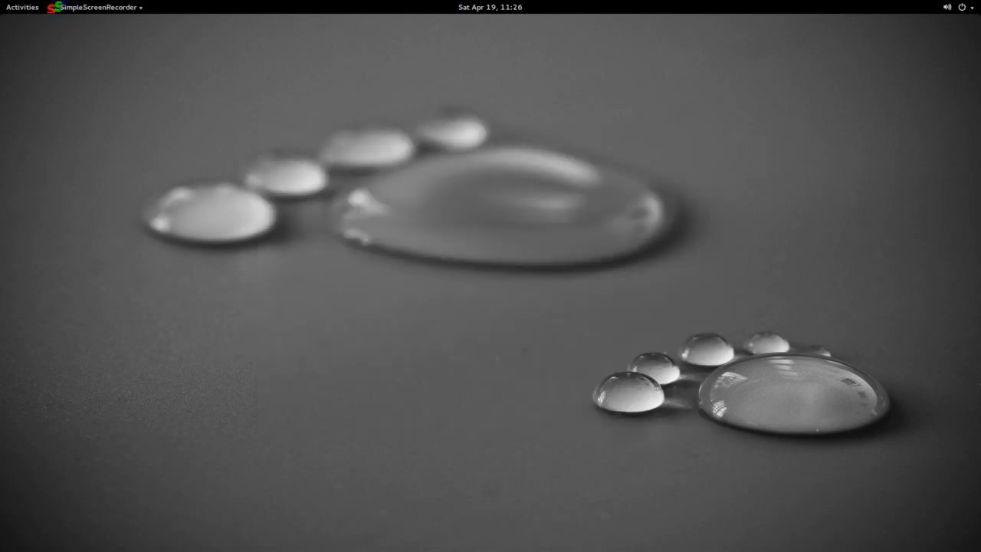